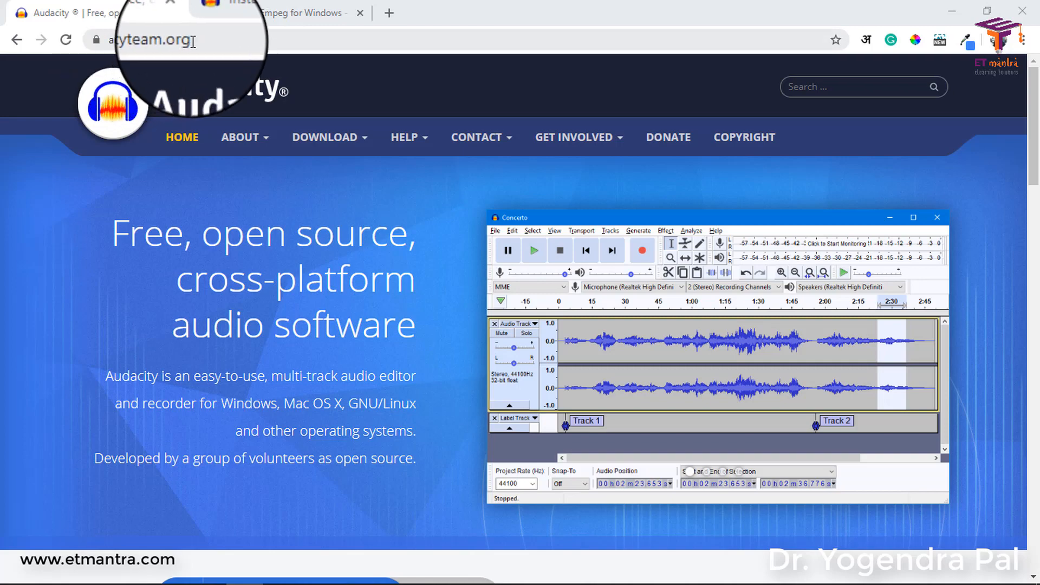
# Go to the Audacity download page and scroll through the Windows, macOS and Linux options.
pyautogui.click(324, 137)
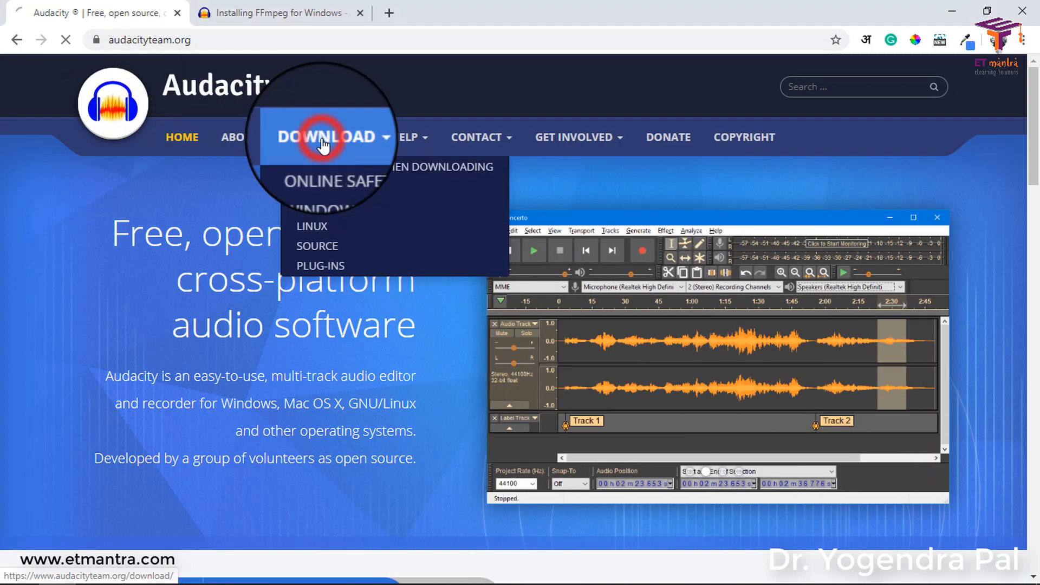
pyautogui.click(324, 137)
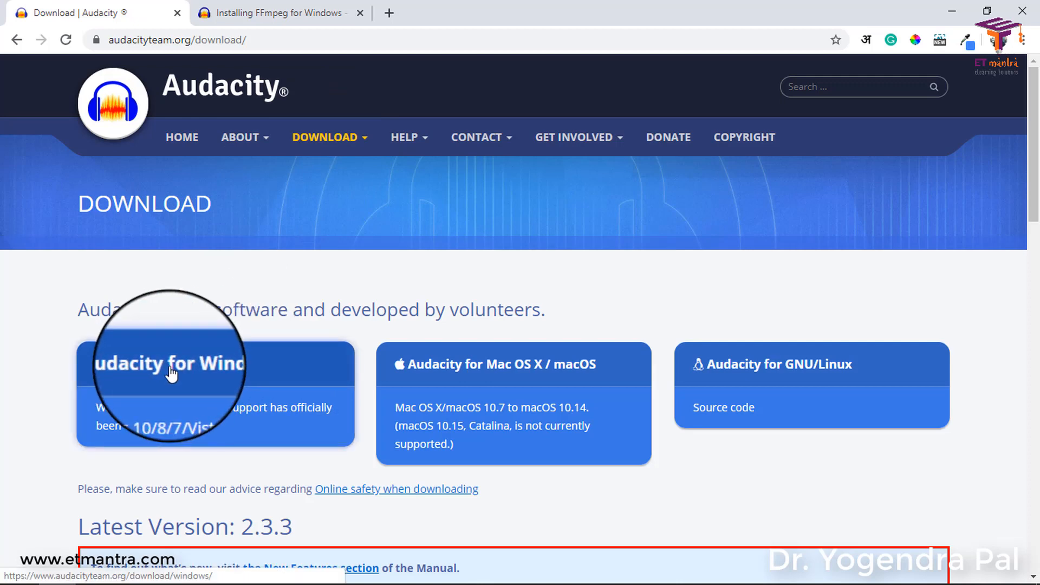
pyautogui.moveTo(574, 363)
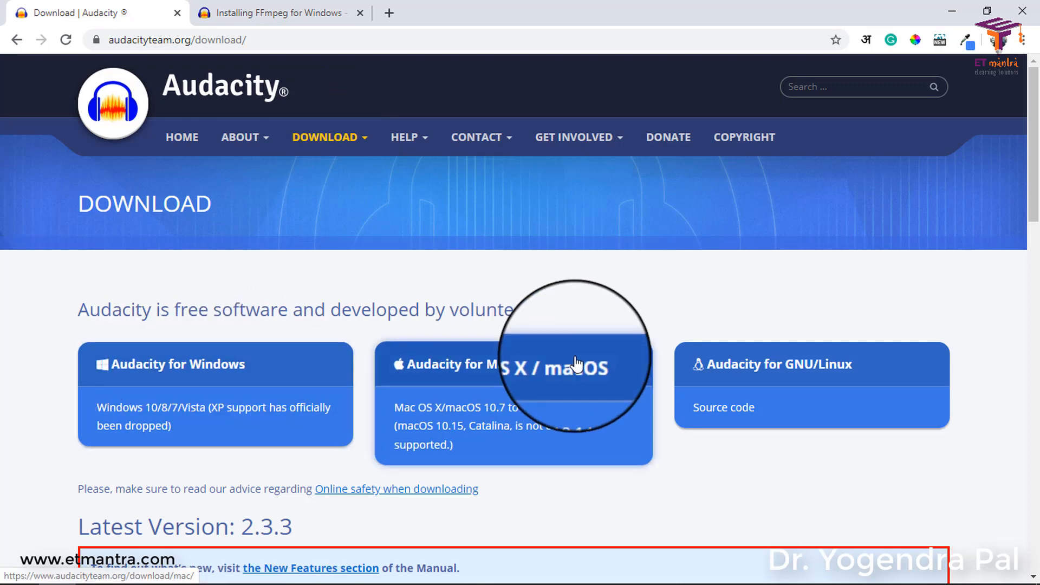
pyautogui.moveTo(656, 491)
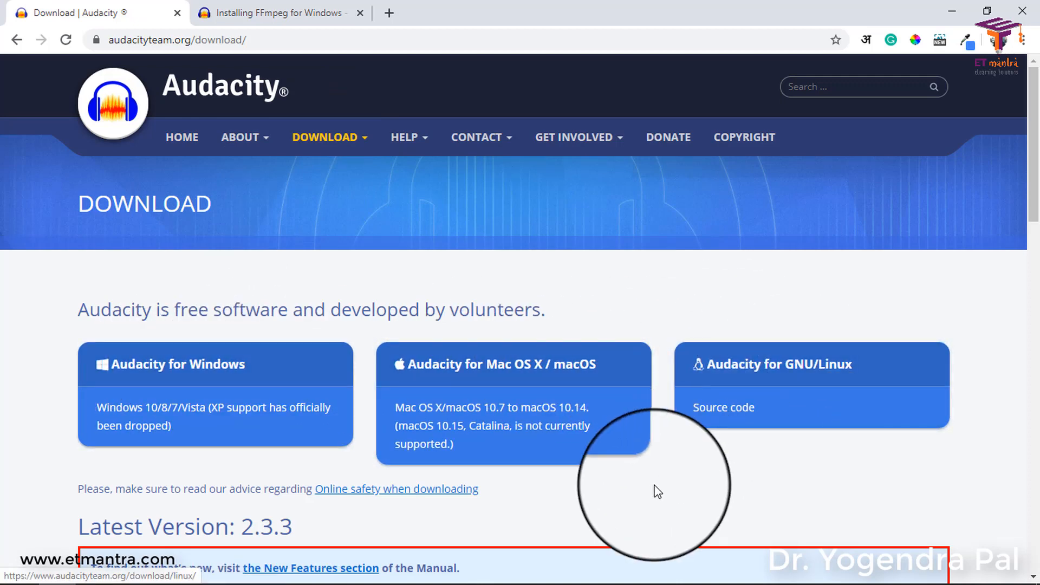
pyautogui.moveTo(484, 483)
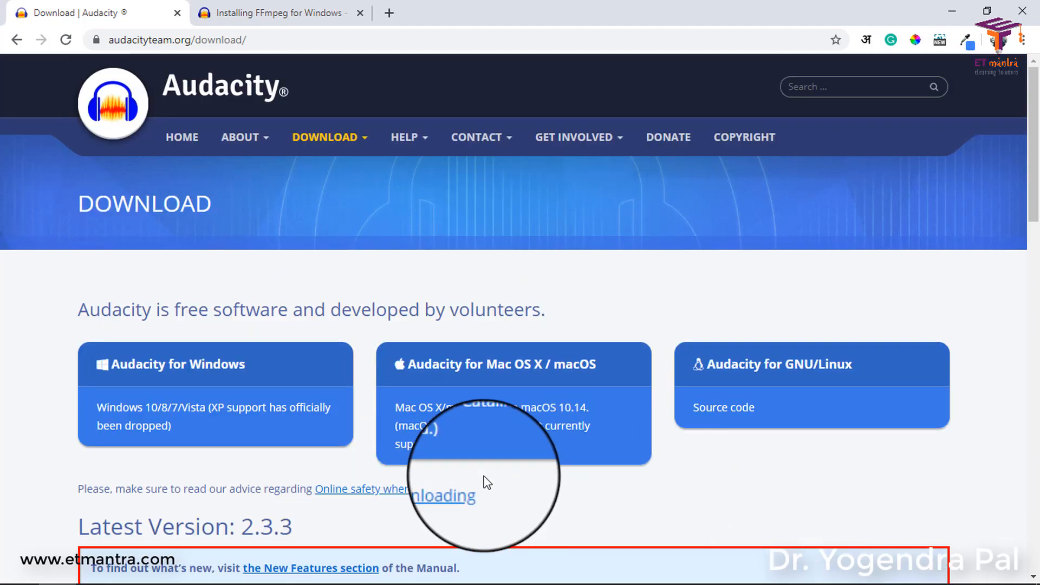
pyautogui.scroll(-3)
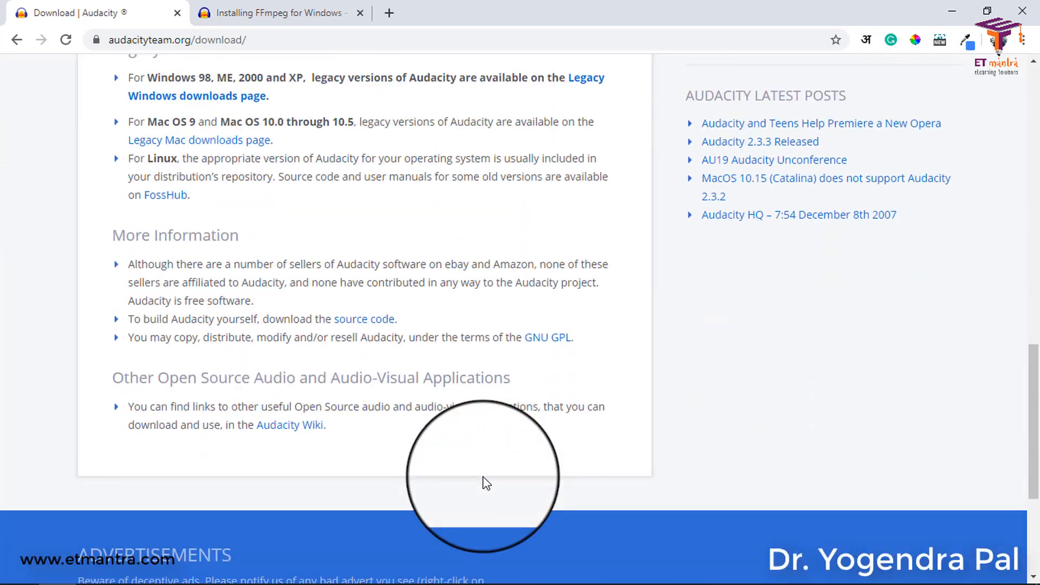
pyautogui.scroll(3)
pyautogui.write('ni')
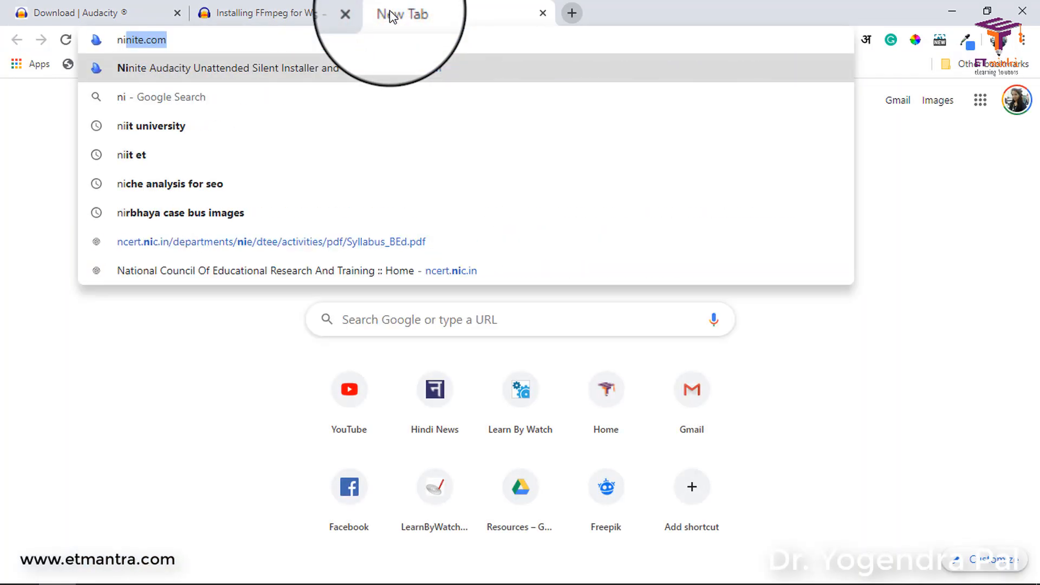
# Load ninite.com, tick Audacity under Media and download the custom installer via Get Your Ninite.
pyautogui.press('Return')
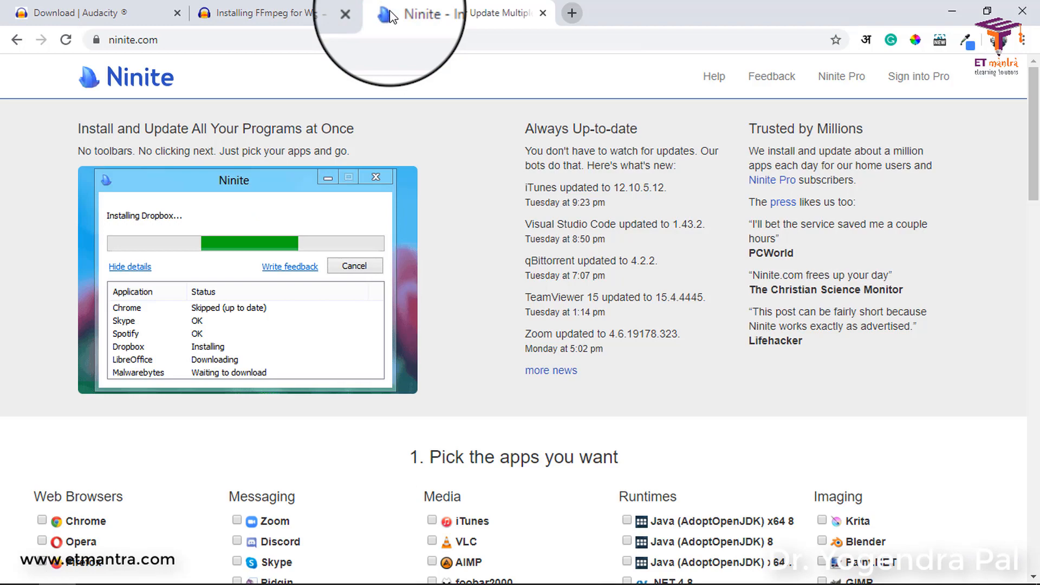
pyautogui.scroll(-3)
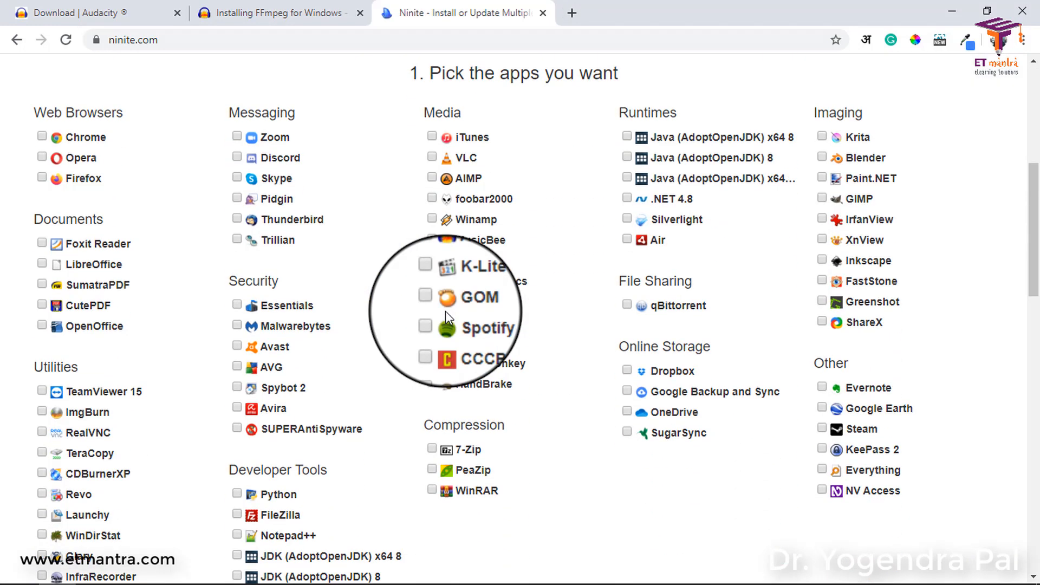
pyautogui.click(434, 260)
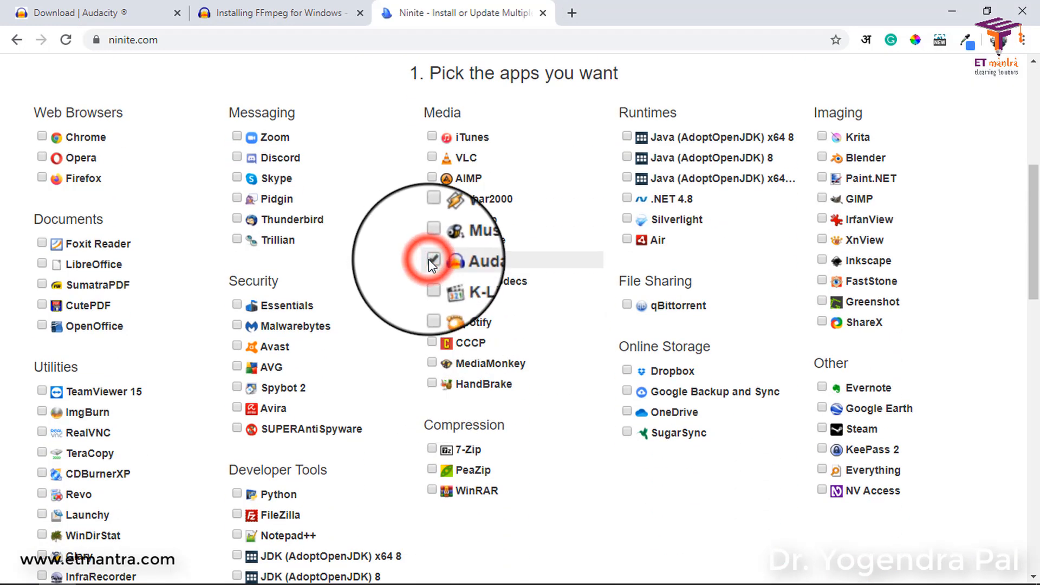
pyautogui.click(434, 258)
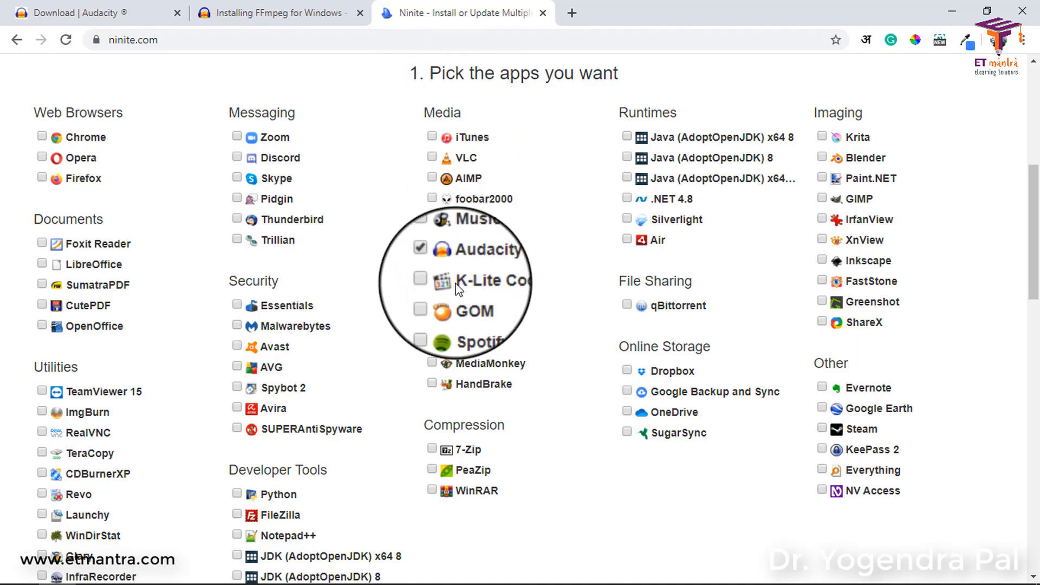
pyautogui.scroll(-3)
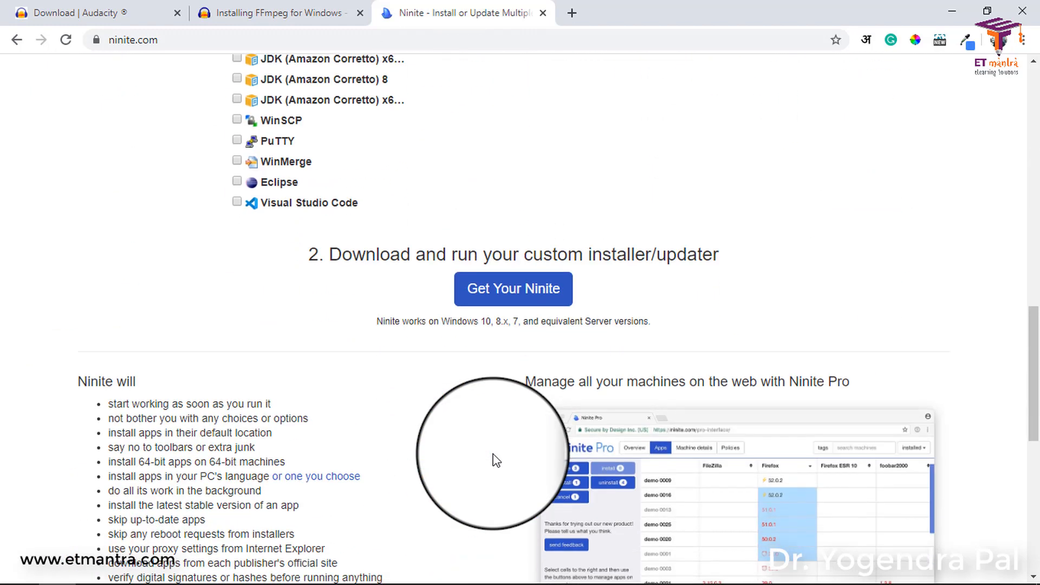
pyautogui.click(512, 288)
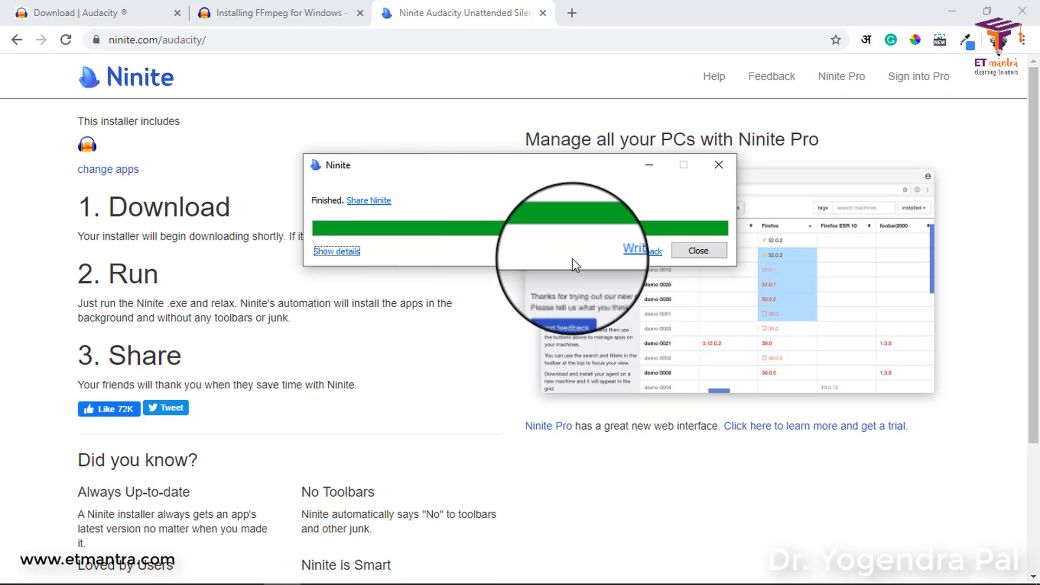
# Close the finished installer, launch Audacity and dismiss the Welcome dialog with 'Don't show this again' ticked.
pyautogui.click(697, 251)
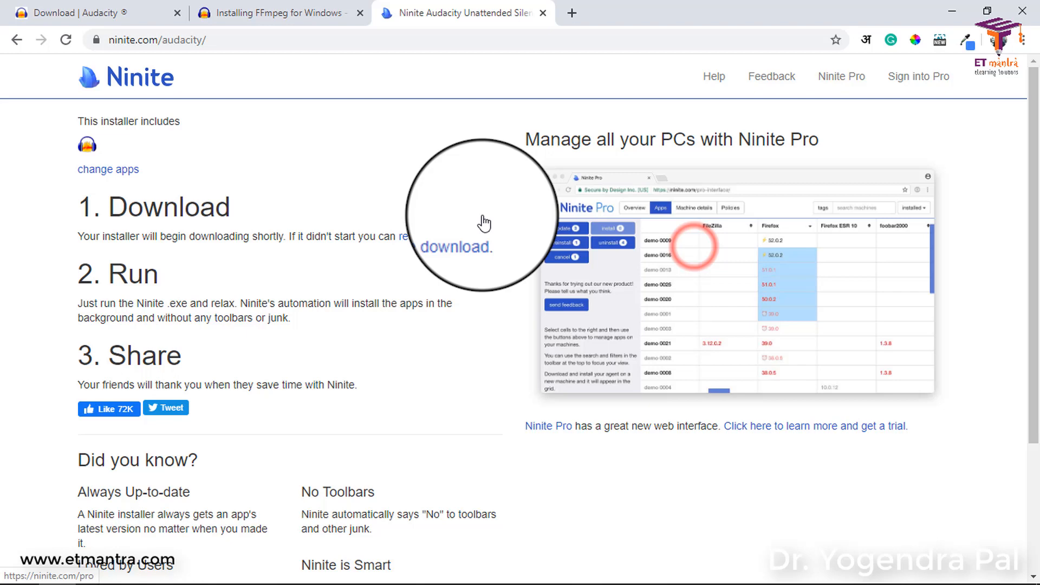
pyautogui.click(9, 571)
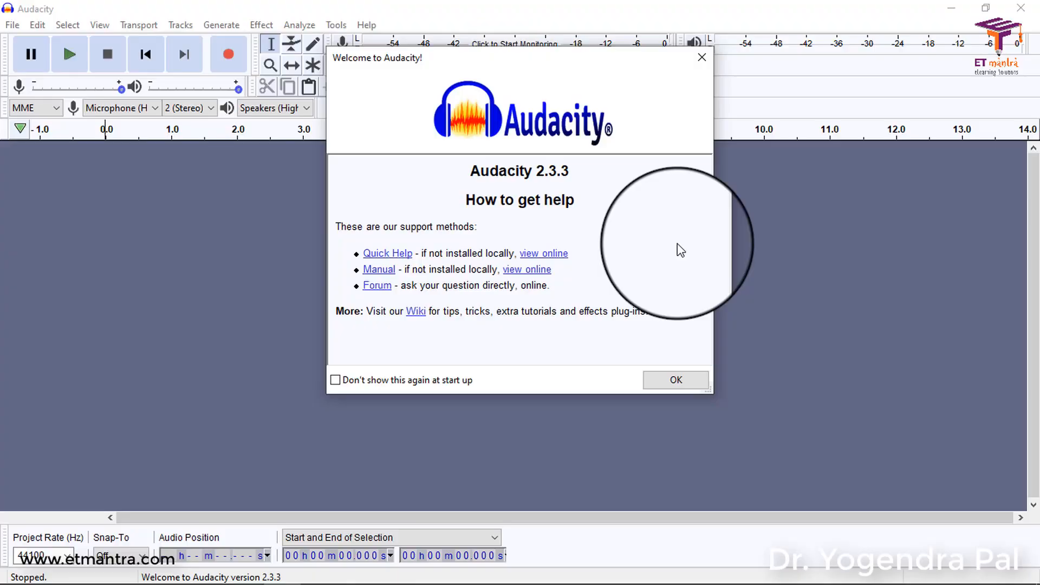
pyautogui.moveTo(391, 368)
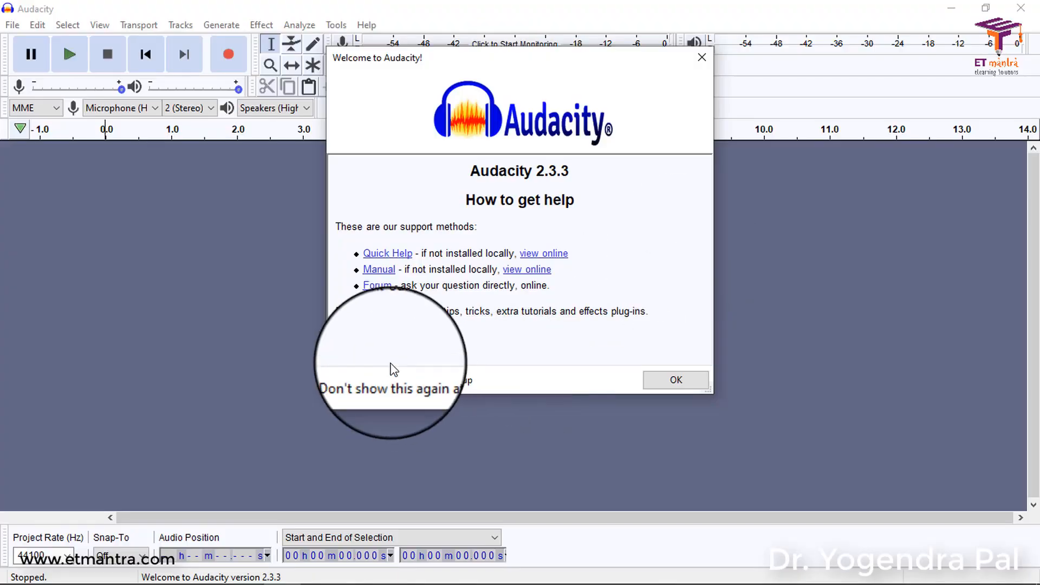
pyautogui.click(335, 380)
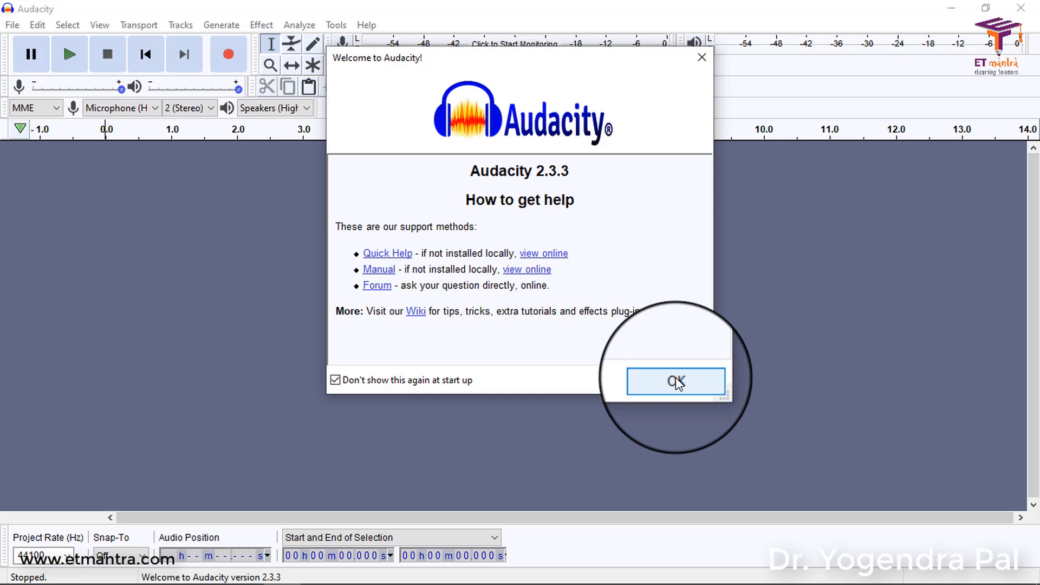
pyautogui.click(676, 381)
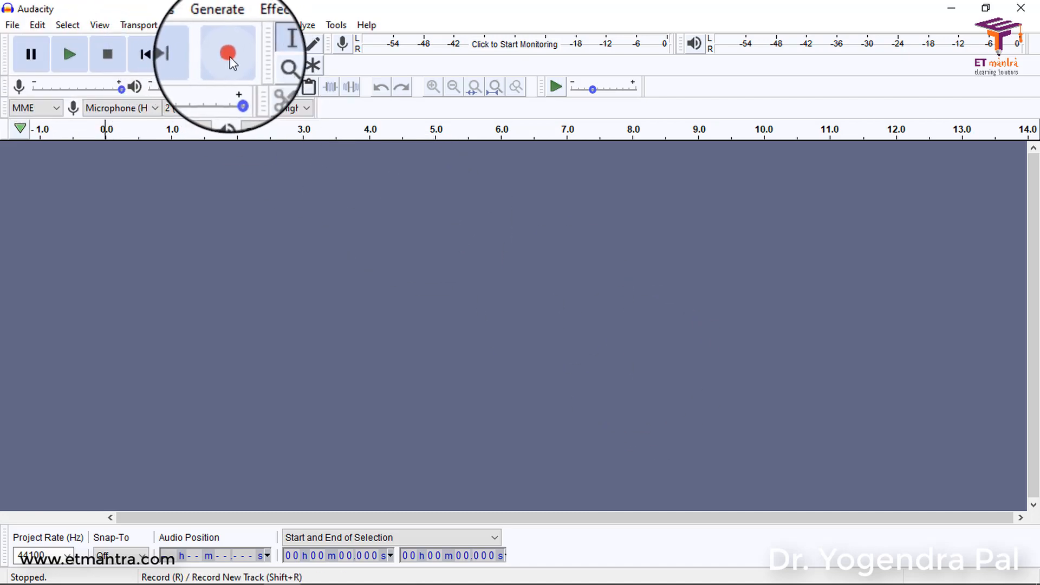
pyautogui.moveTo(229, 53)
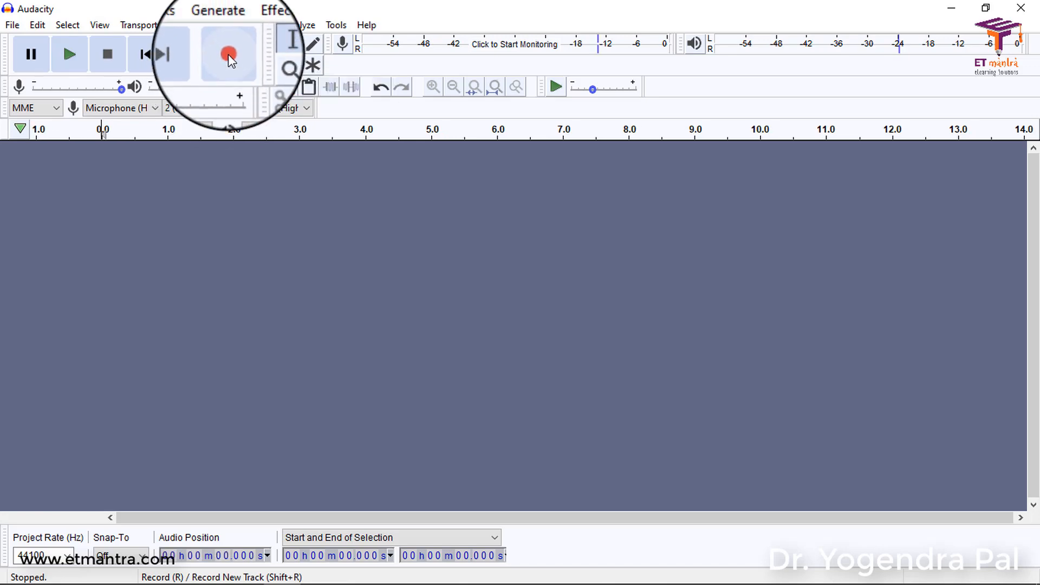
# Start a microphone recording and speak for a little over a minute into a new stereo track.
pyautogui.click(228, 54)
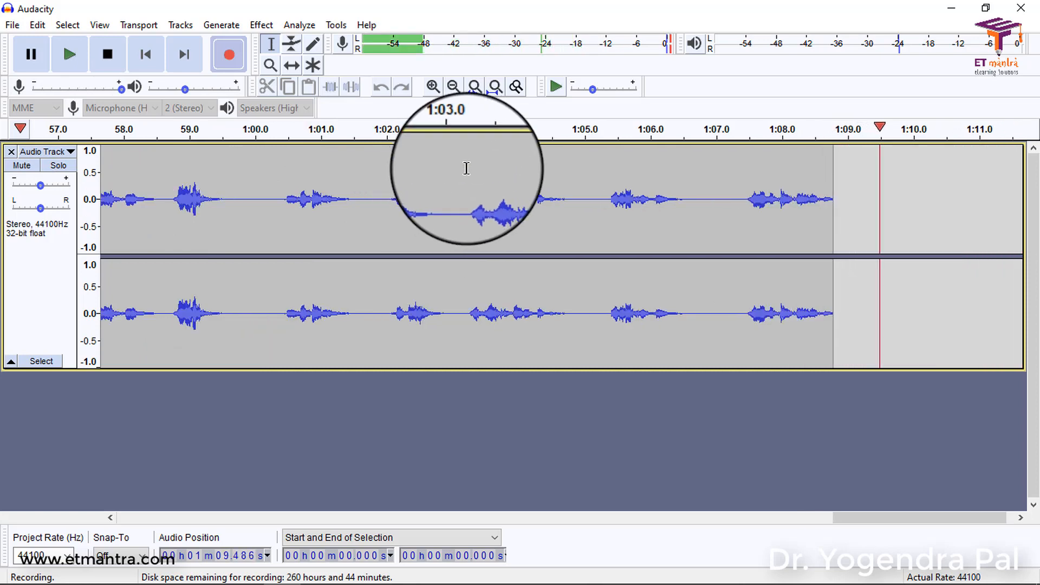
pyautogui.click(107, 54)
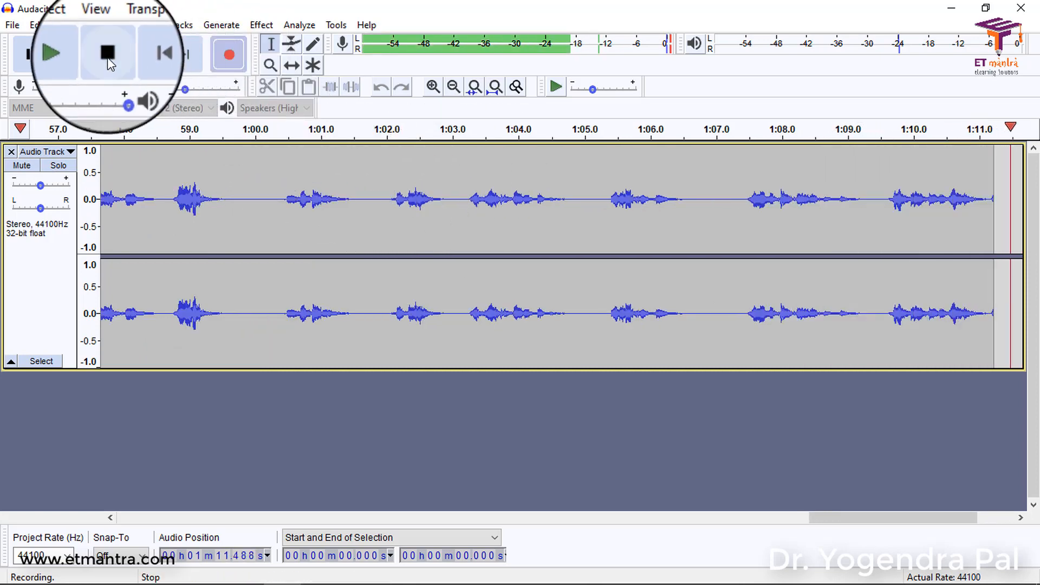
# Stop recording, play the track back from the beginning, then stop playback.
pyautogui.click(107, 54)
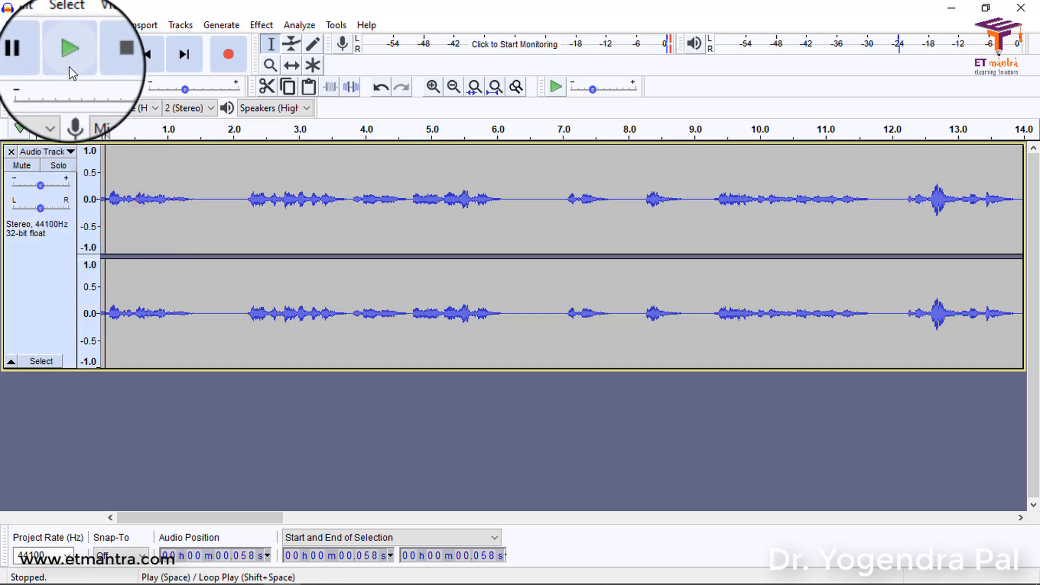
pyautogui.click(70, 46)
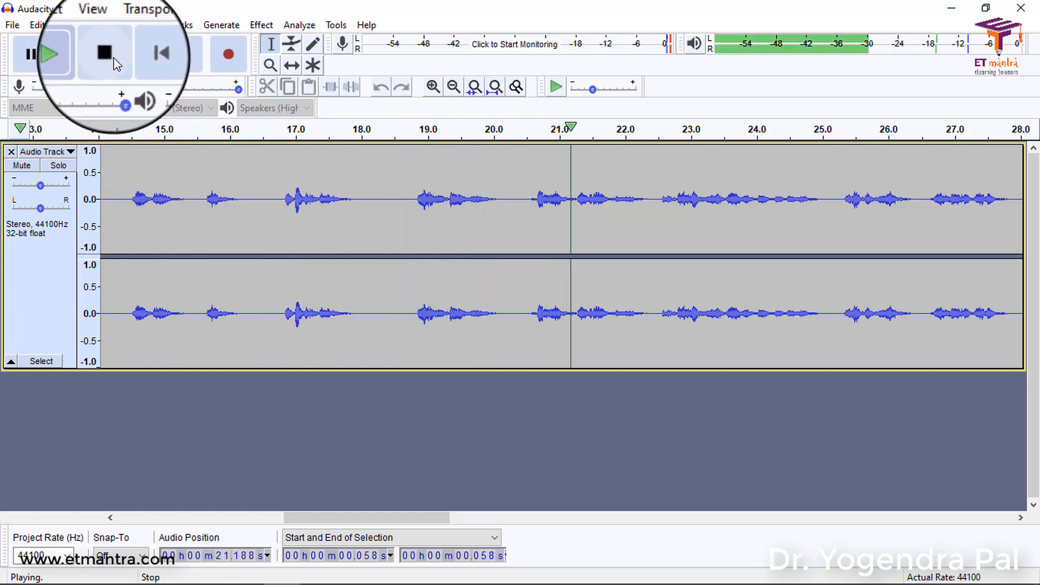
pyautogui.click(108, 54)
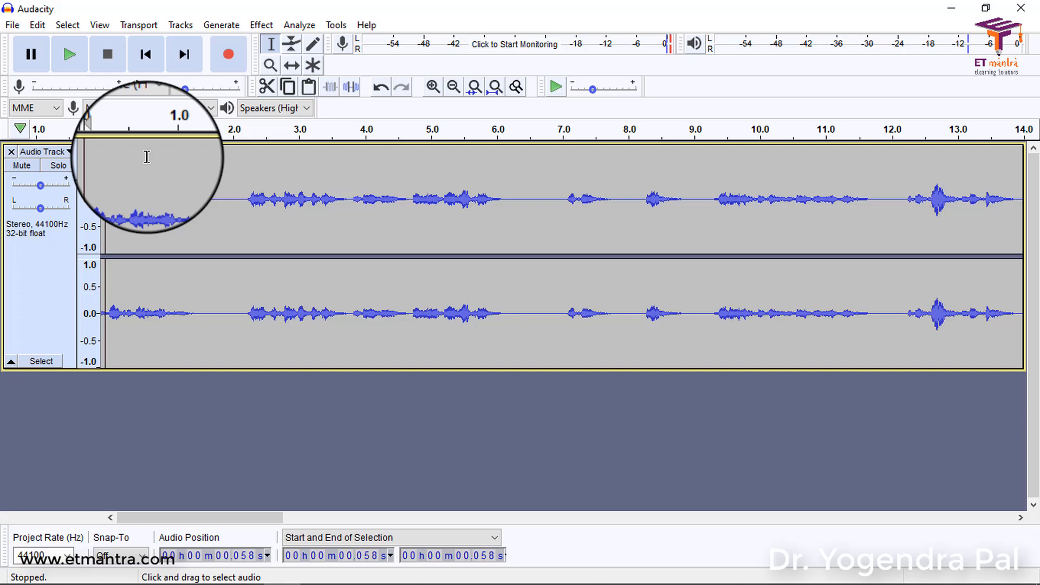
# Export the recording as a WAV file named 'sound recording', confirming the metadata dialog unchanged.
pyautogui.click(11, 24)
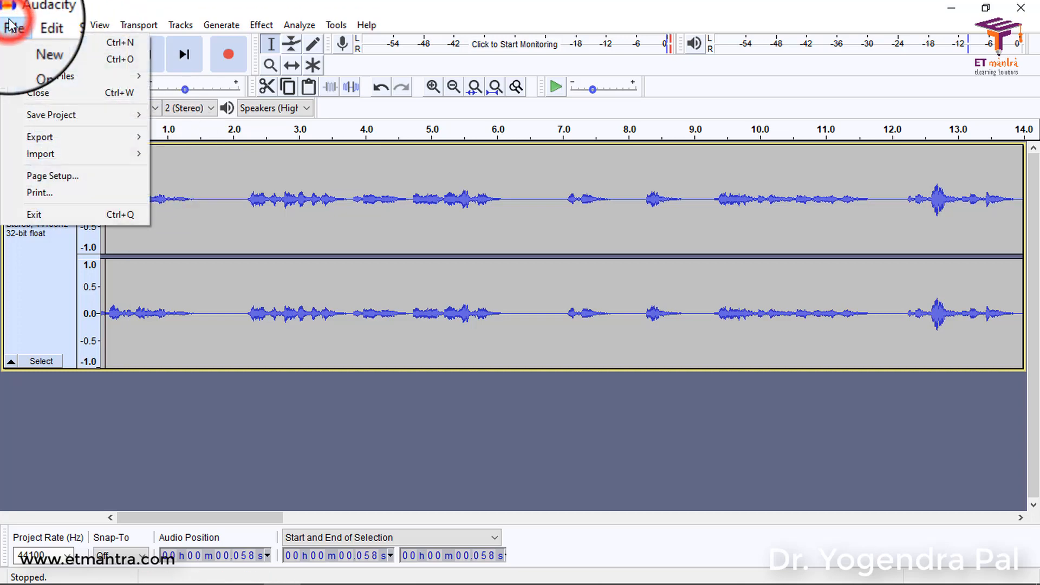
pyautogui.click(40, 136)
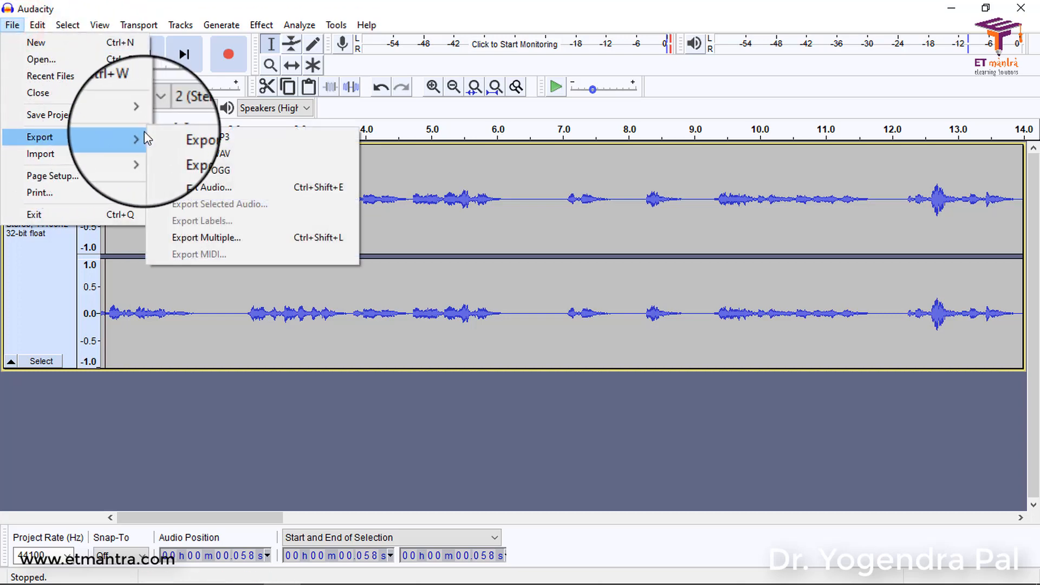
pyautogui.moveTo(250, 139)
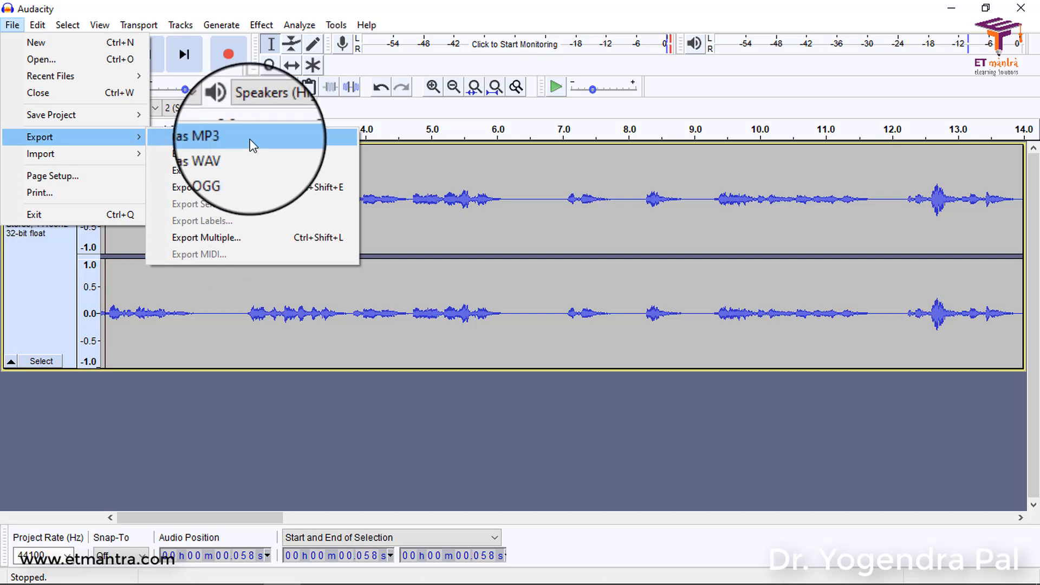
pyautogui.moveTo(249, 156)
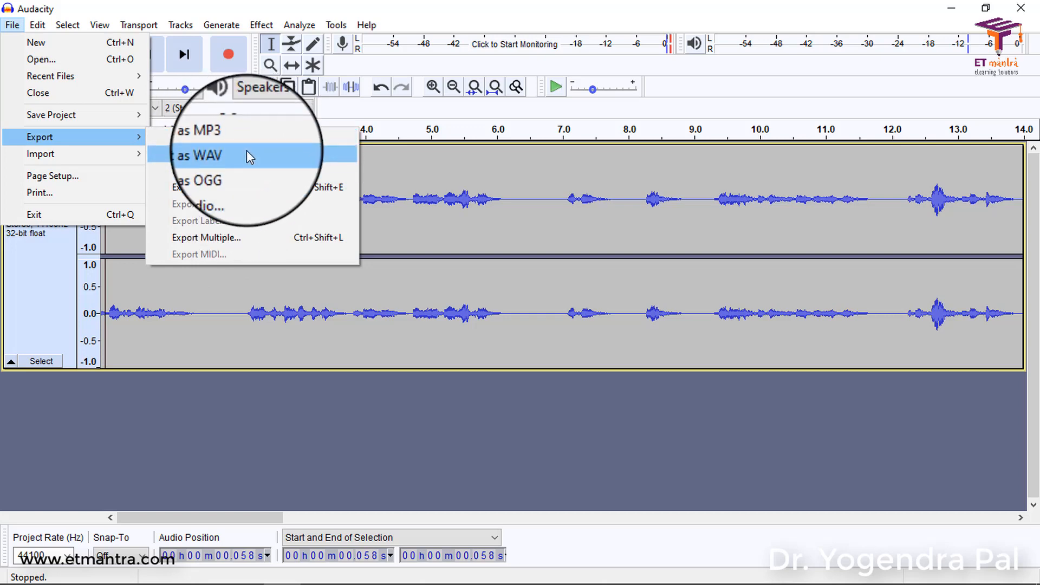
pyautogui.moveTo(238, 168)
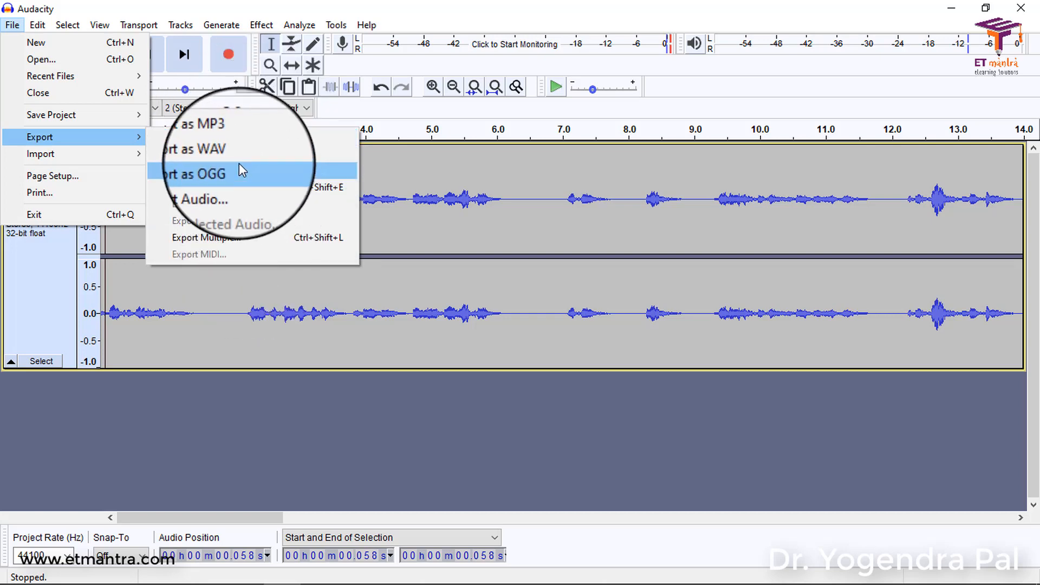
pyautogui.moveTo(238, 153)
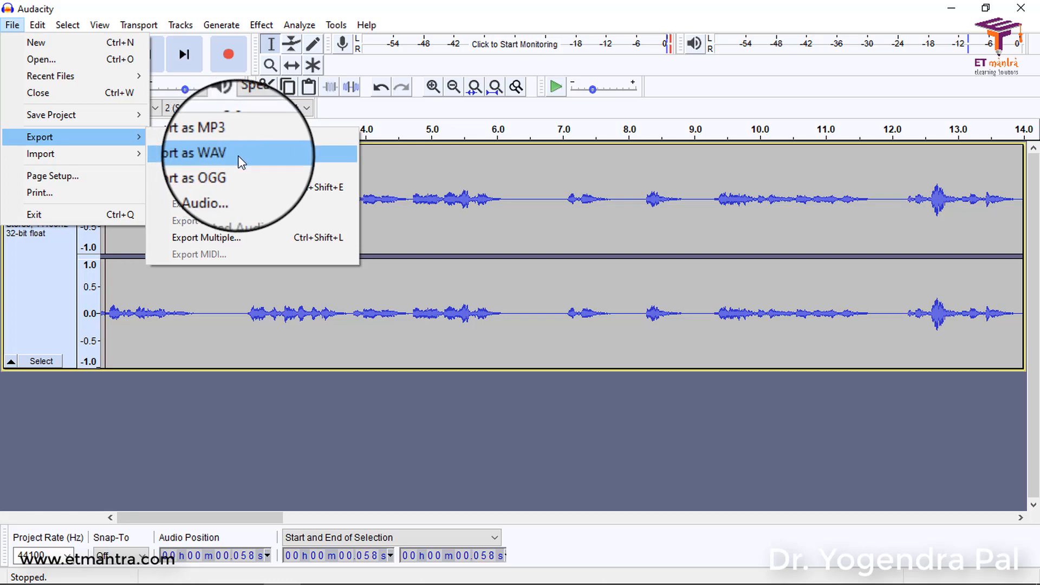
pyautogui.moveTo(237, 138)
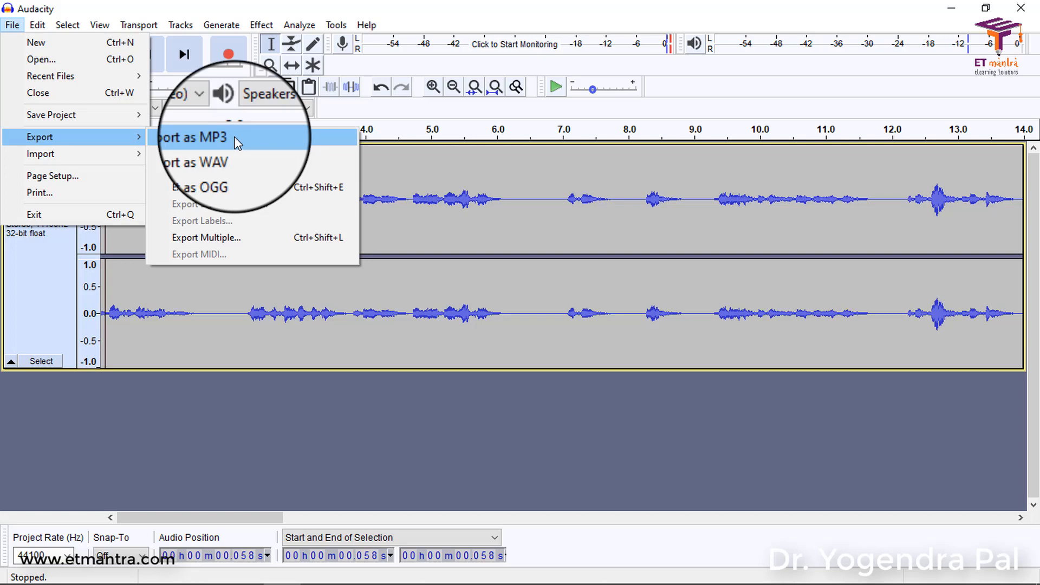
pyautogui.moveTo(192, 155)
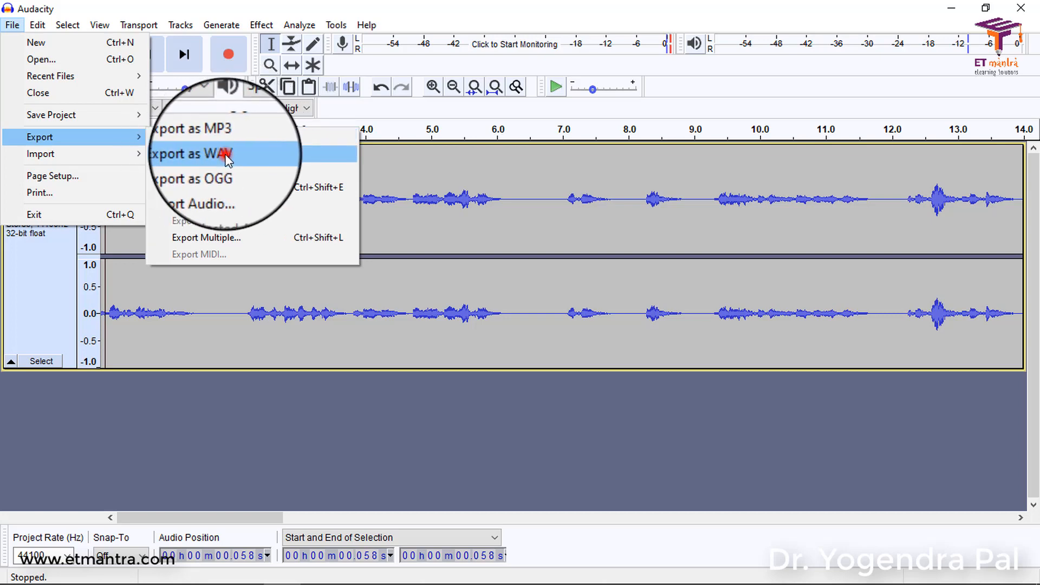
pyautogui.click(193, 152)
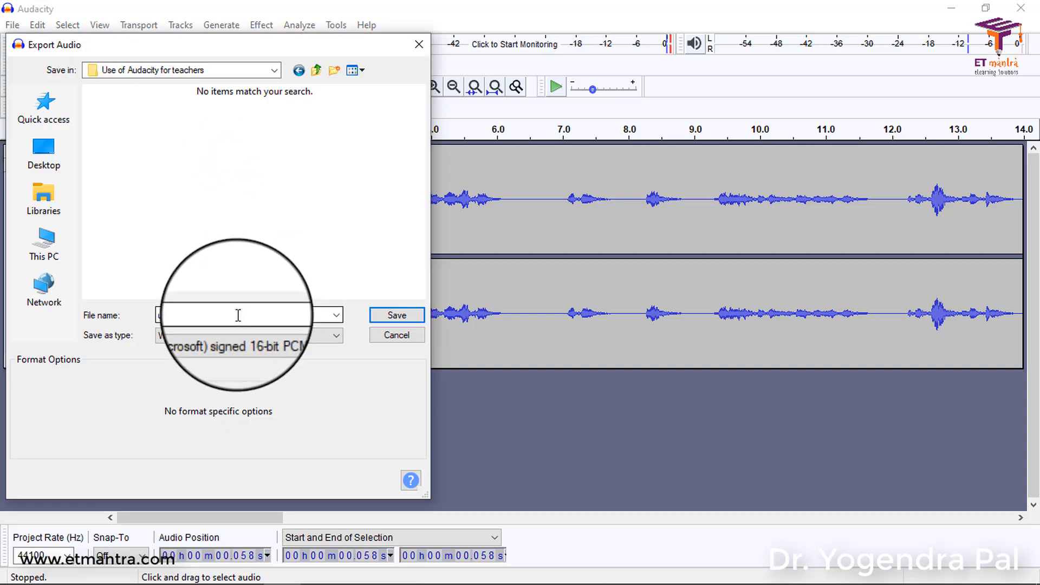
pyautogui.write('sound recording')
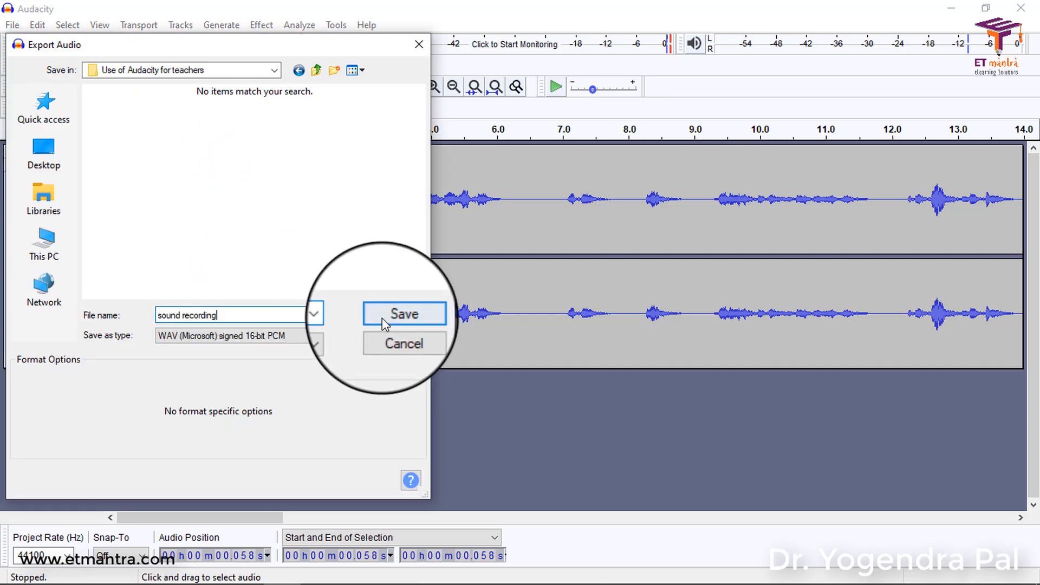
pyautogui.click(403, 313)
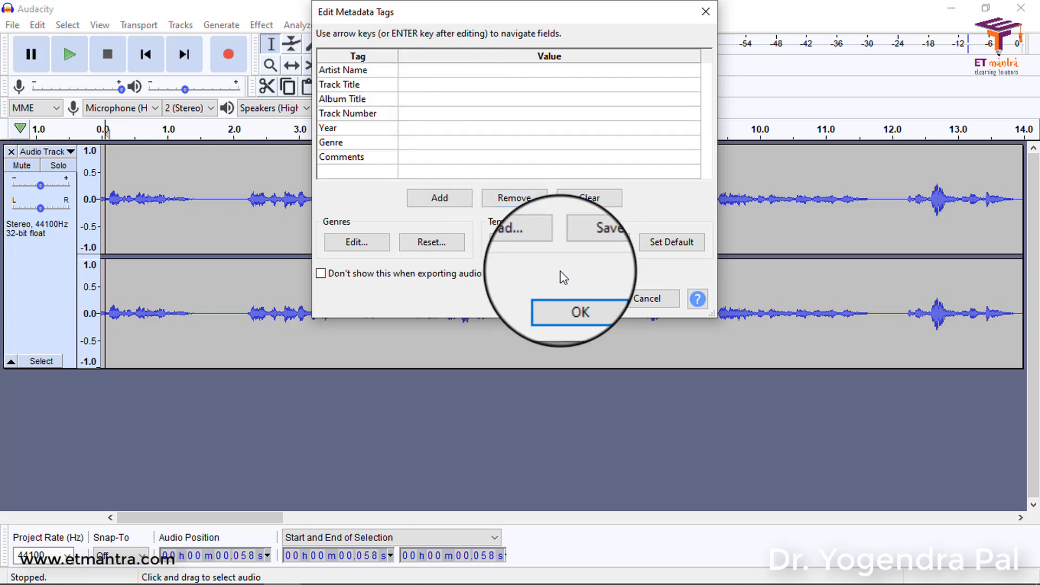
pyautogui.click(578, 299)
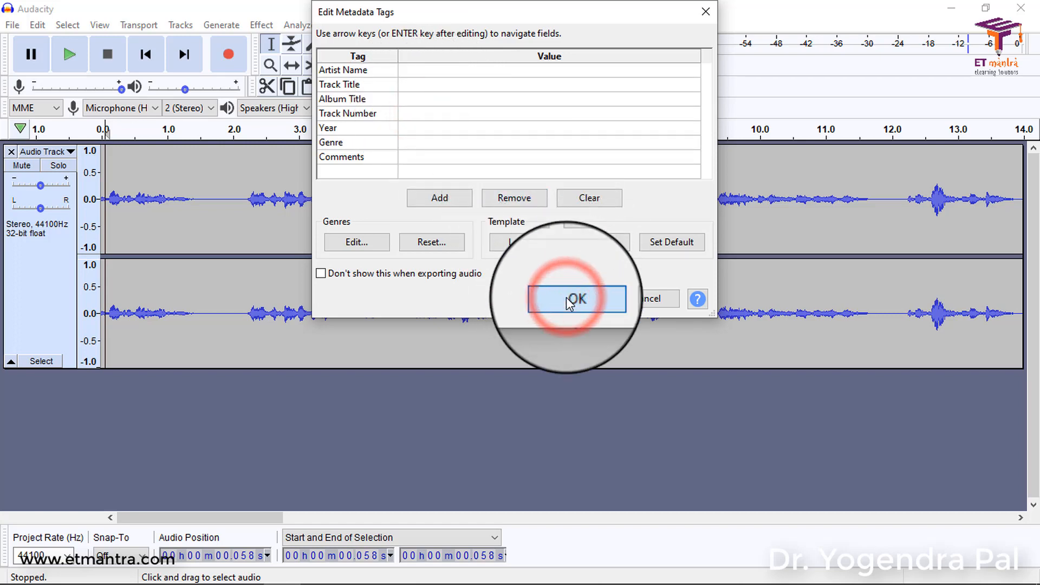
pyautogui.click(575, 299)
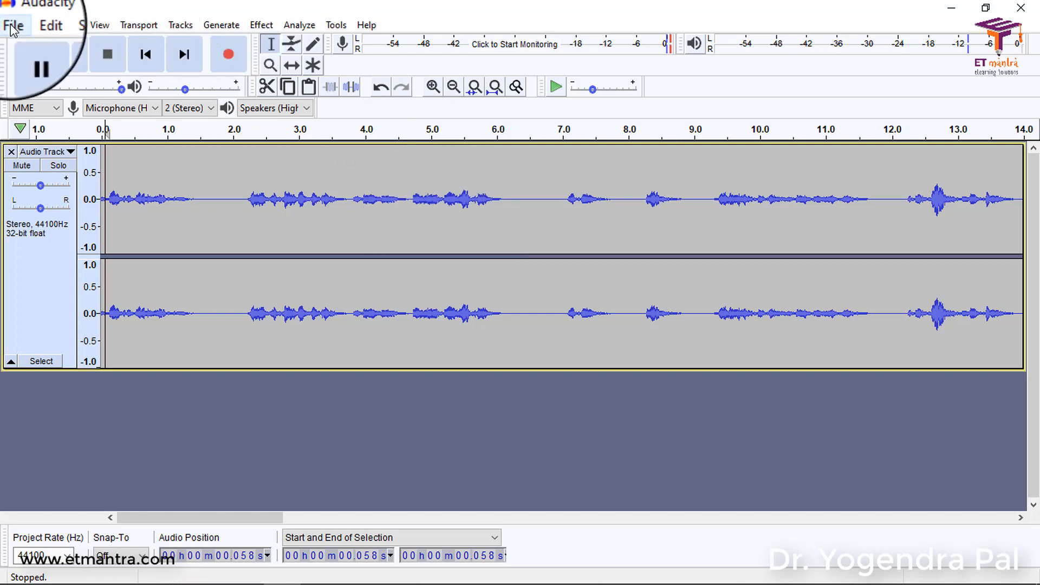
# Export as MP3 'audacity for teachers' with Preset bit rate at Standard quality, confirming the metadata dialog.
pyautogui.click(12, 25)
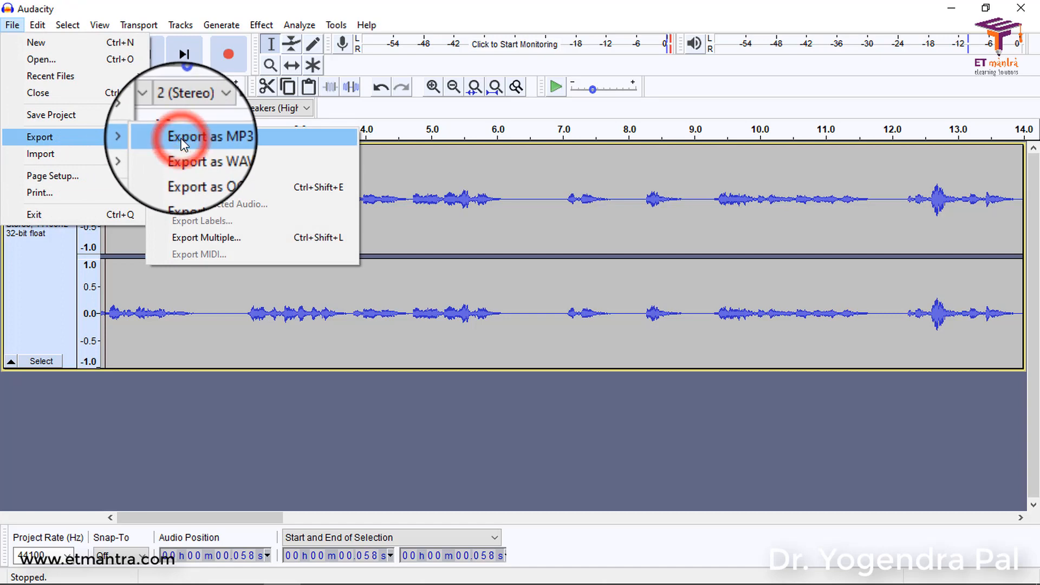
pyautogui.click(209, 137)
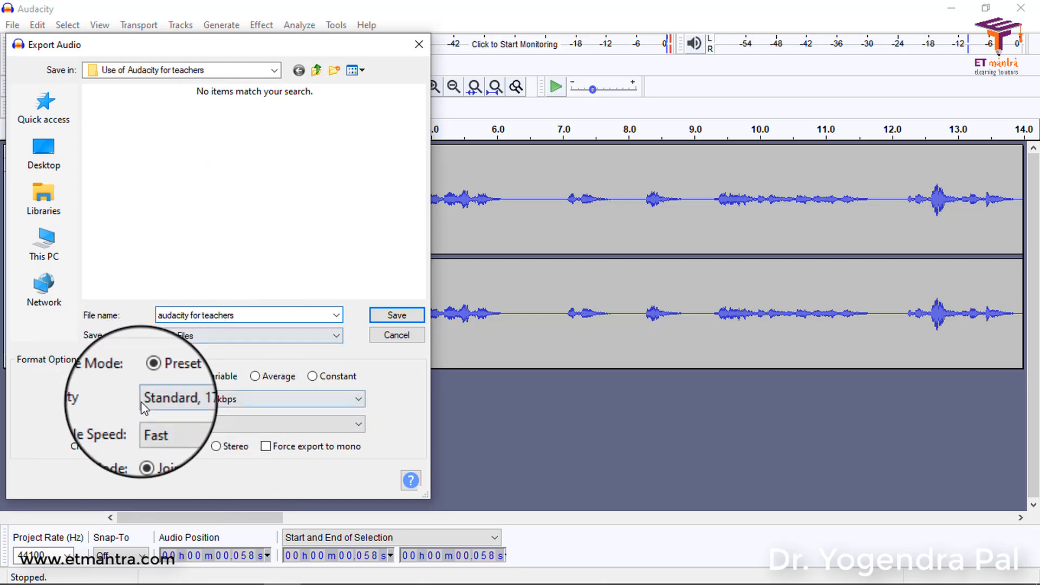
pyautogui.click(203, 376)
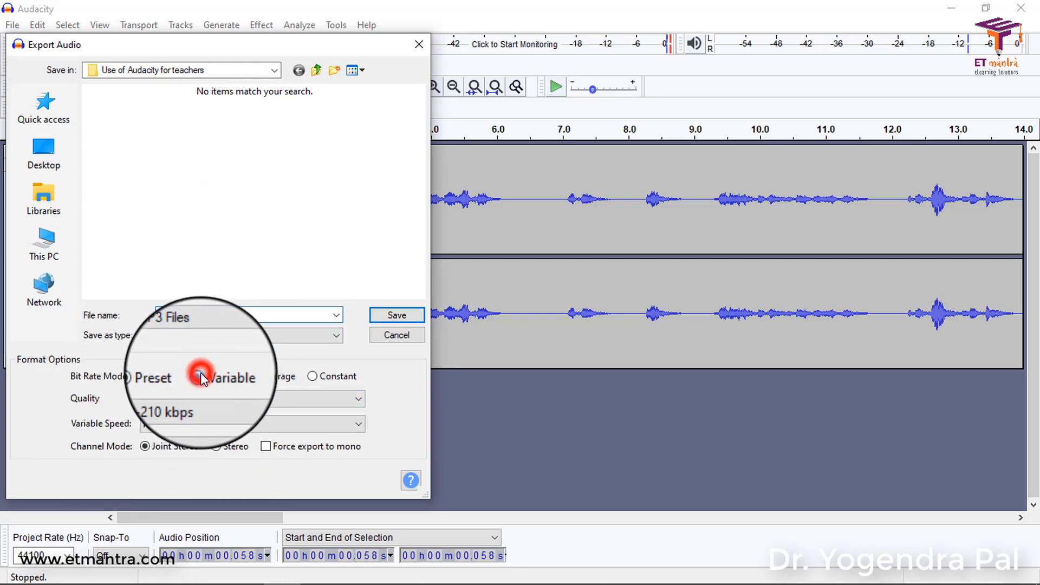
pyautogui.click(214, 376)
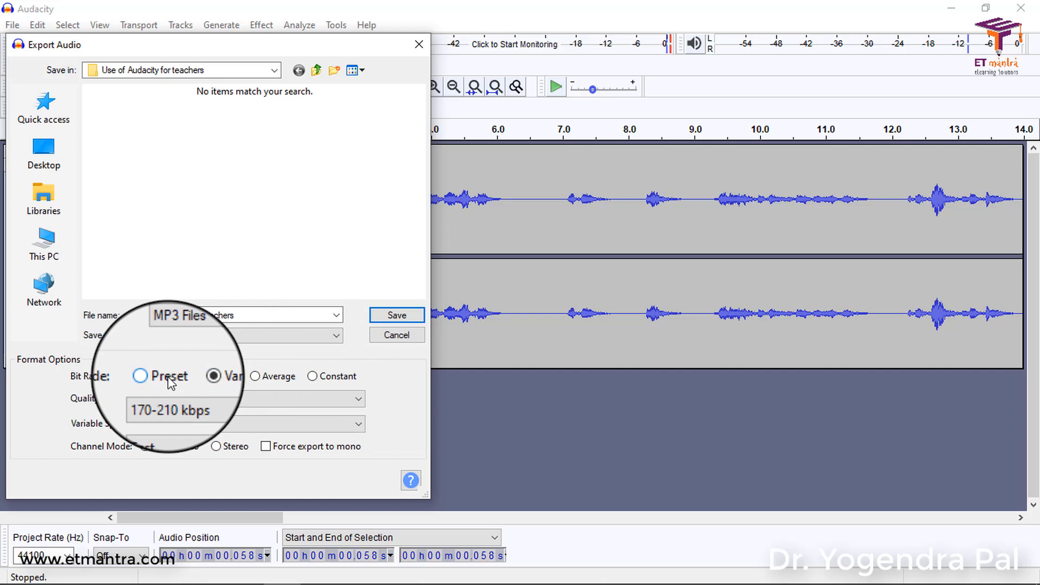
pyautogui.click(140, 376)
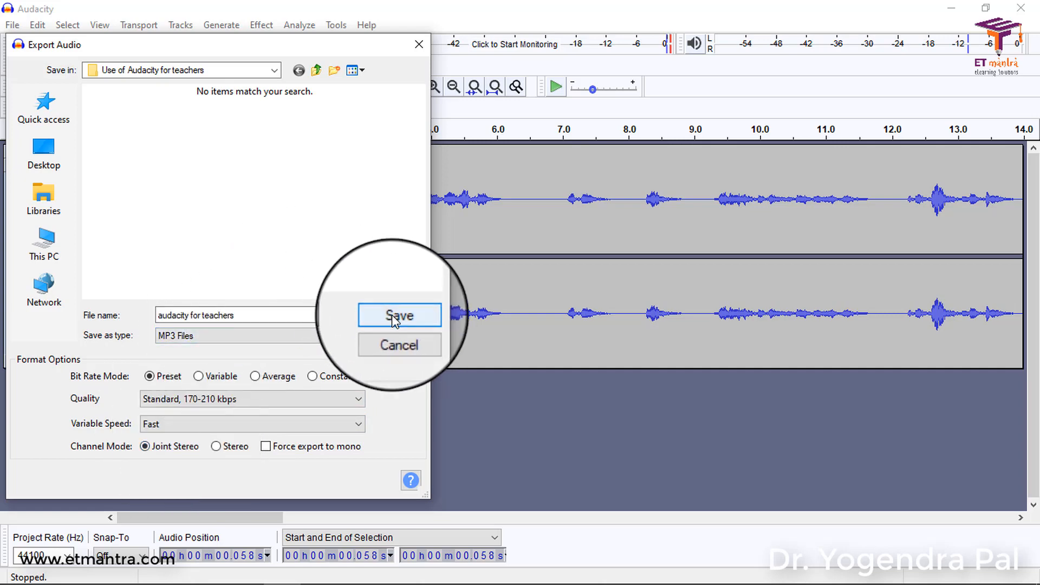
pyautogui.click(398, 314)
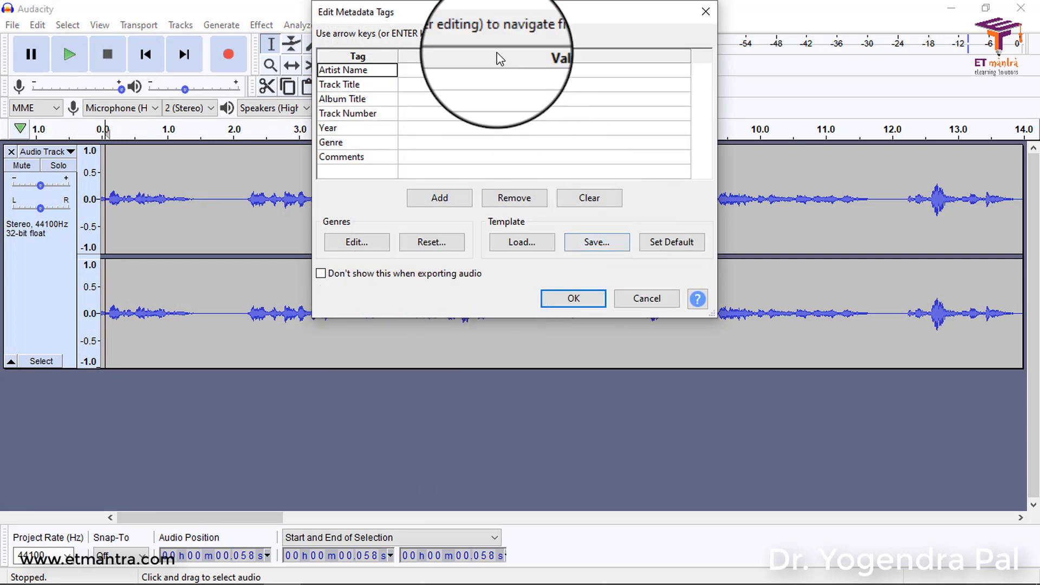
pyautogui.moveTo(490, 131)
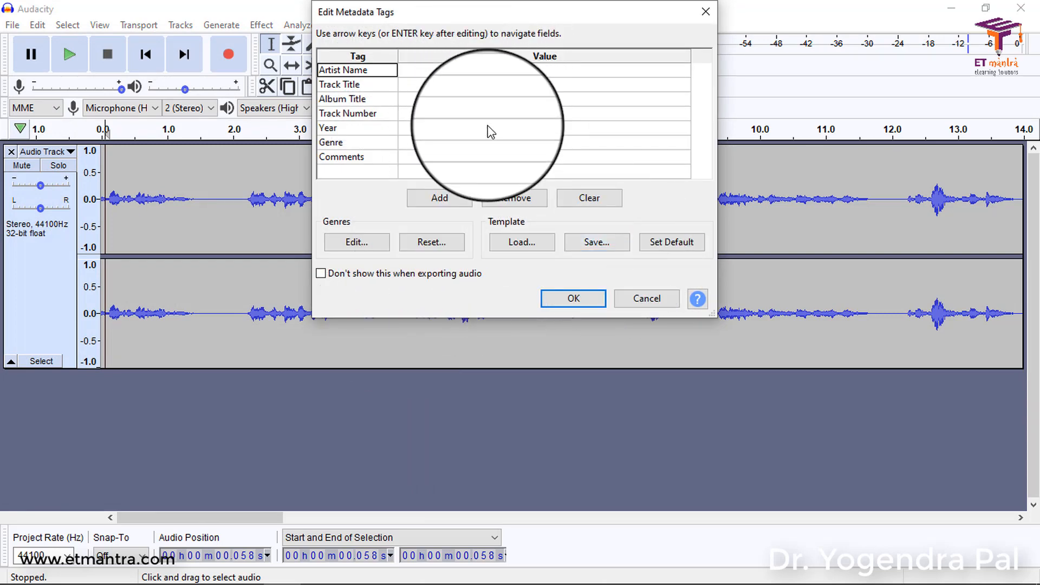
pyautogui.click(572, 297)
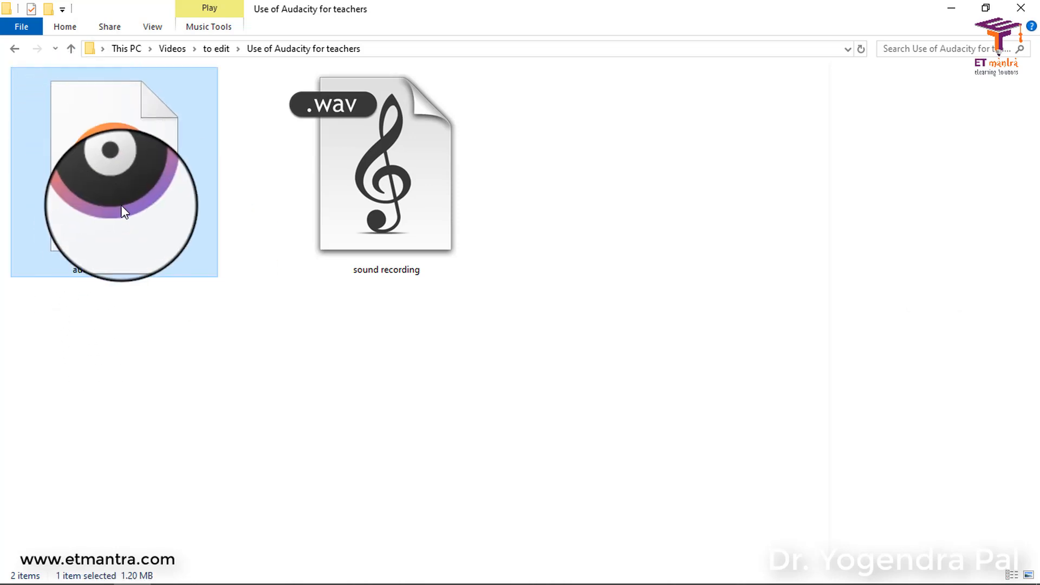
# Select the WAV (12.1 MB) then the MP3 (1.20 MB) to compare their sizes in the status bar.
pyautogui.click(385, 166)
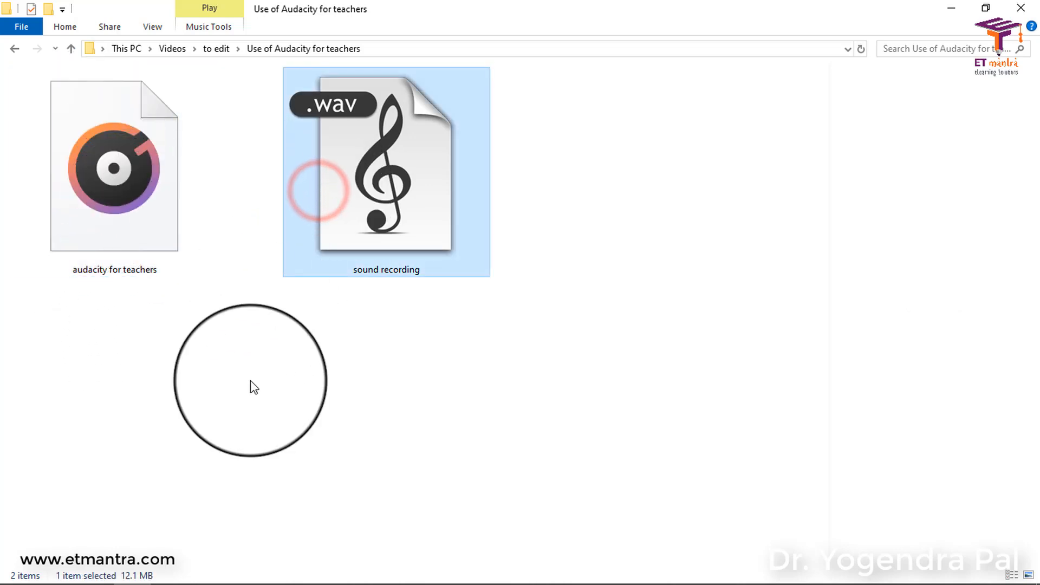
pyautogui.moveTo(122, 467)
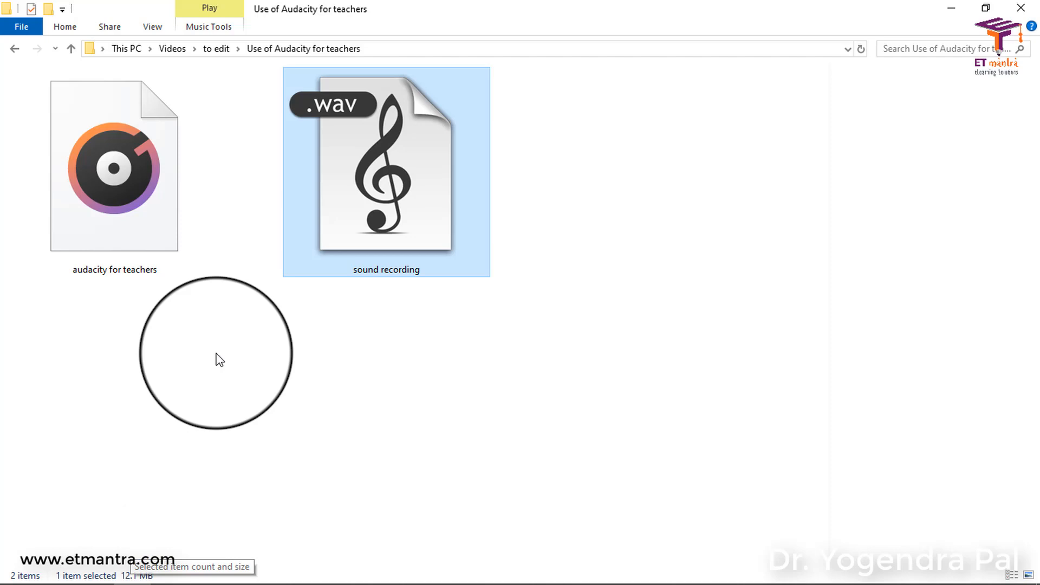
pyautogui.click(113, 165)
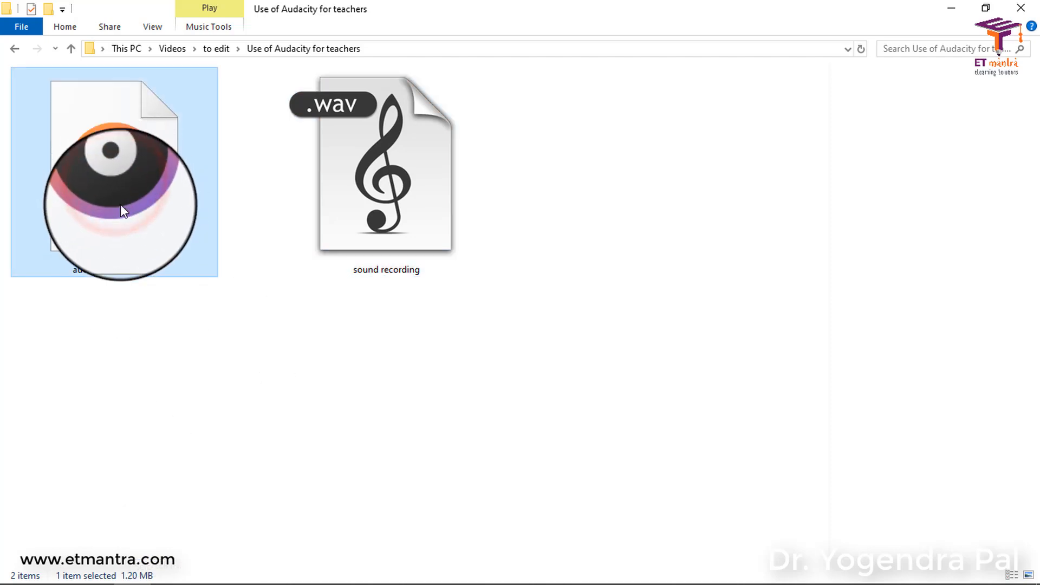
pyautogui.moveTo(241, 482)
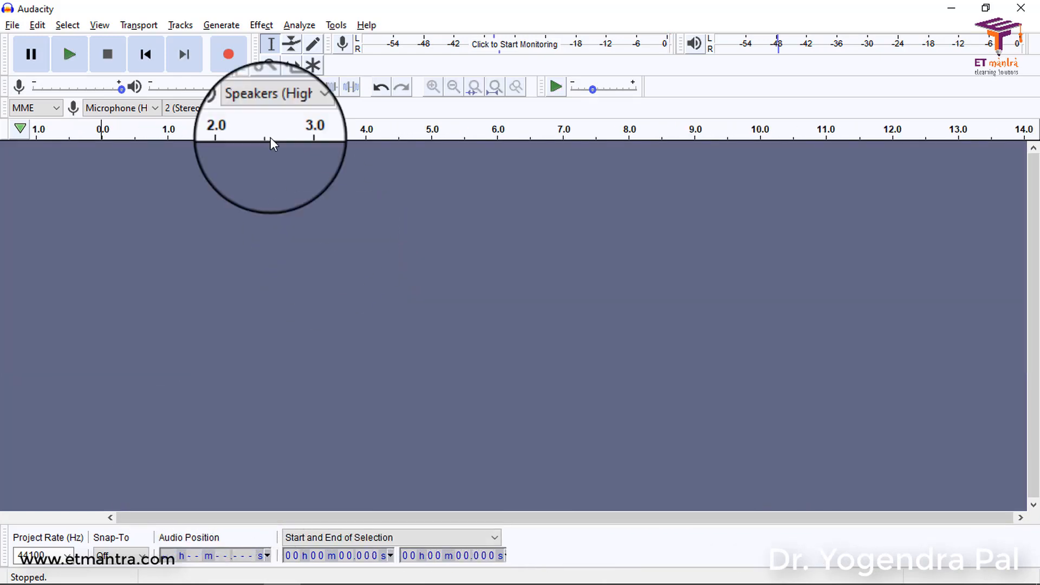
pyautogui.moveTo(228, 54)
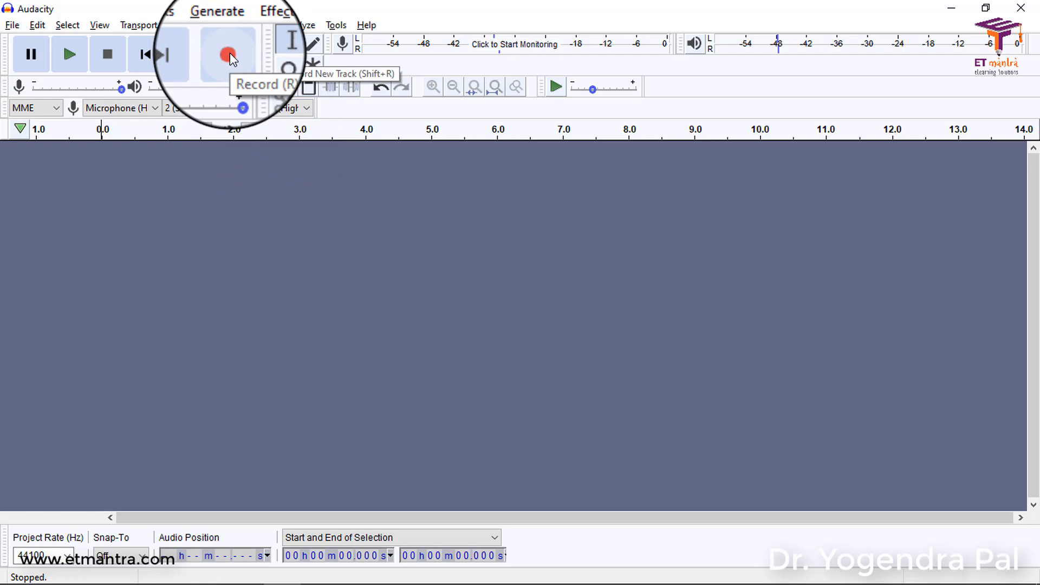
# Record about 13 seconds of speech into a new stereo track, then stop.
pyautogui.click(228, 54)
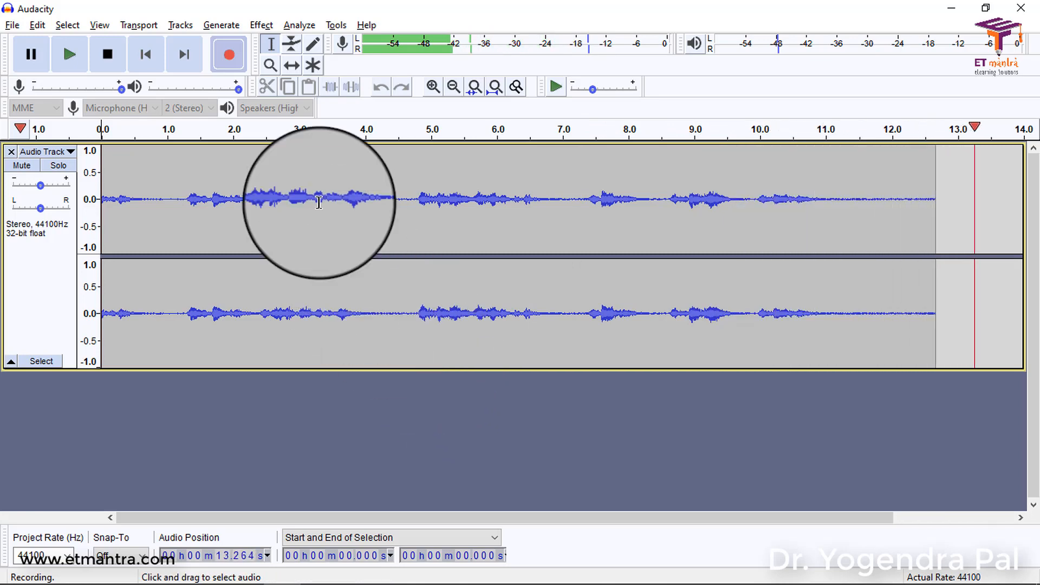
pyautogui.click(107, 54)
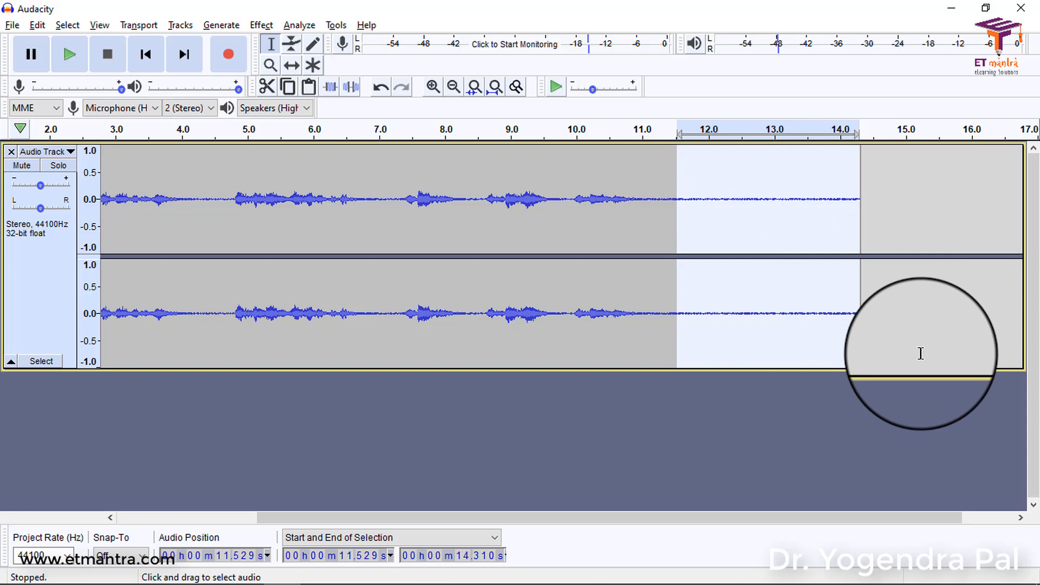
pyautogui.moveTo(555, 86)
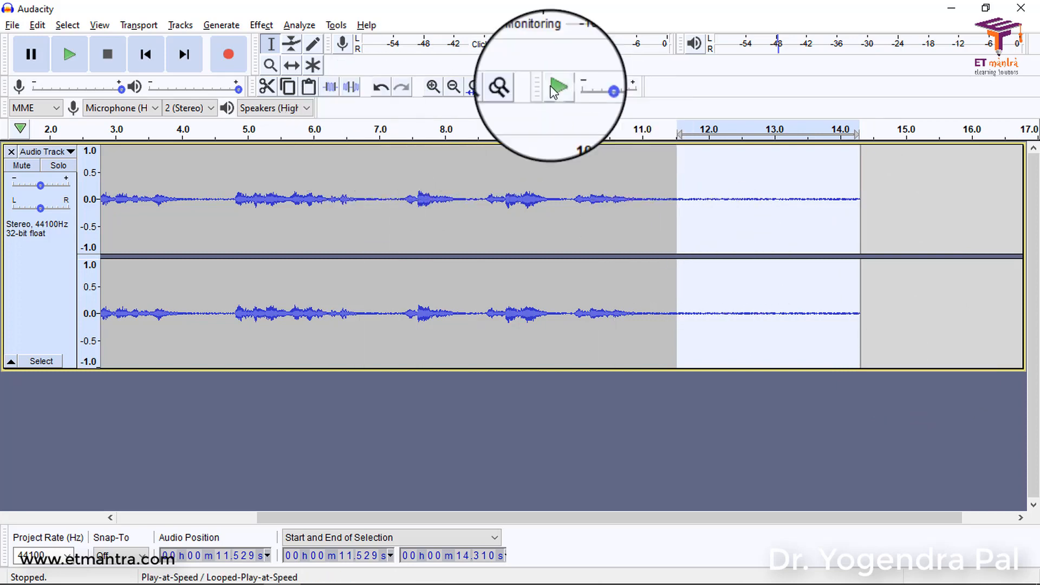
pyautogui.click(556, 86)
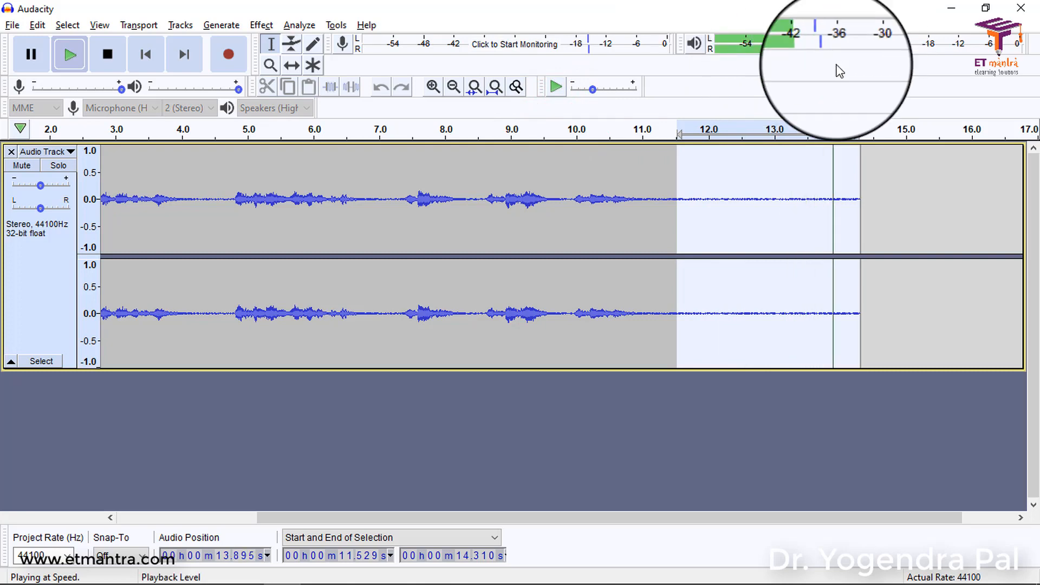
pyautogui.click(108, 54)
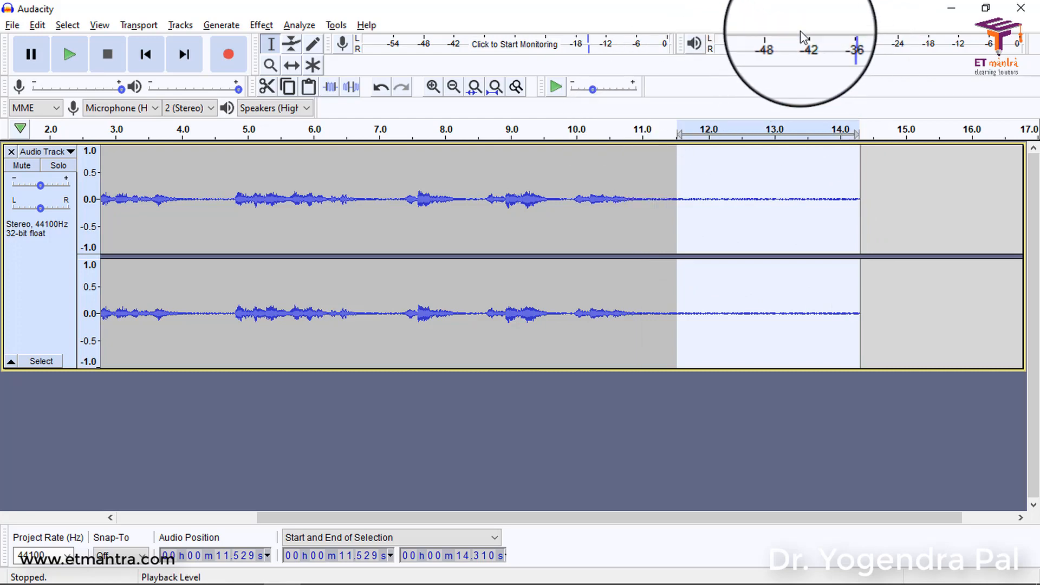
pyautogui.click(613, 199)
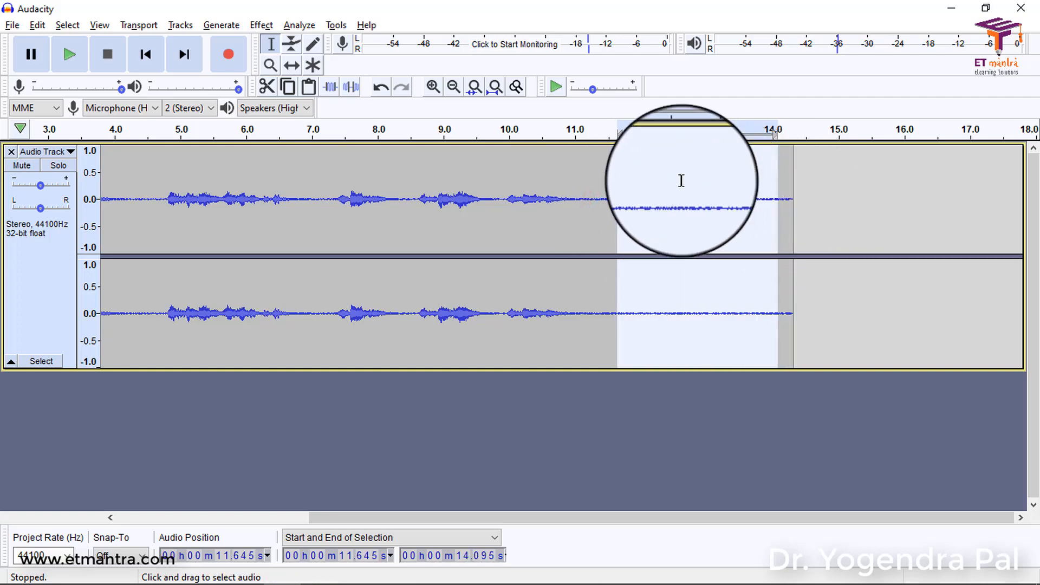
pyautogui.click(272, 199)
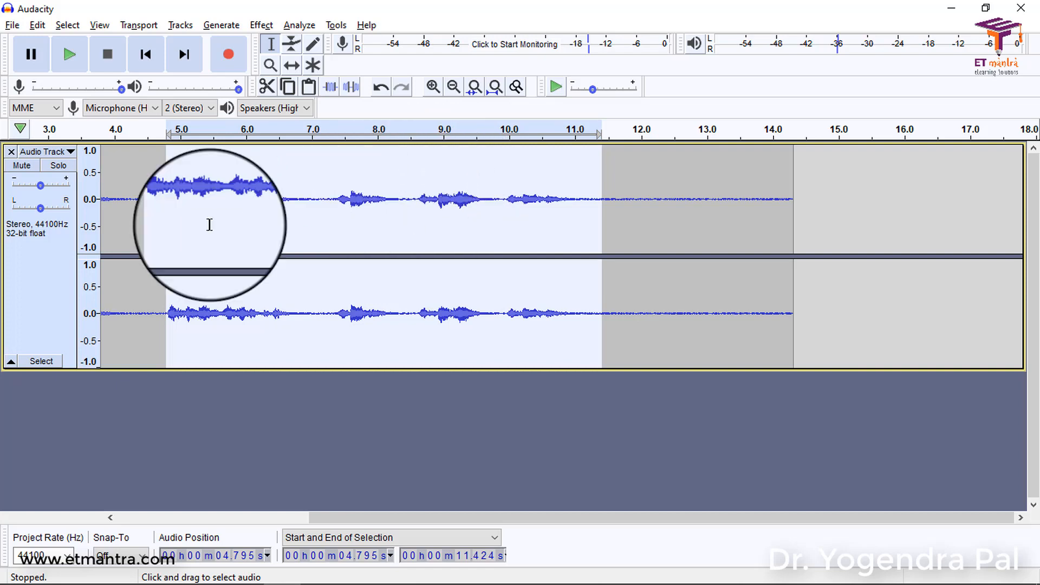
pyautogui.moveTo(169, 196)
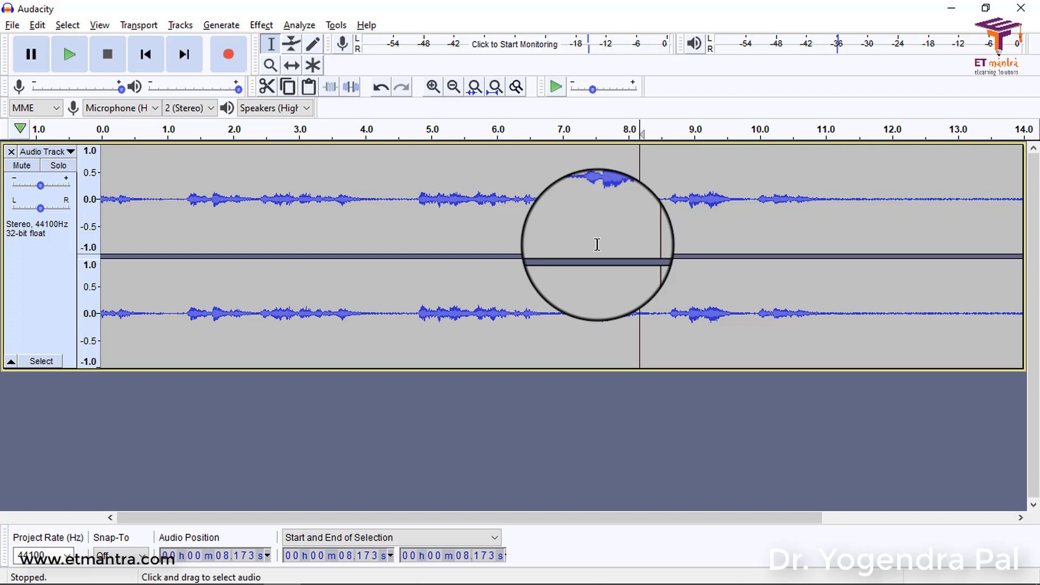
pyautogui.click(269, 200)
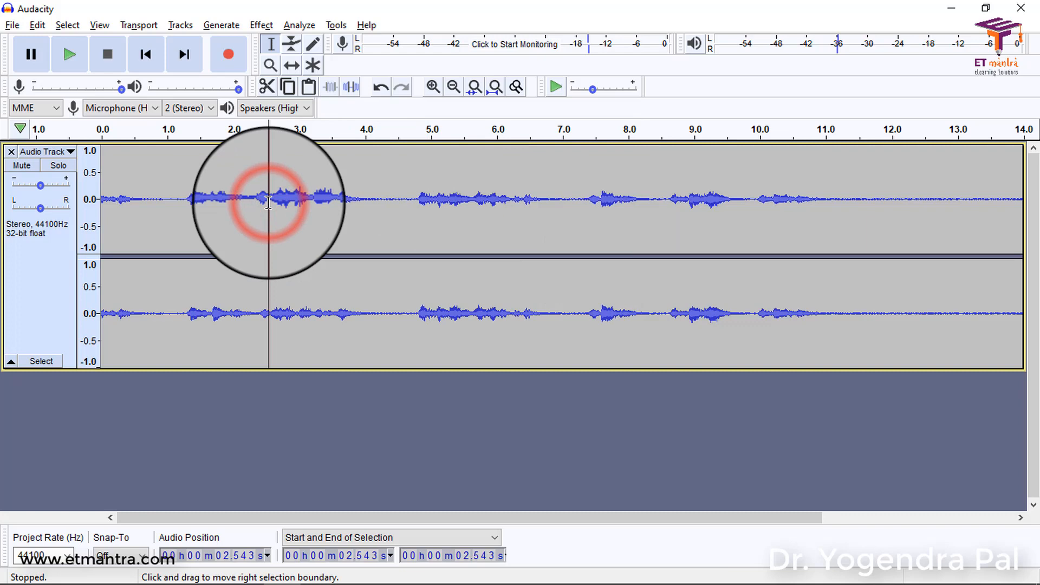
# Select the whole track and apply Effect > Compressor with the default −12 dB threshold and 2:1 ratio.
pyautogui.press('ctrl+a')
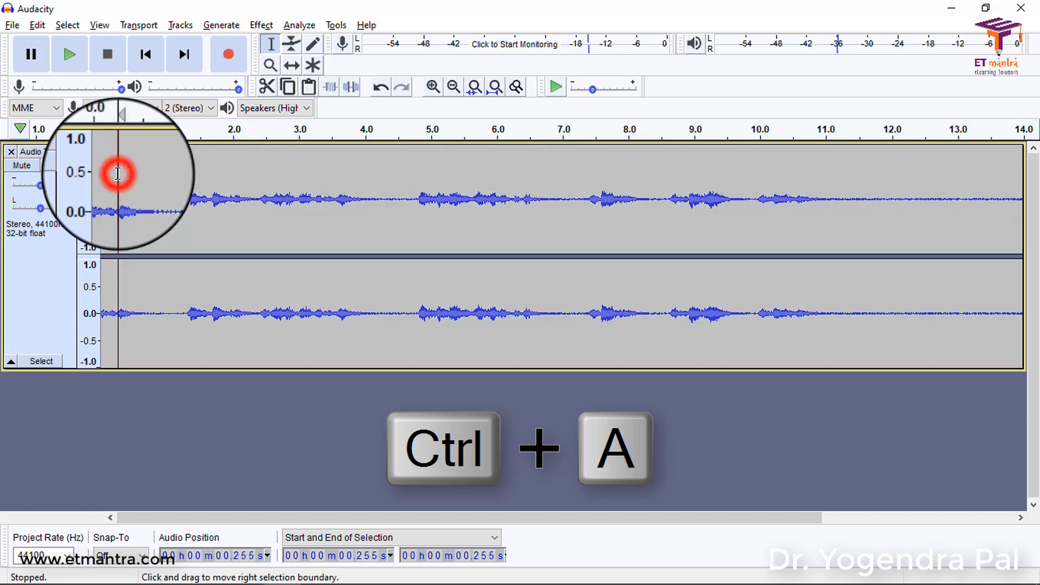
pyautogui.press('ctrl+a')
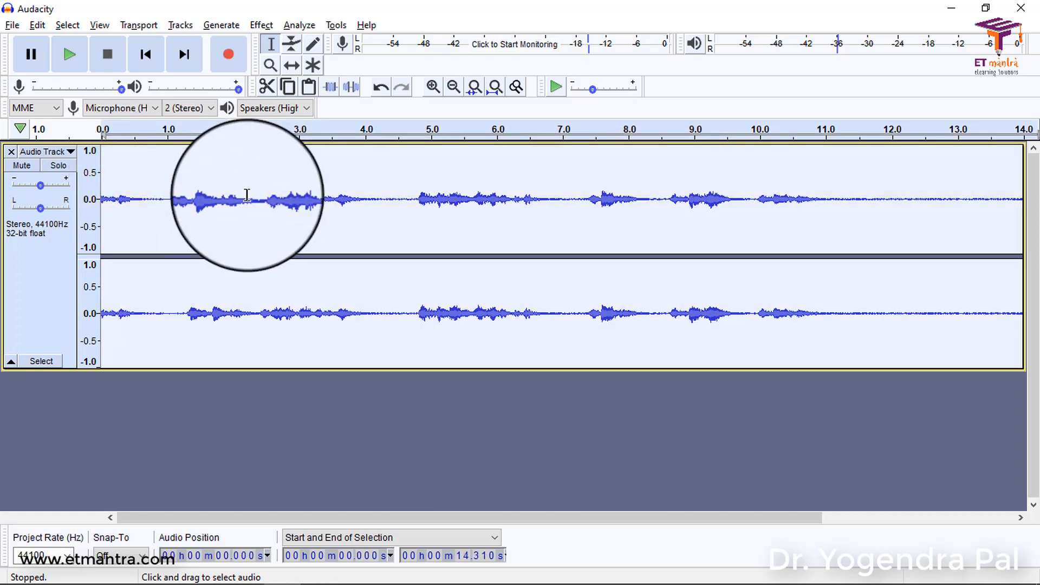
pyautogui.click(261, 25)
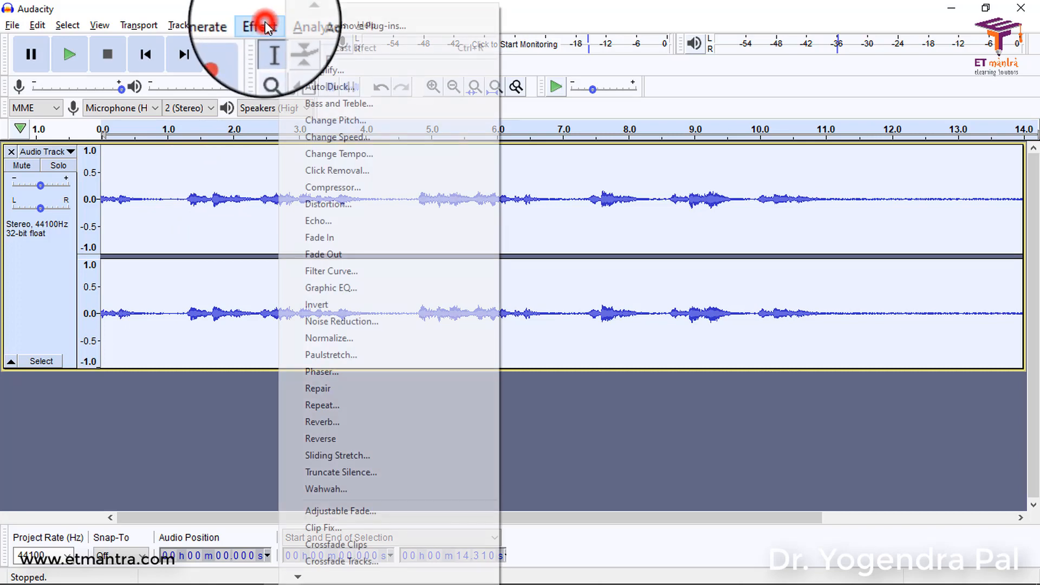
pyautogui.moveTo(338, 170)
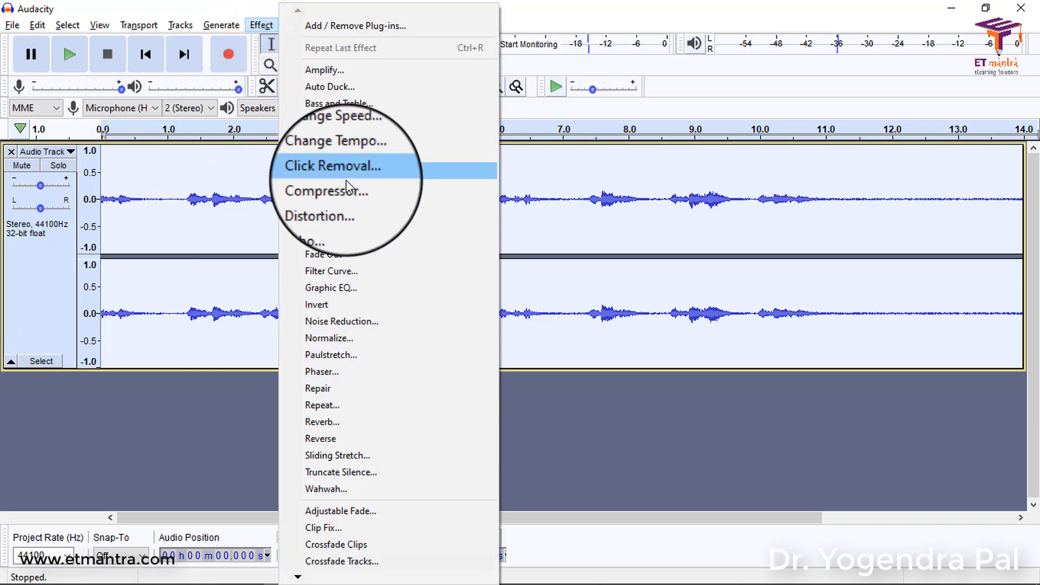
pyautogui.click(326, 190)
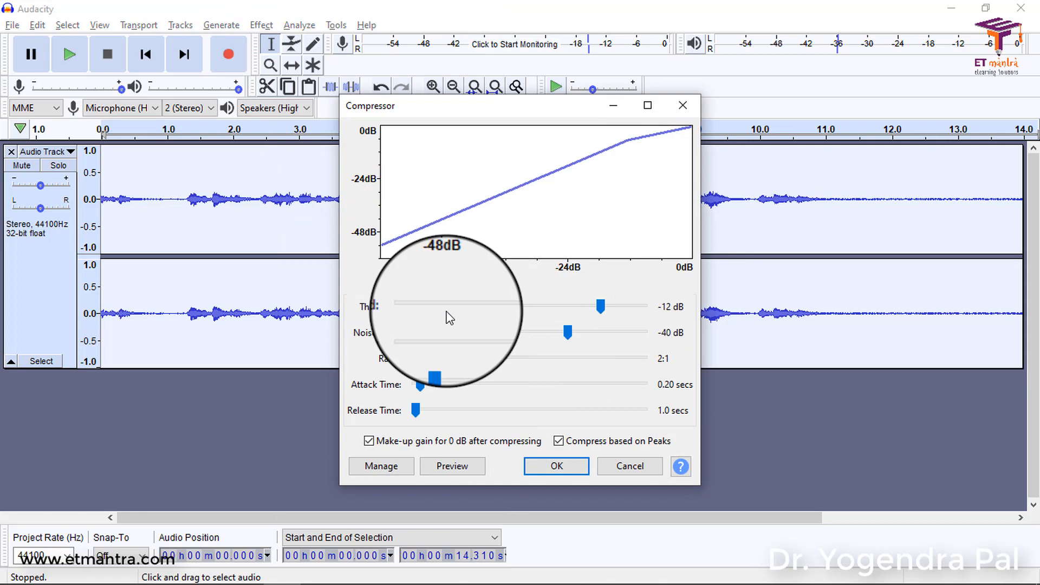
pyautogui.moveTo(573, 295)
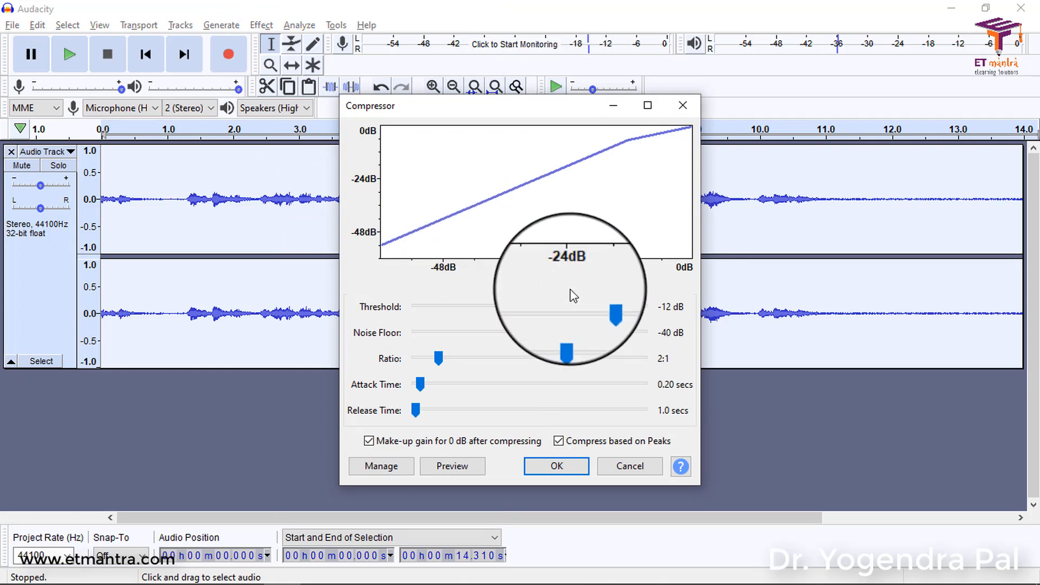
pyautogui.click(556, 466)
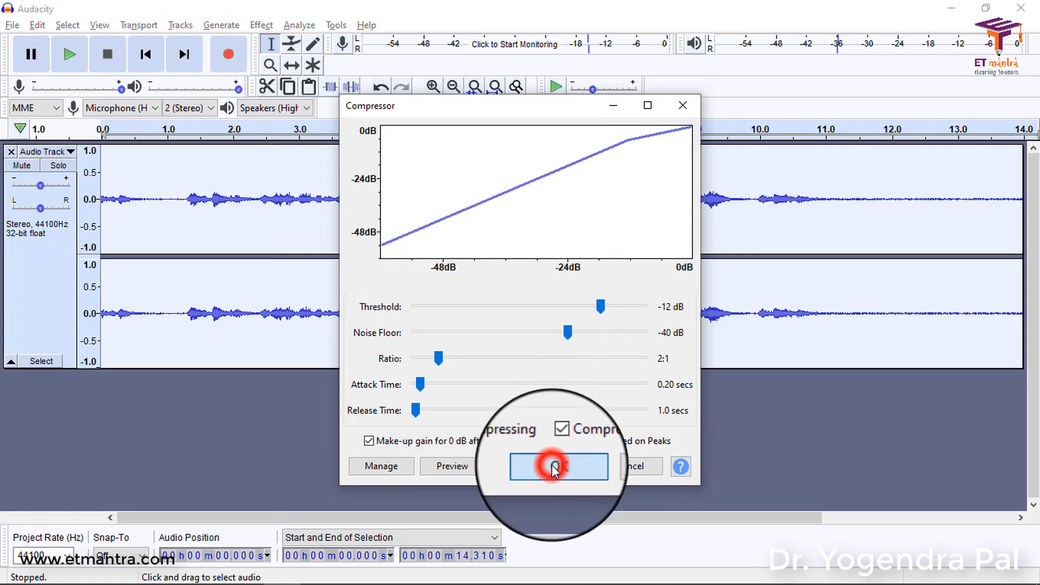
pyautogui.click(558, 466)
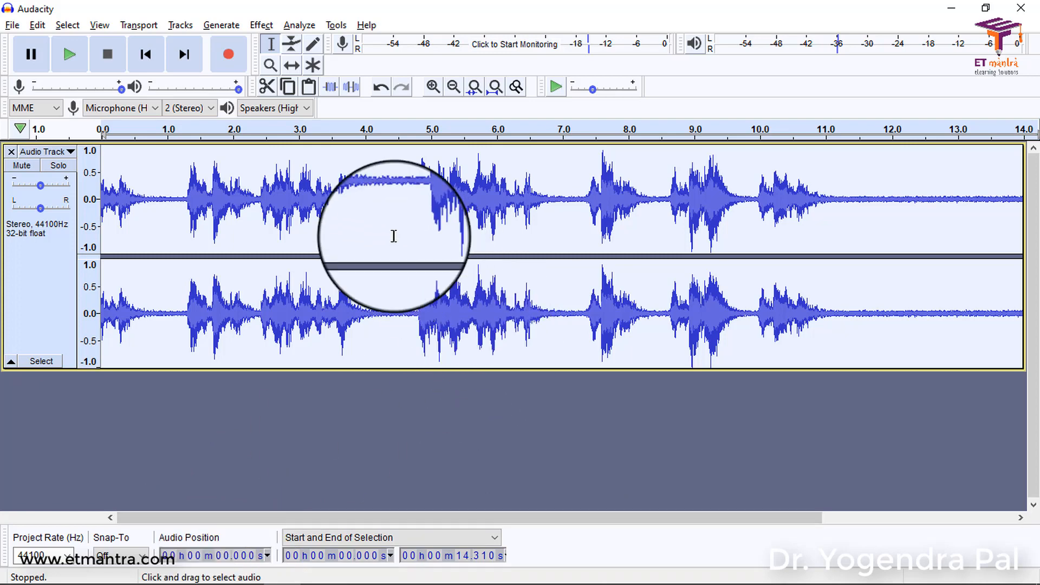
# Select the noise-only quiet tail of the waveform, roughly 12 to 13.2 seconds.
pyautogui.click(393, 200)
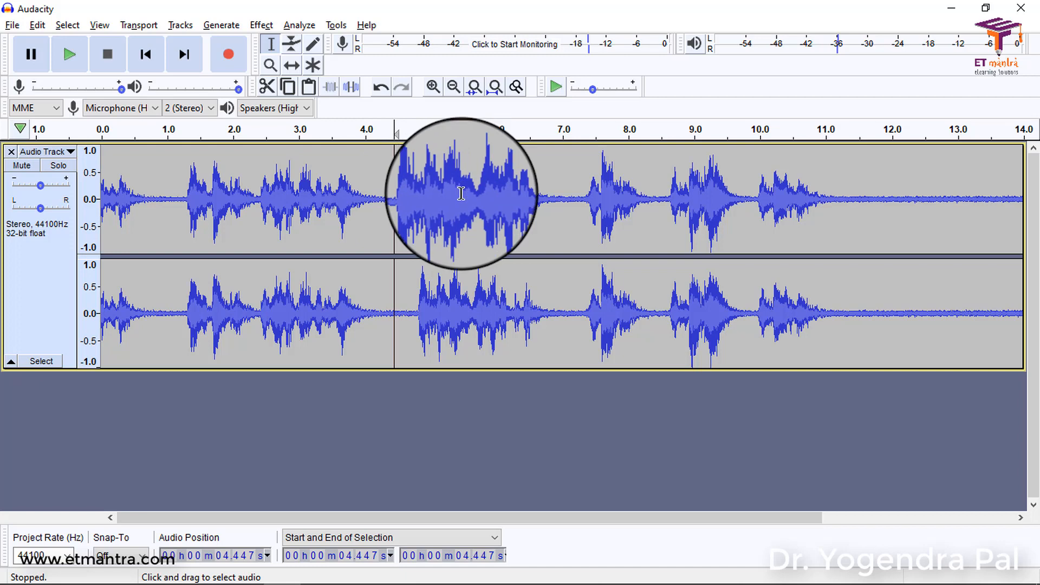
pyautogui.moveTo(471, 235)
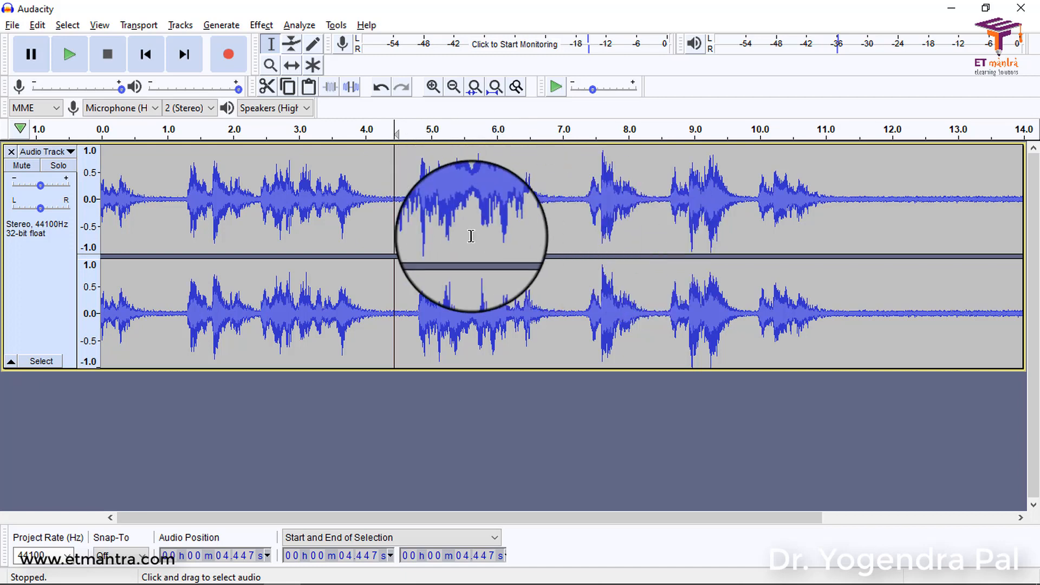
pyautogui.moveTo(841, 197)
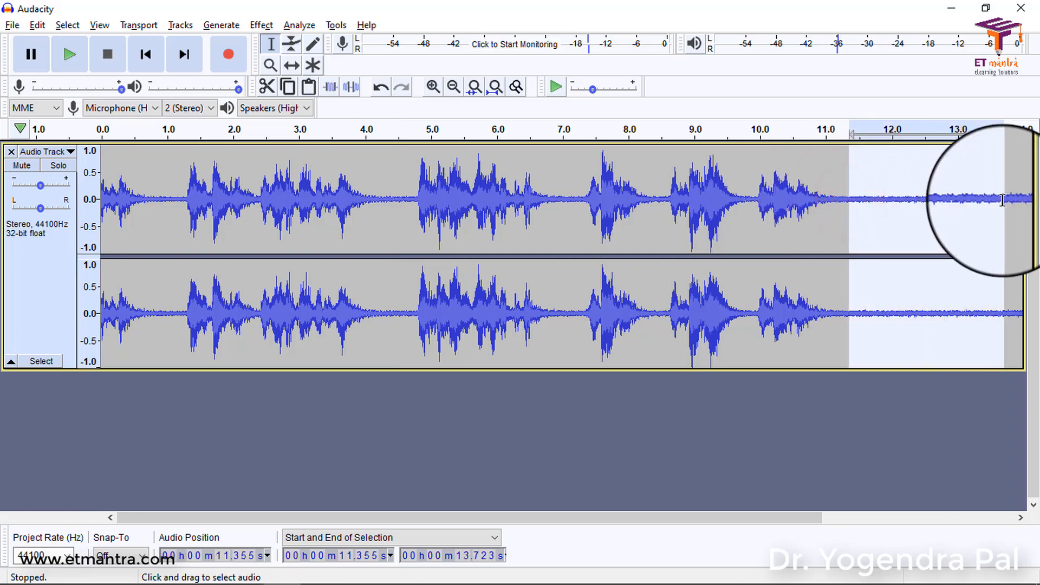
pyautogui.click(555, 87)
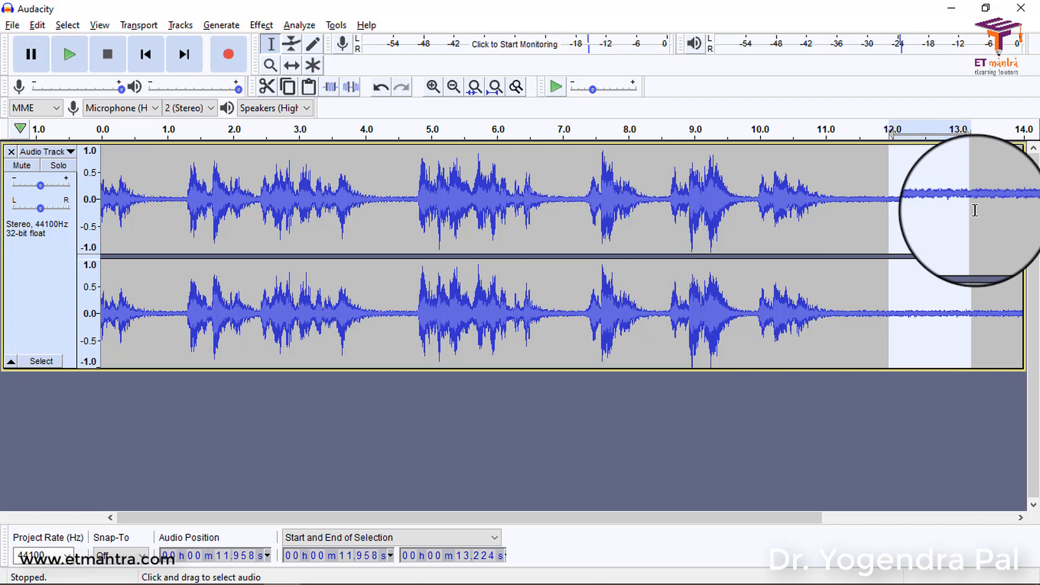
pyautogui.moveTo(879, 331)
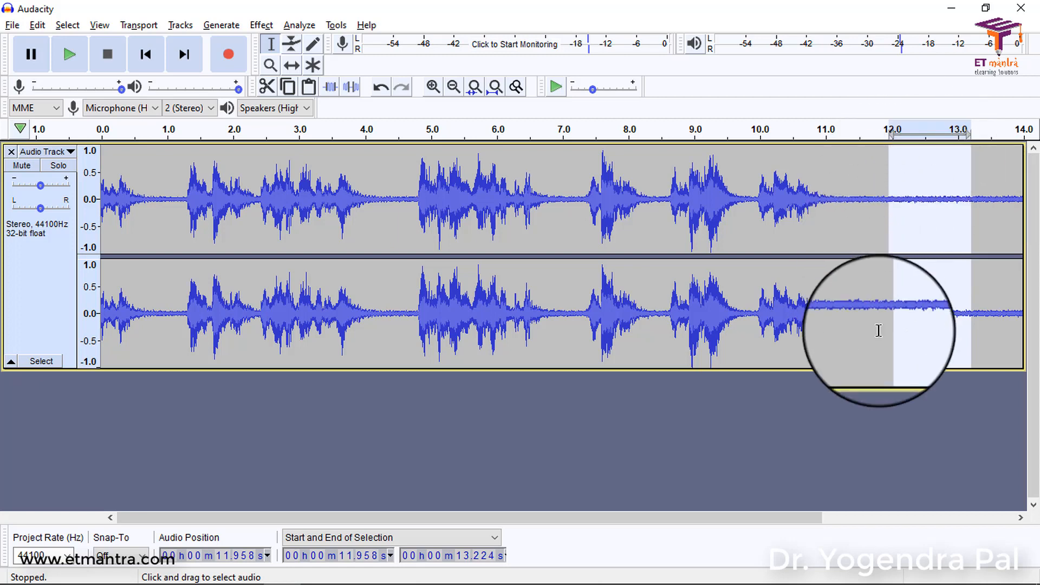
pyautogui.moveTo(930, 293)
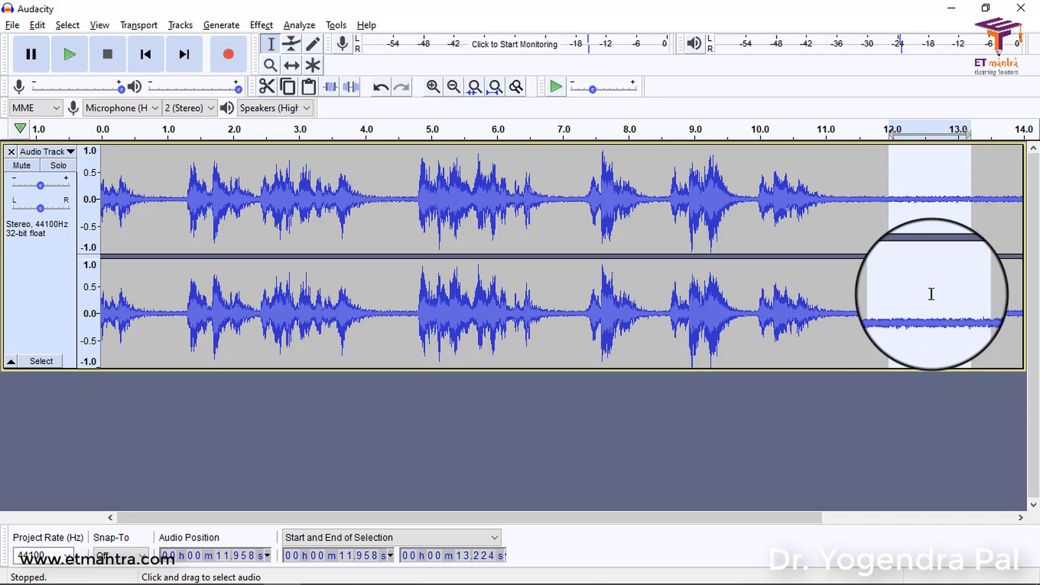
pyautogui.moveTo(829, 194)
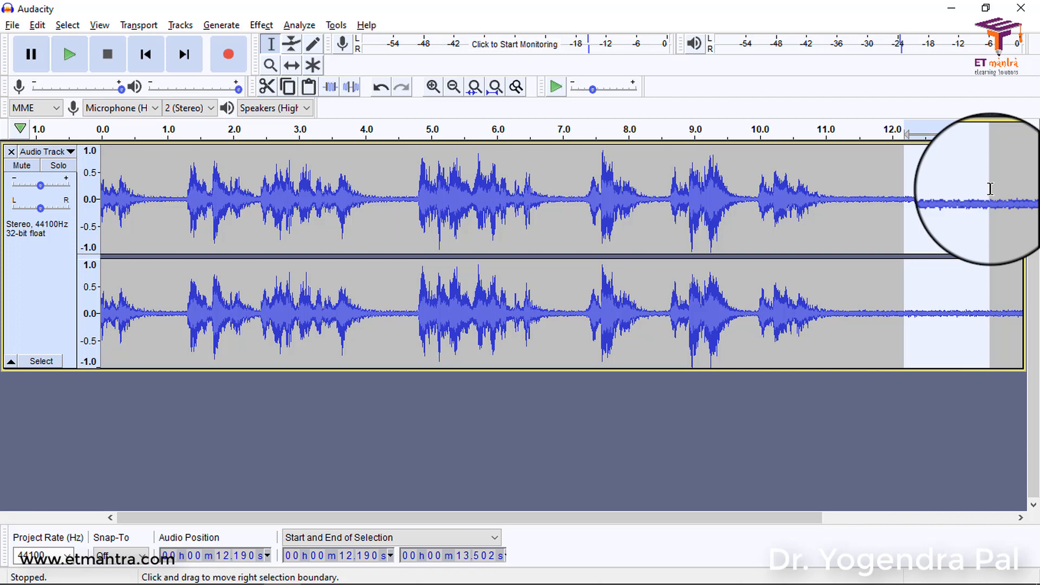
pyautogui.moveTo(968, 209)
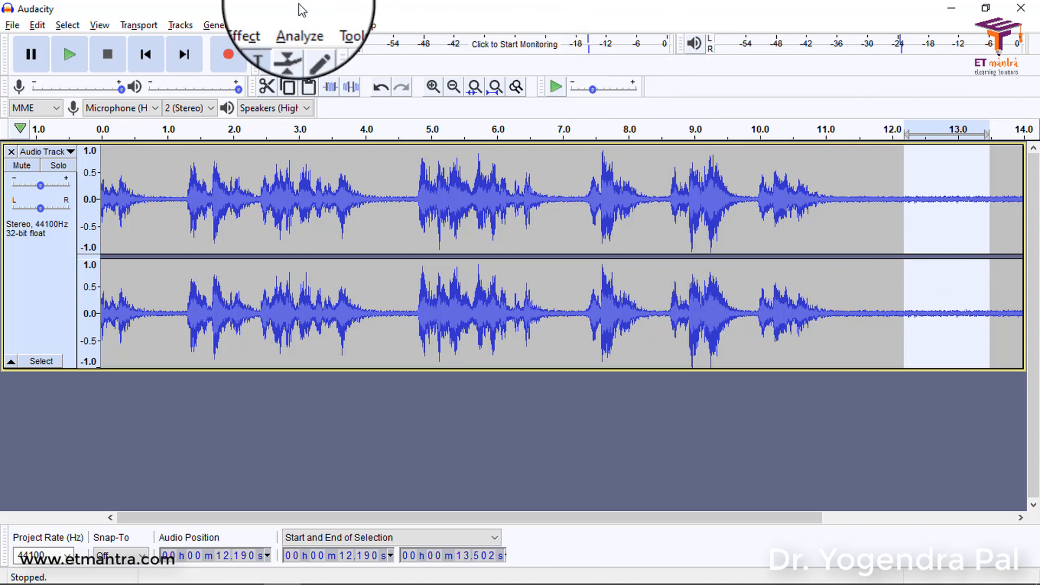
# Capture a noise profile from the selected quiet stretch via Noise Reduction, then clear the selection.
pyautogui.click(244, 36)
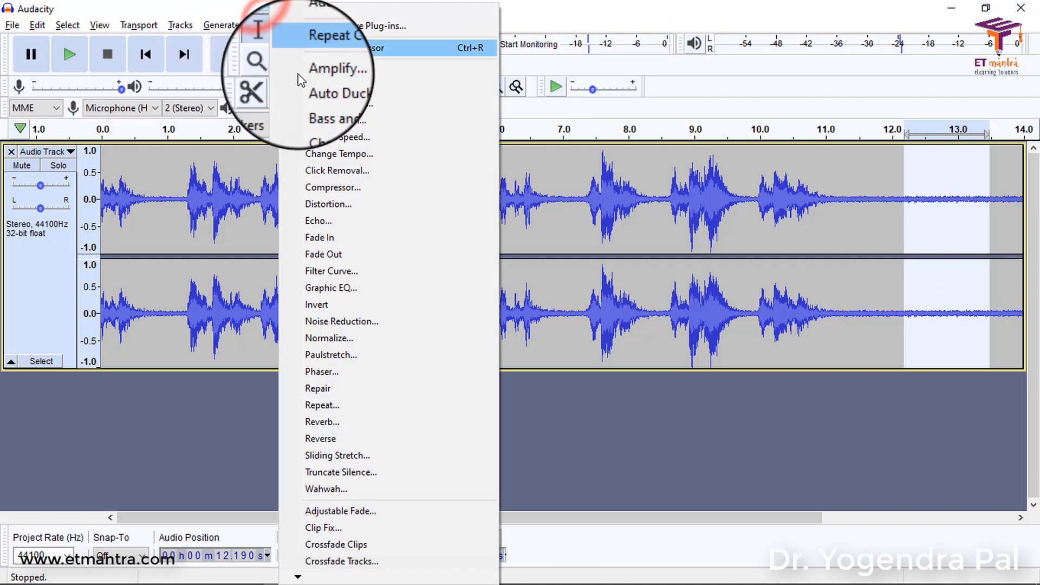
pyautogui.moveTo(361, 321)
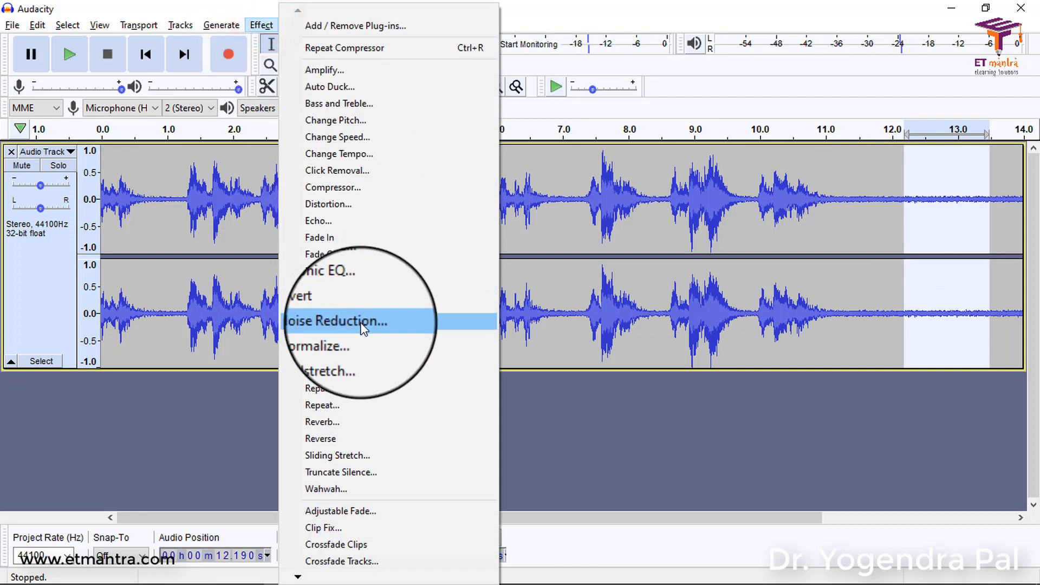
pyautogui.click(337, 320)
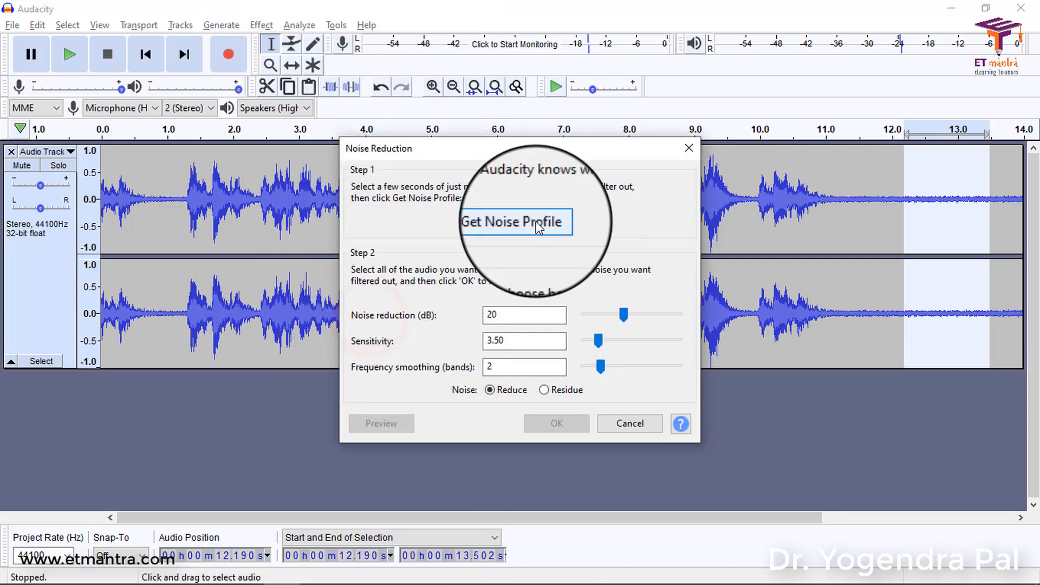
pyautogui.click(516, 221)
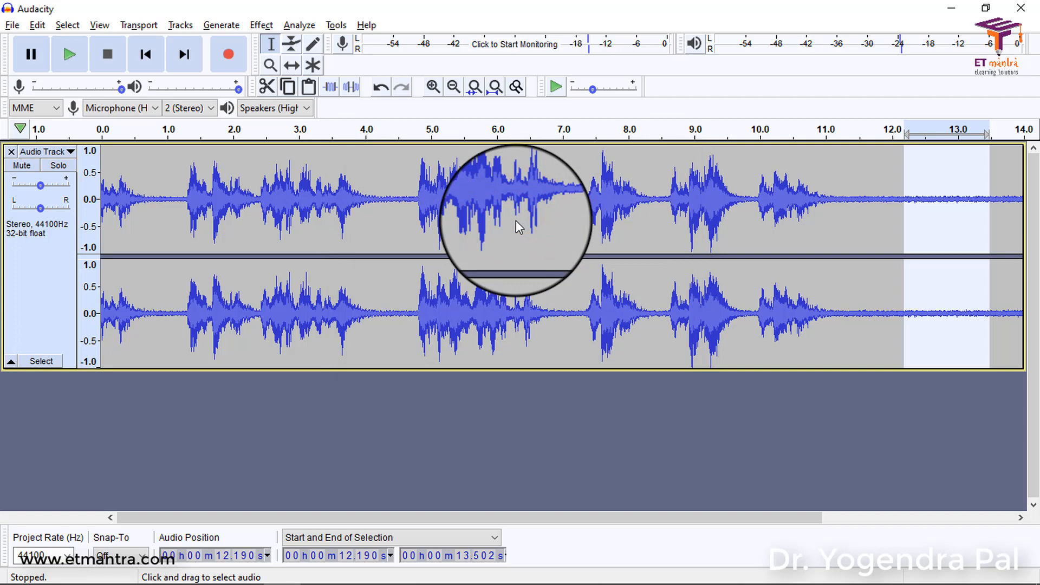
pyautogui.click(464, 189)
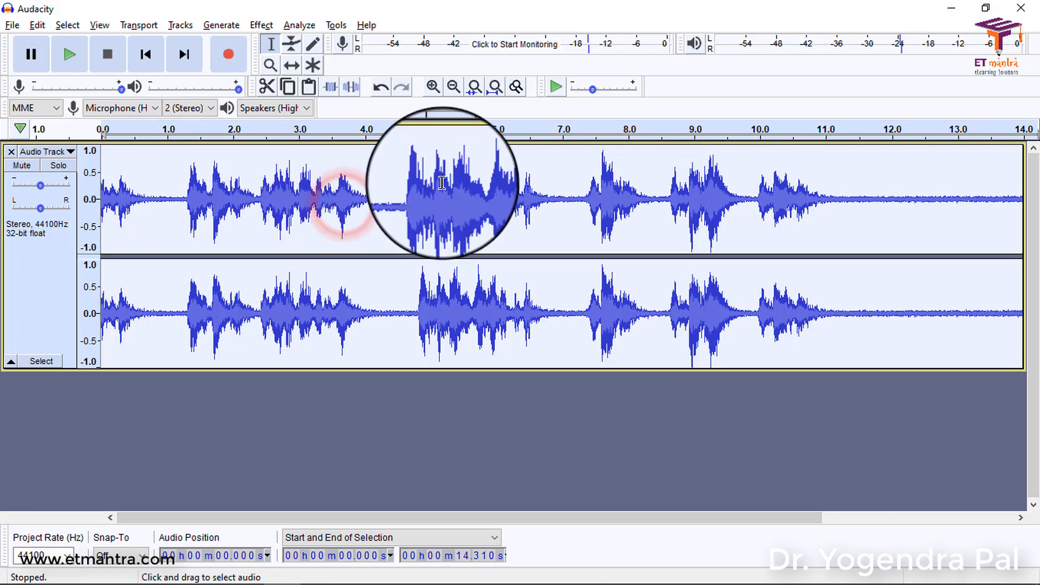
pyautogui.moveTo(556, 232)
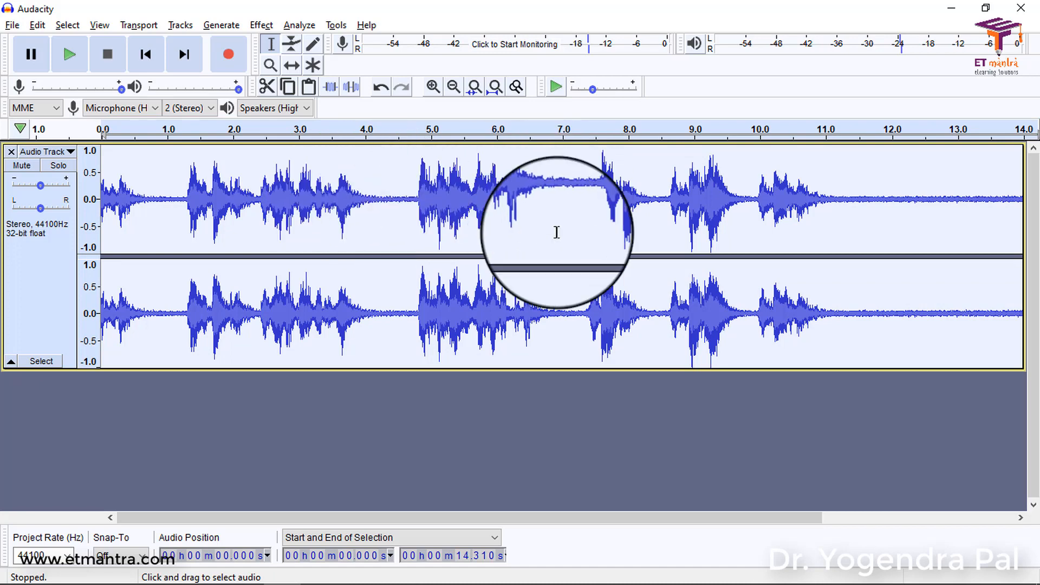
# Apply Noise Reduction at 20 dB across the whole selected track.
pyautogui.click(261, 25)
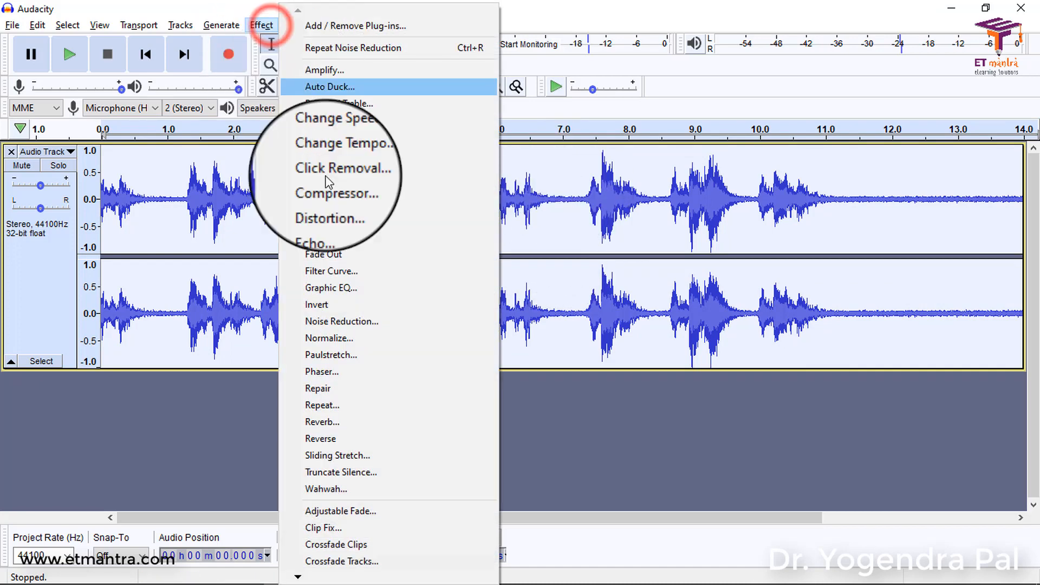
pyautogui.click(342, 321)
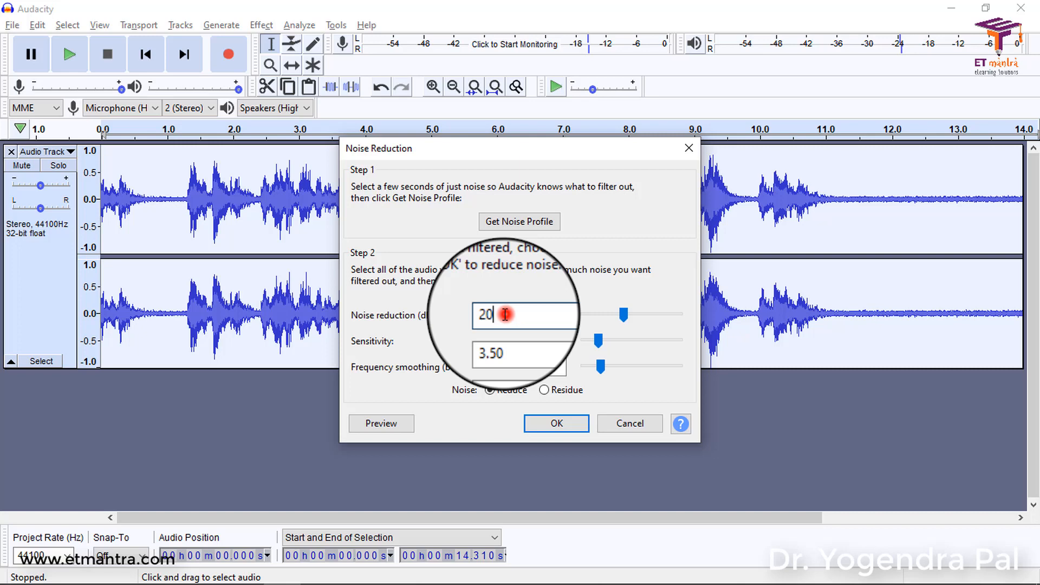
pyautogui.tripleClick(521, 314)
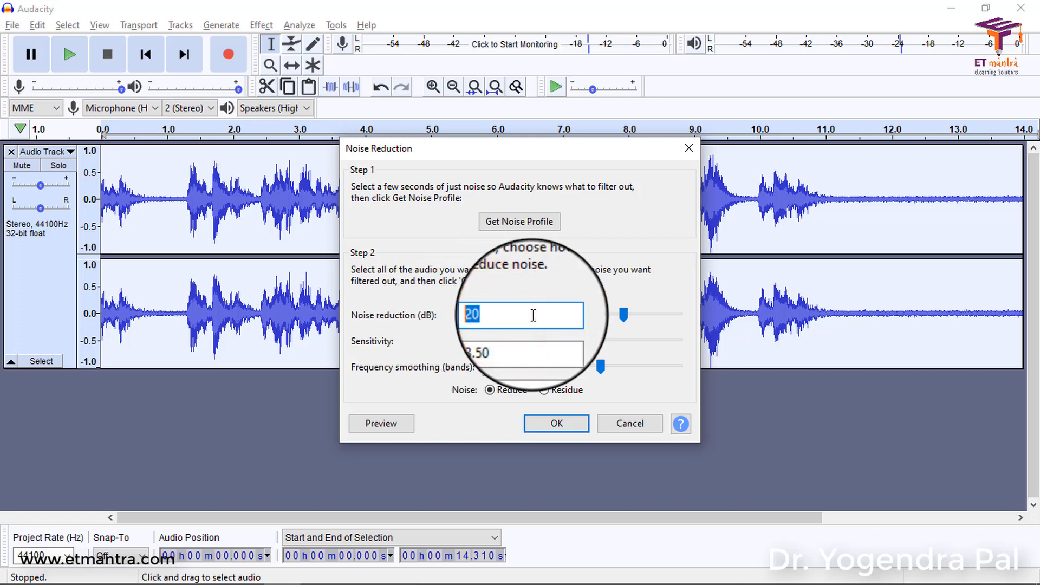
pyautogui.write('3')
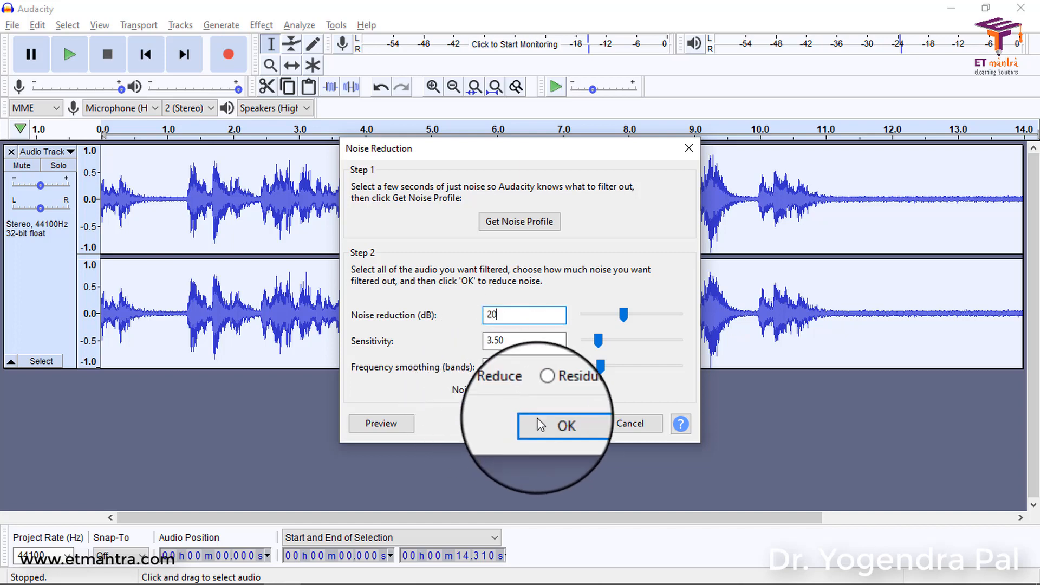
pyautogui.click(566, 425)
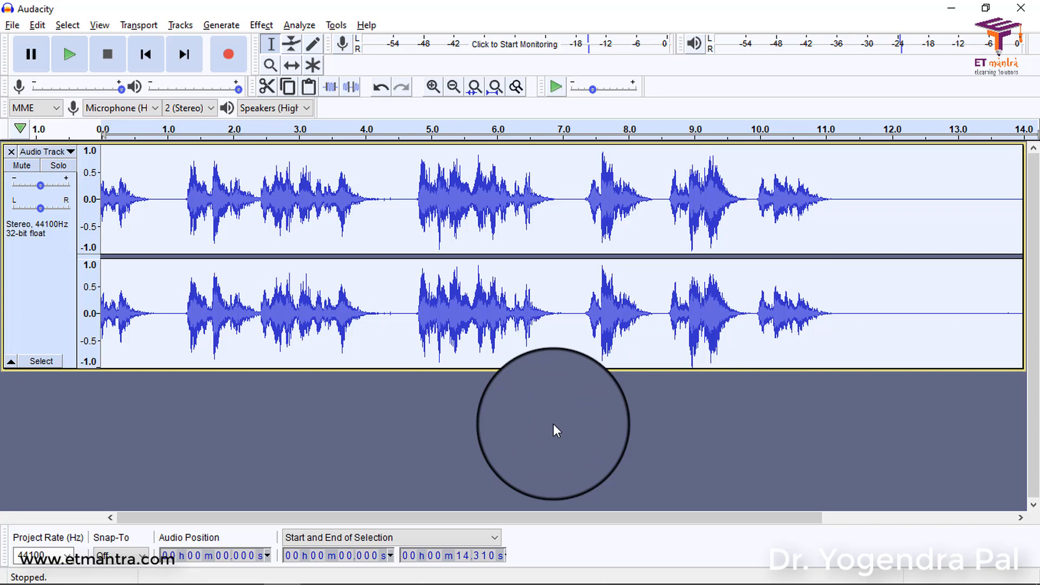
pyautogui.moveTo(841, 309)
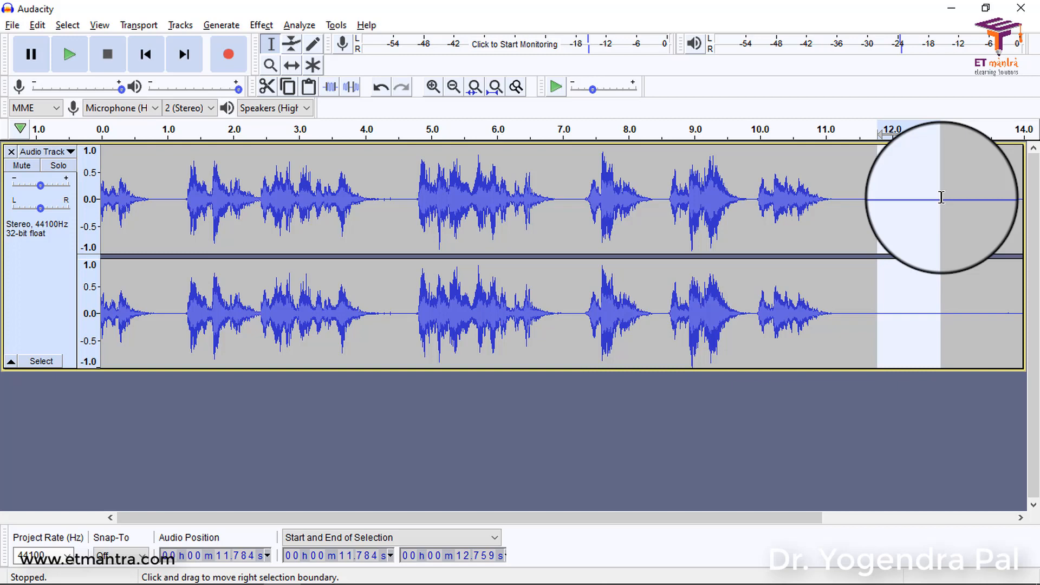
pyautogui.moveTo(910, 201)
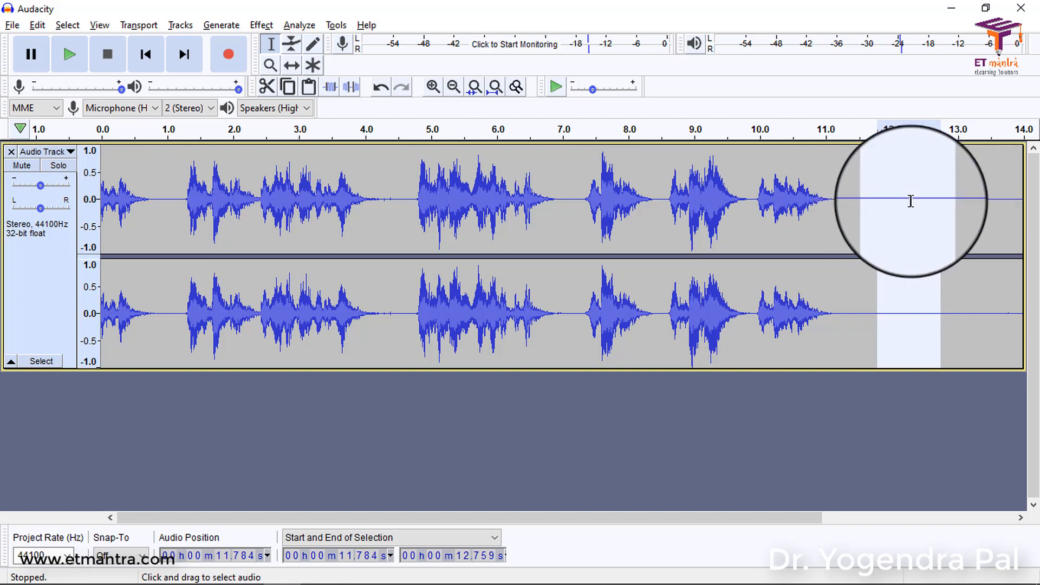
pyautogui.moveTo(918, 199)
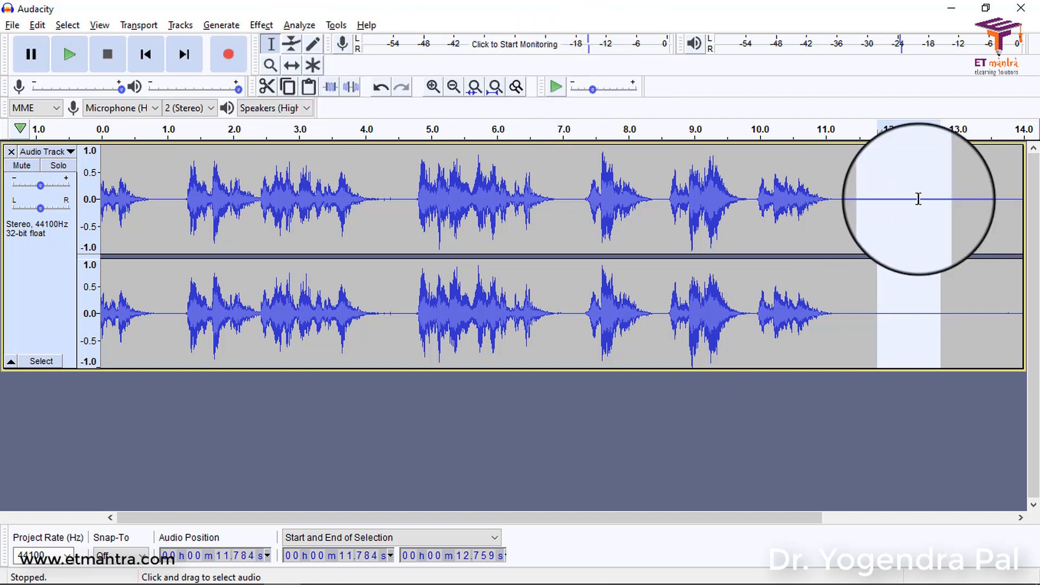
pyautogui.click(555, 87)
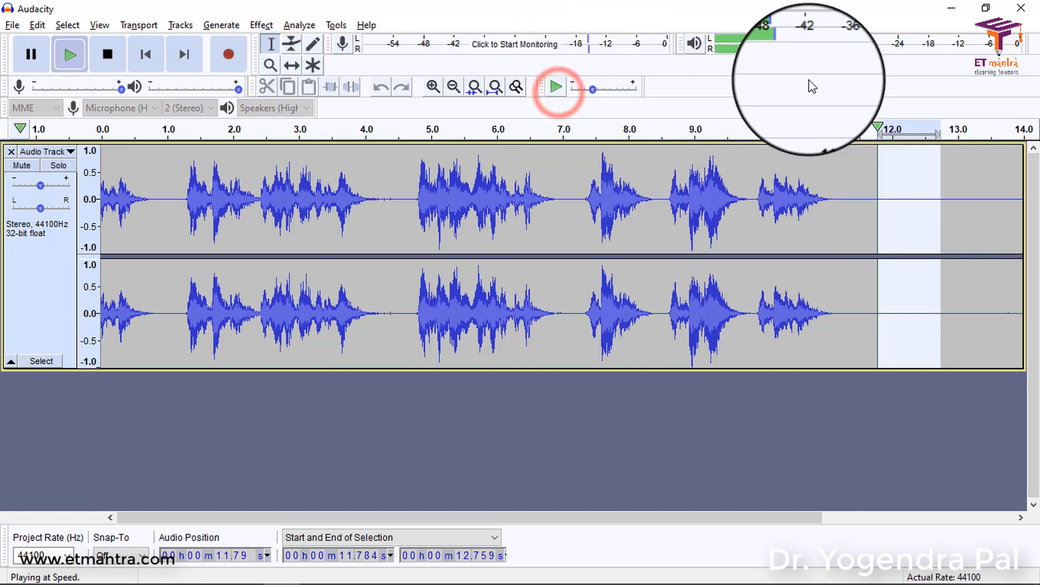
pyautogui.click(107, 54)
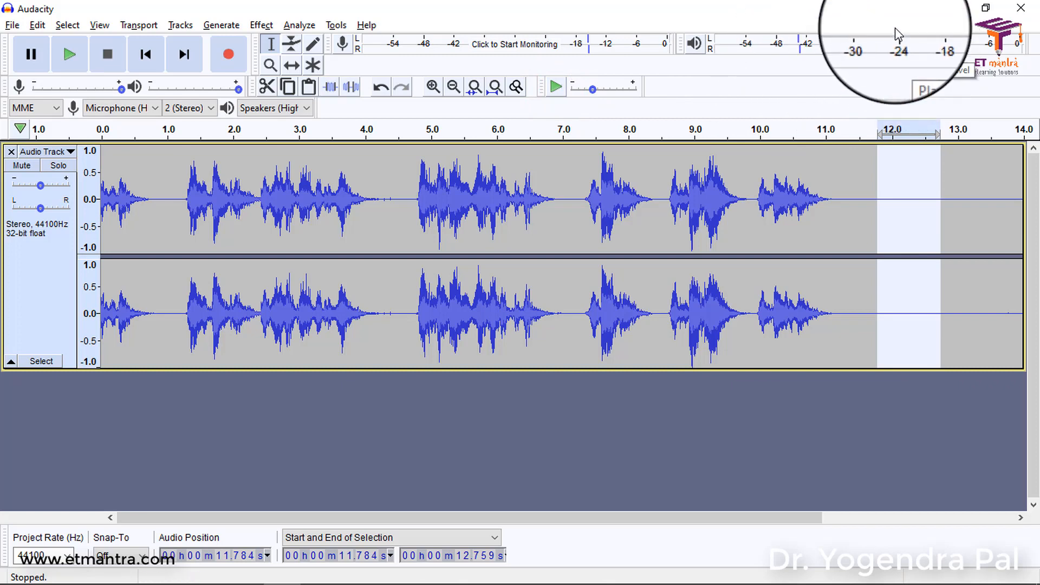
pyautogui.click(411, 265)
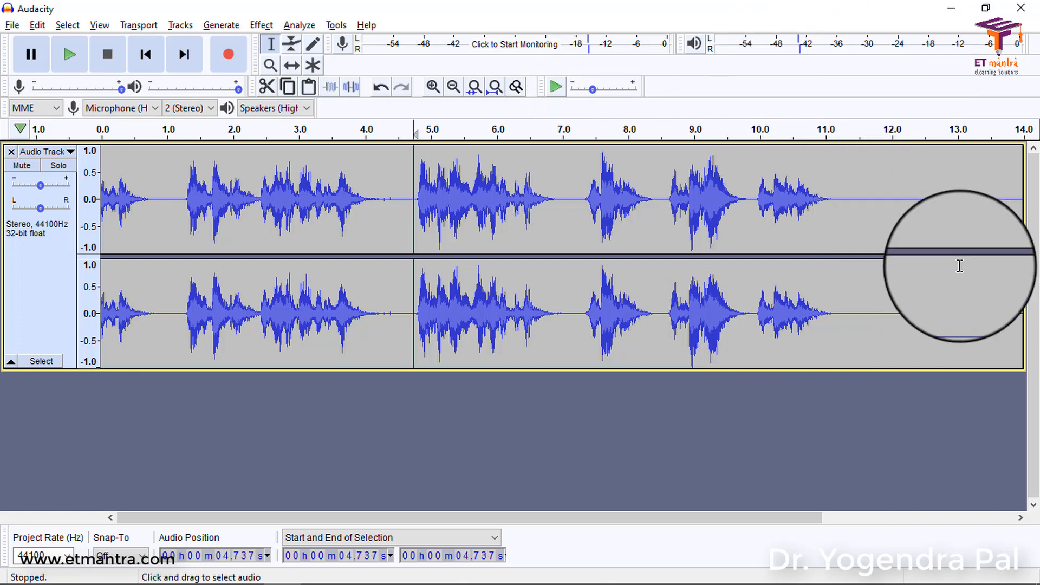
pyautogui.moveTo(867, 197)
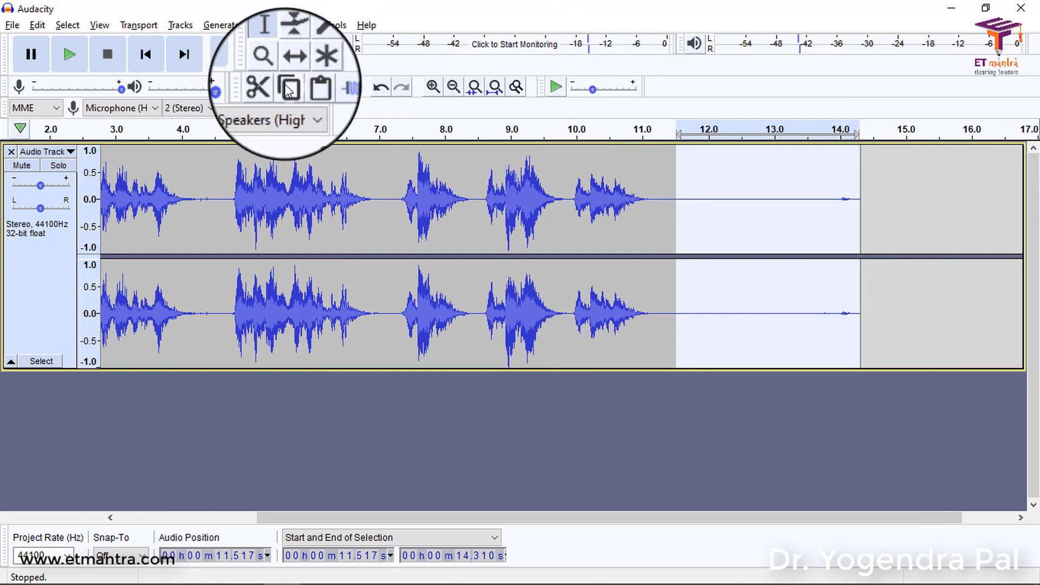
pyautogui.moveTo(264, 86)
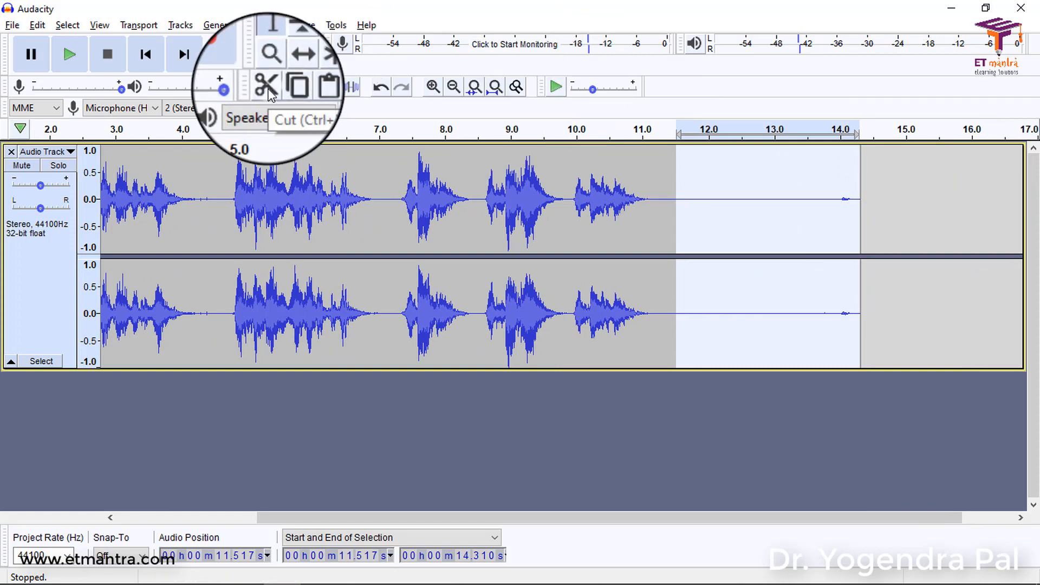
# Cut the selected silent tail after about 11.5 seconds so the track ends there.
pyautogui.click(266, 87)
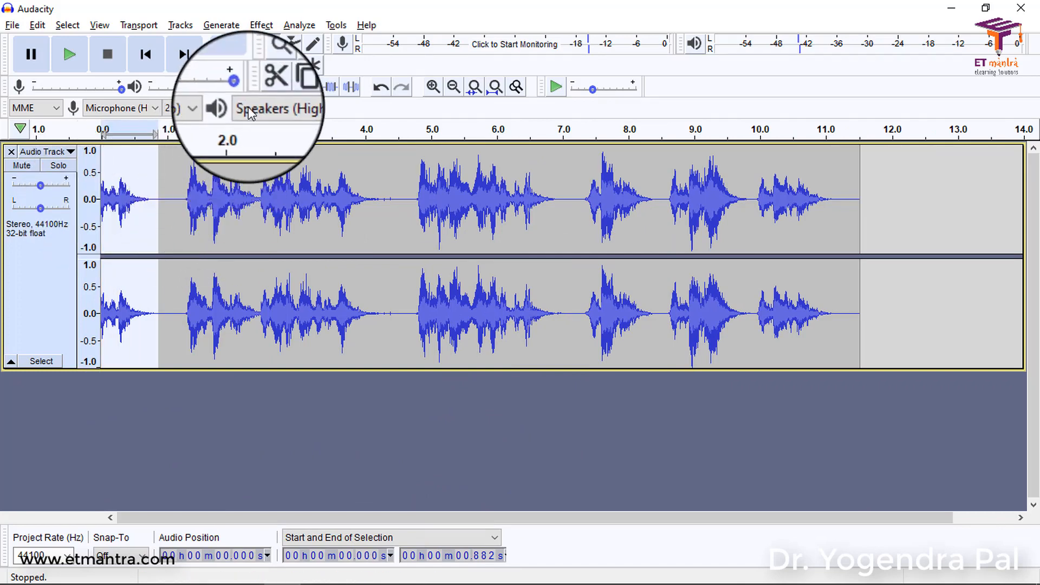
pyautogui.moveTo(274, 85)
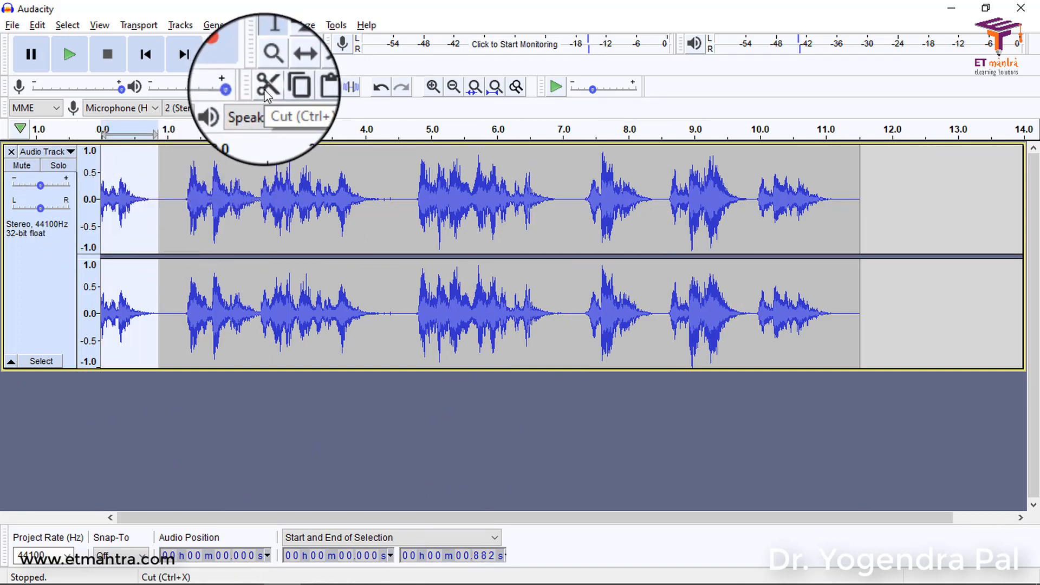
pyautogui.click(374, 238)
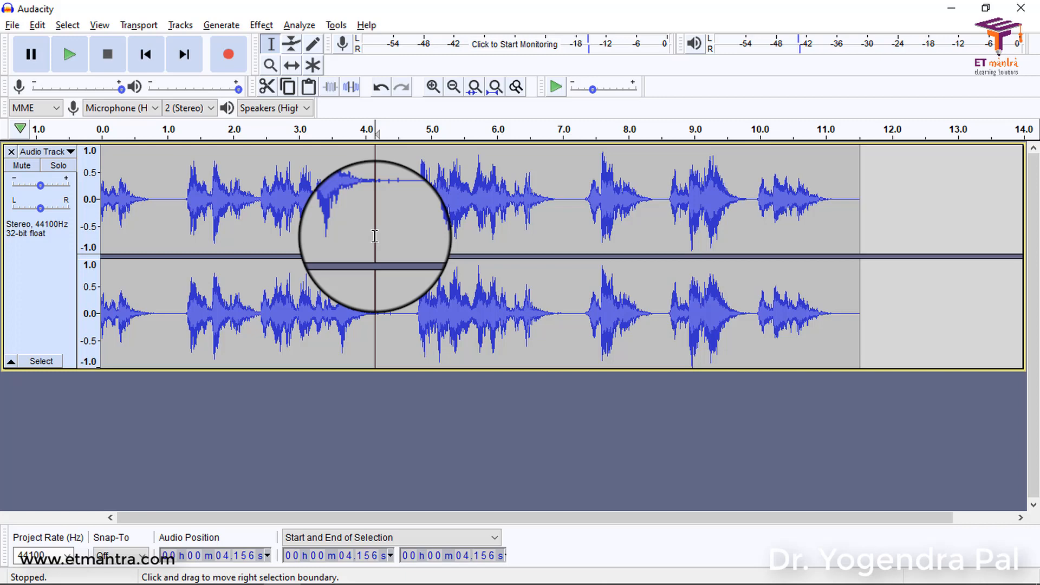
pyautogui.moveTo(153, 219)
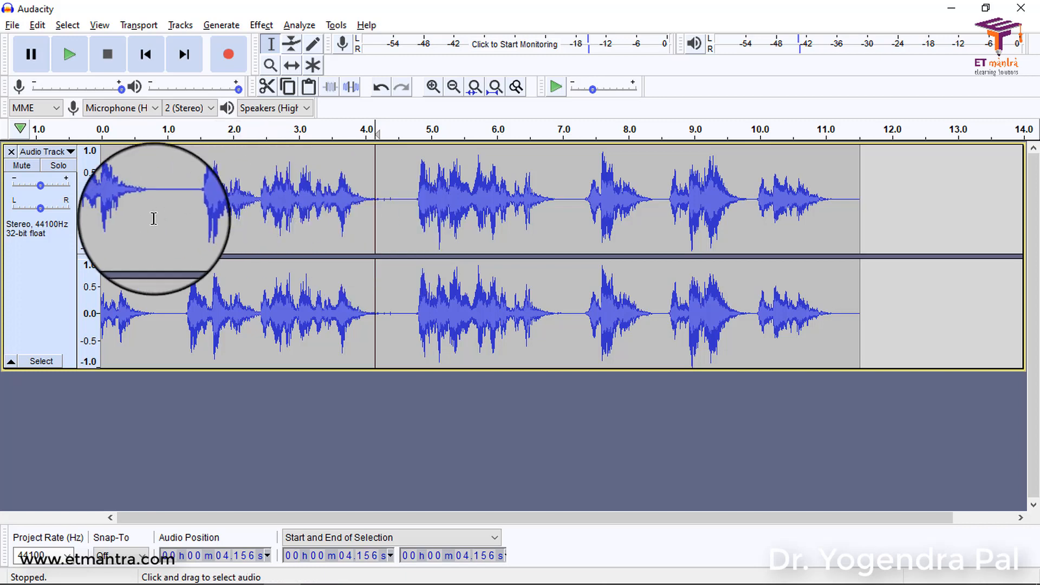
pyautogui.moveTo(872, 197)
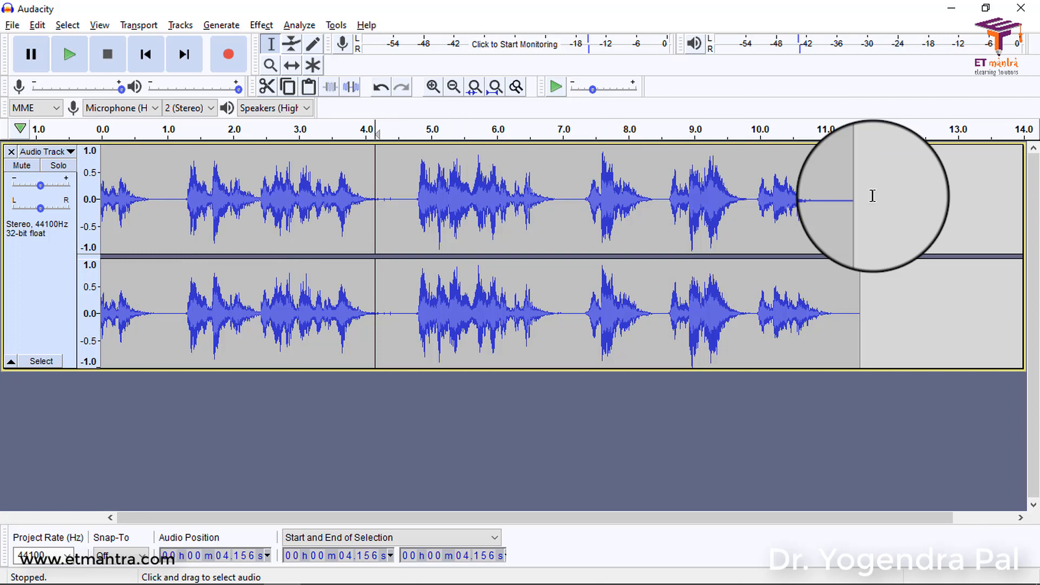
pyautogui.moveTo(856, 222)
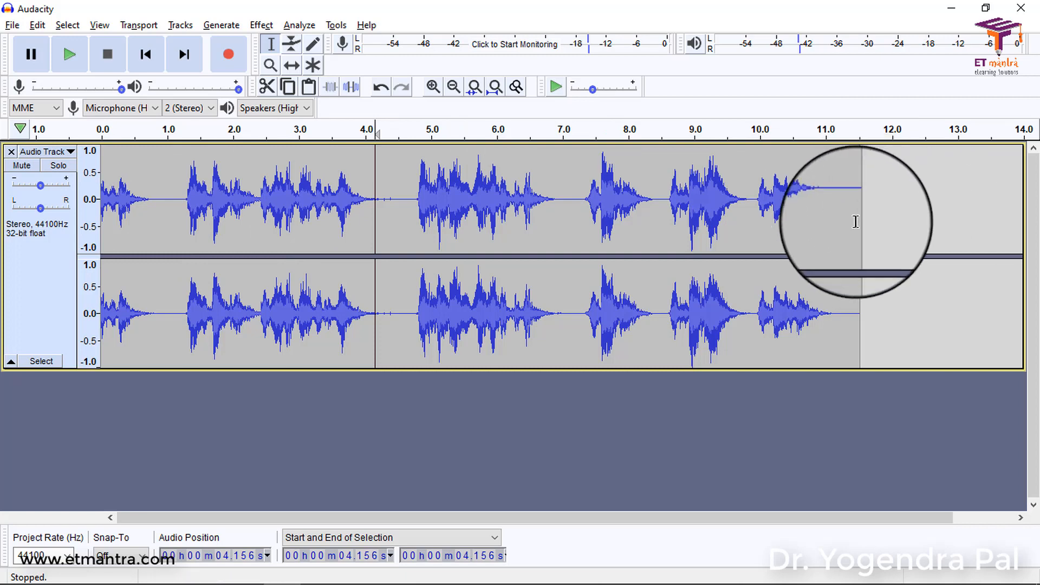
pyautogui.moveTo(903, 218)
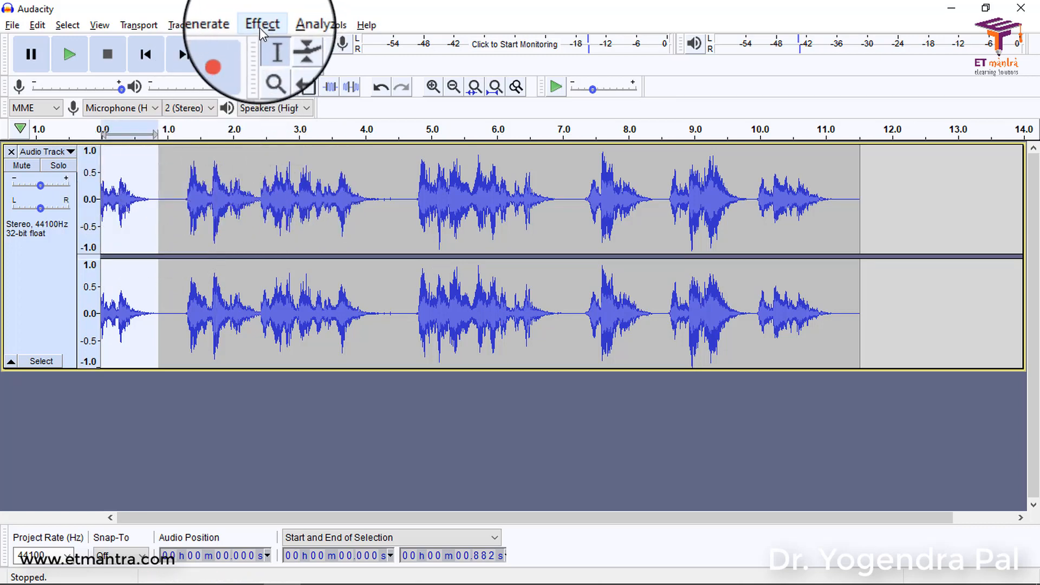
# Replace the selected opening 0.882 seconds with generated silence and clear the selection.
pyautogui.click(262, 23)
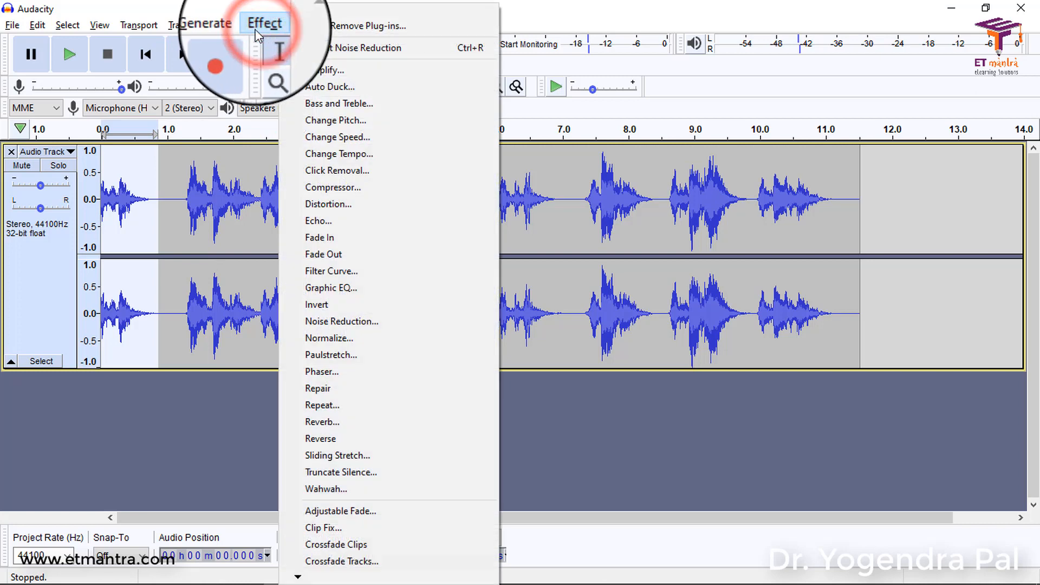
pyautogui.click(221, 25)
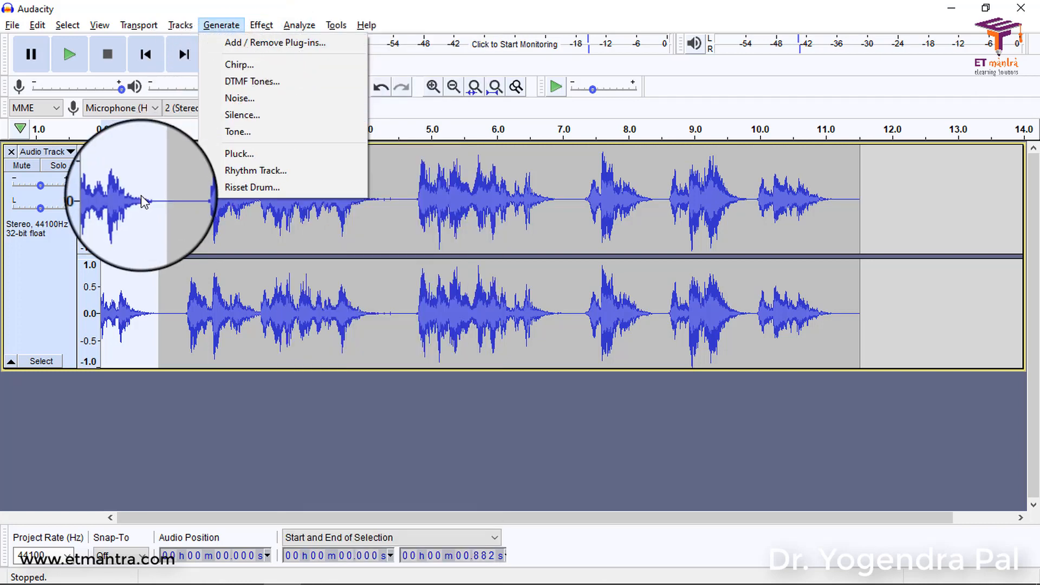
pyautogui.click(242, 114)
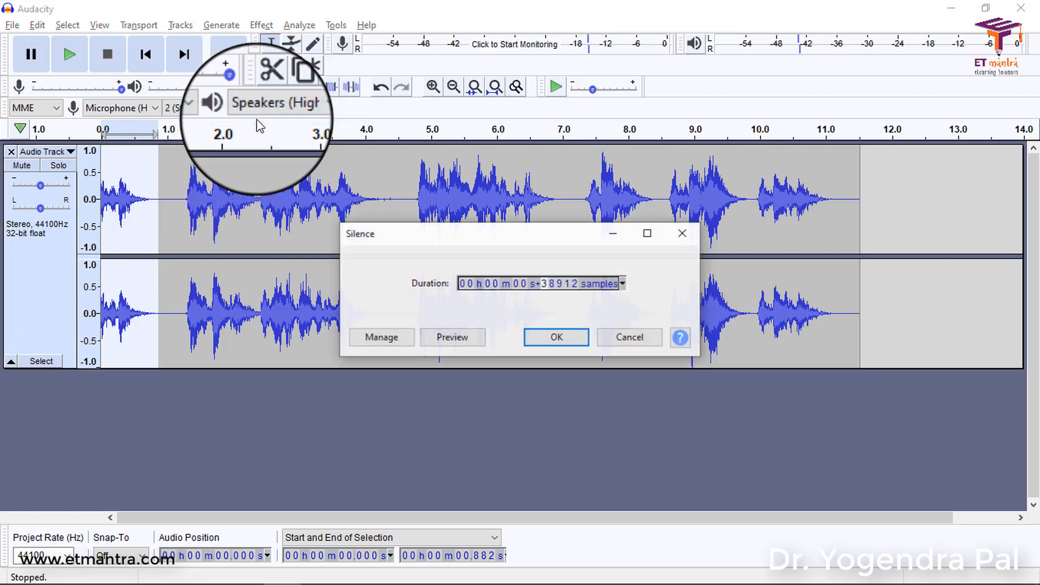
pyautogui.click(555, 337)
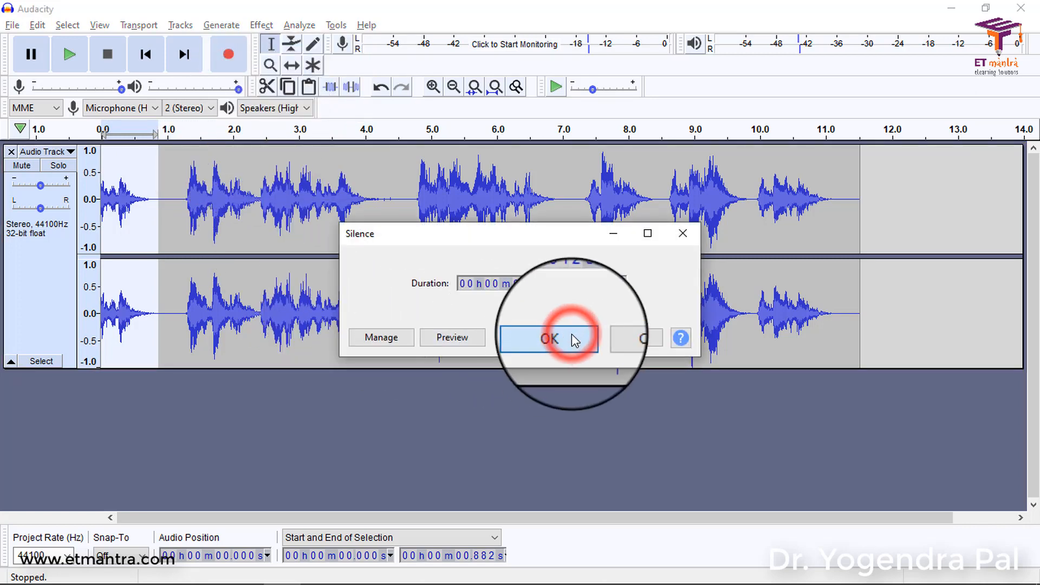
pyautogui.click(549, 338)
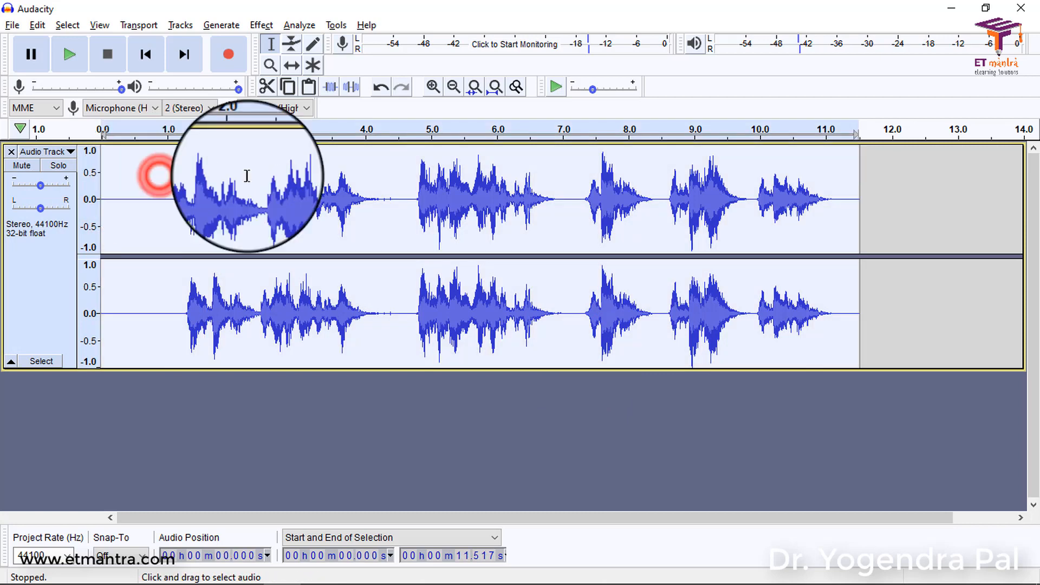
pyautogui.click(637, 199)
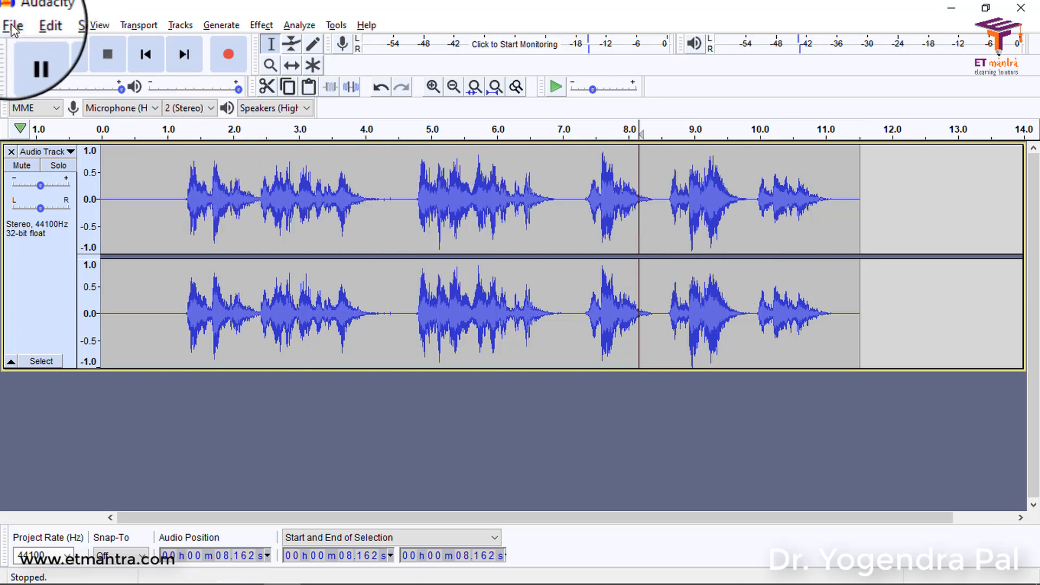
pyautogui.click(12, 25)
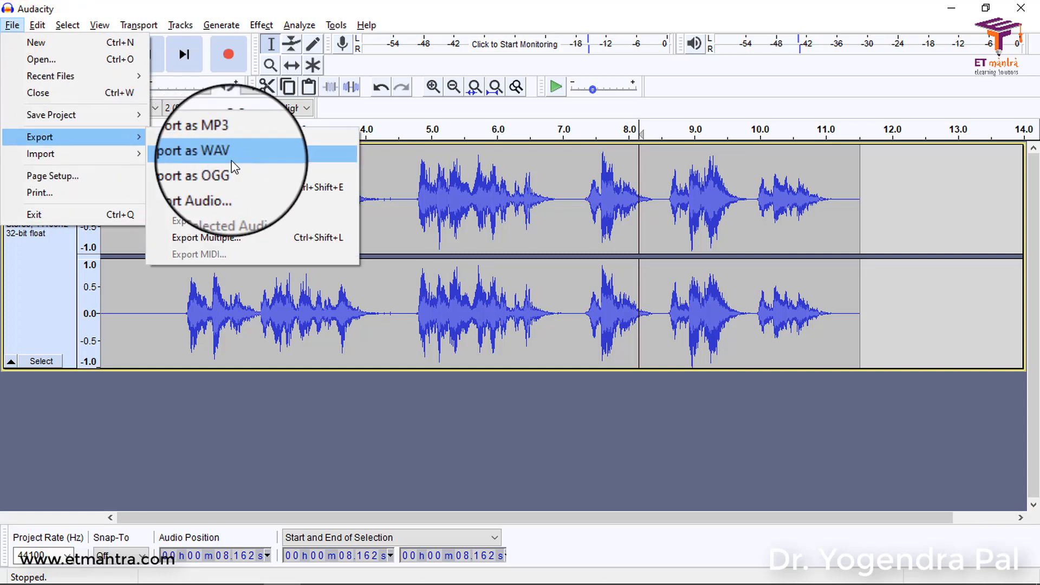
# Export the track as WAV named 'final r', confirming the metadata dialog without tags.
pyautogui.click(193, 150)
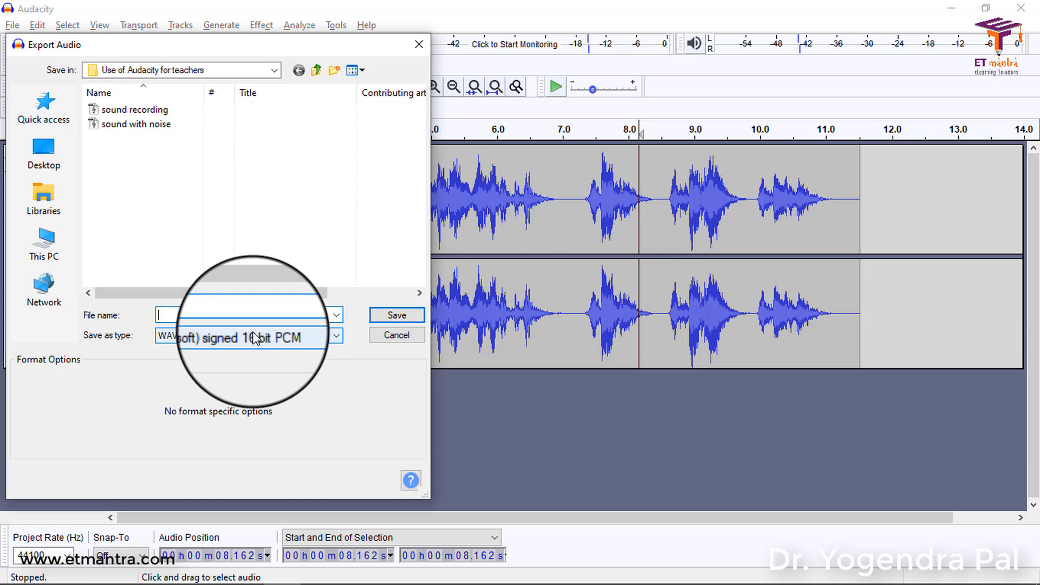
pyautogui.write('final r')
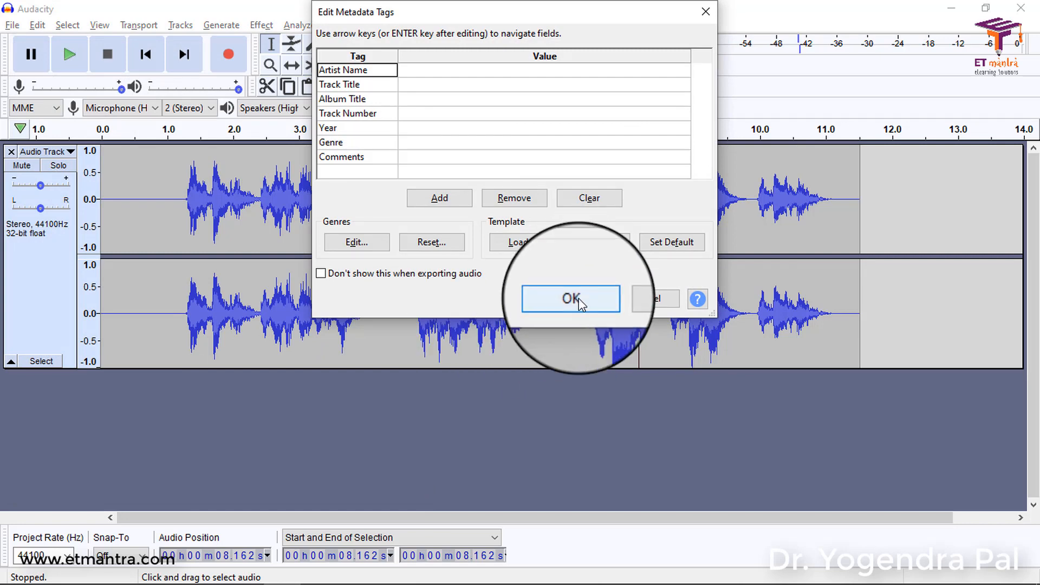
pyautogui.click(570, 299)
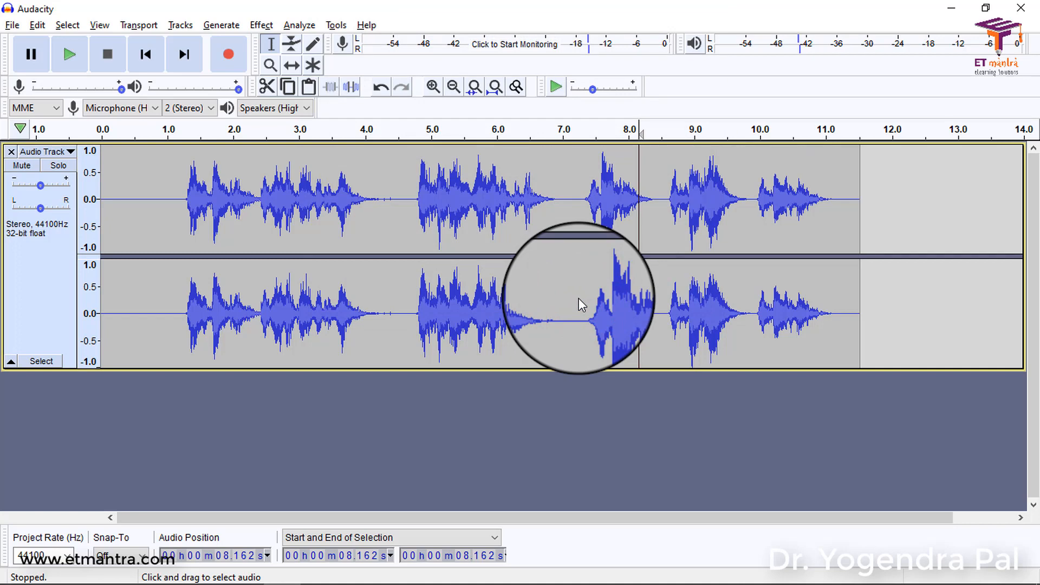
pyautogui.moveTo(164, 173)
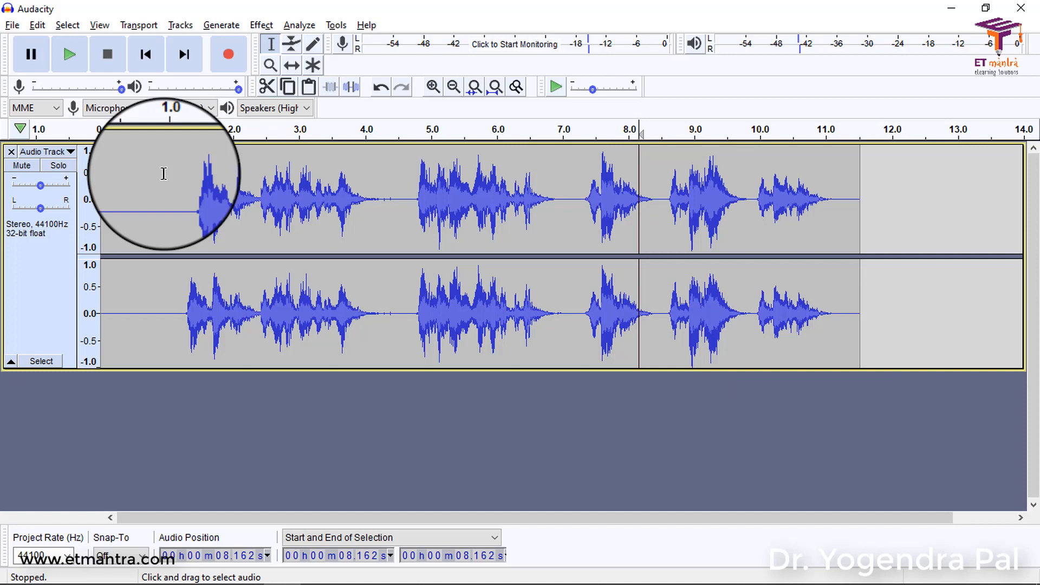
pyautogui.moveTo(340, 254)
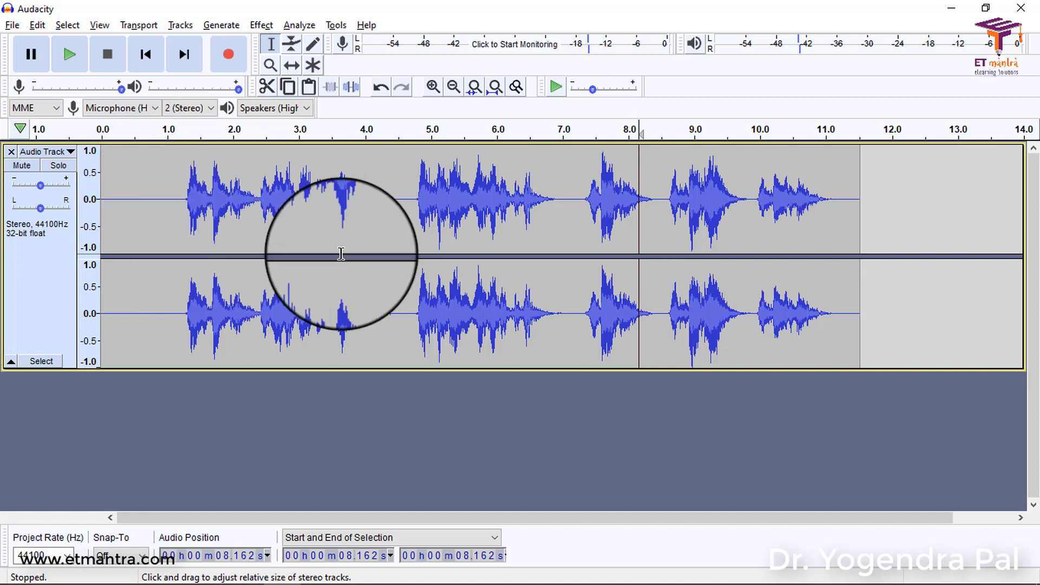
pyautogui.moveTo(428, 319)
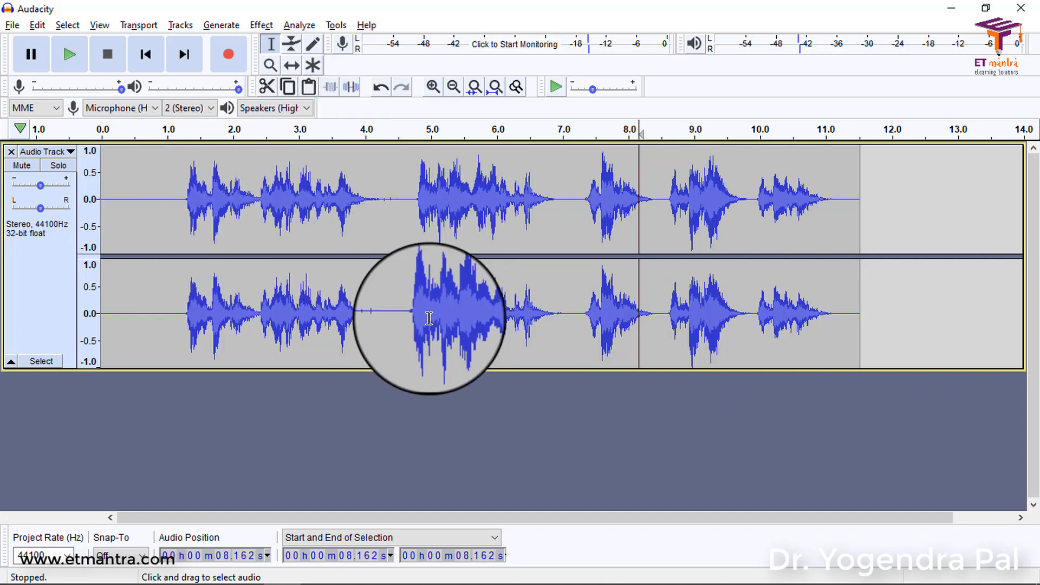
pyautogui.moveTo(229, 242)
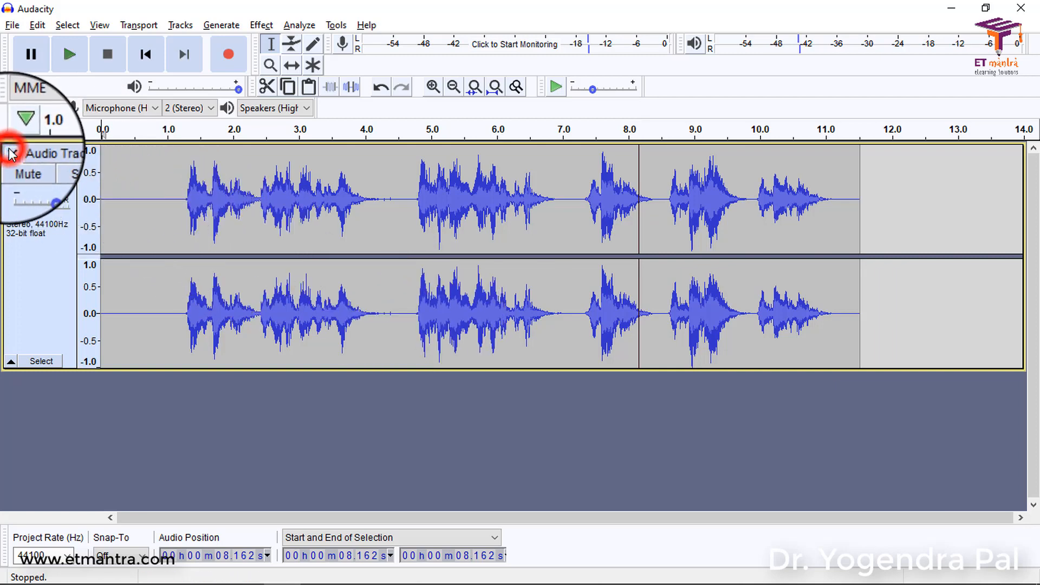
# Close the track and import the Zoom Communications video from Videos, raising the FFmpeg-not-found warning.
pyautogui.click(11, 25)
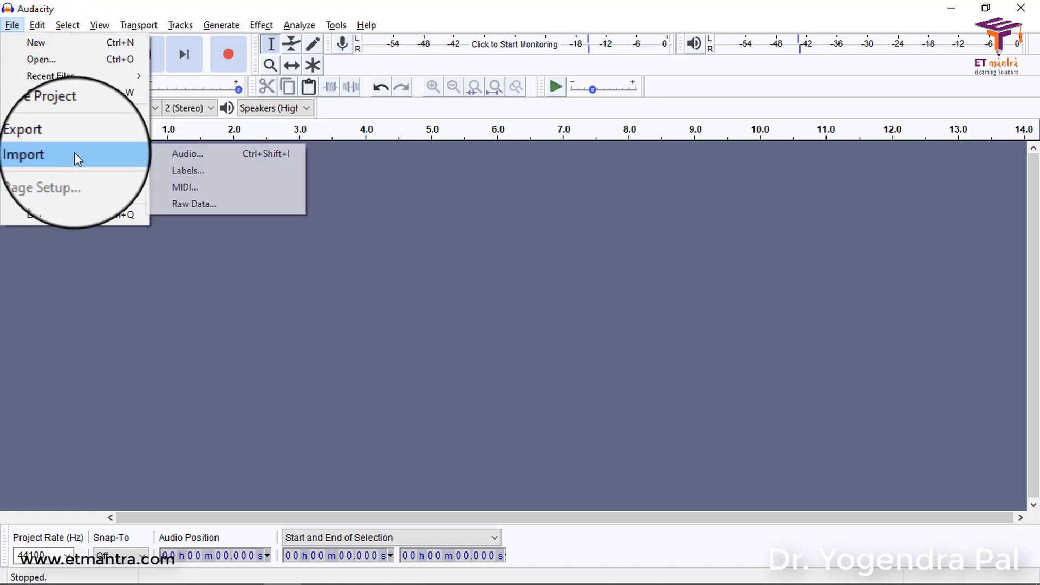
pyautogui.moveTo(184, 193)
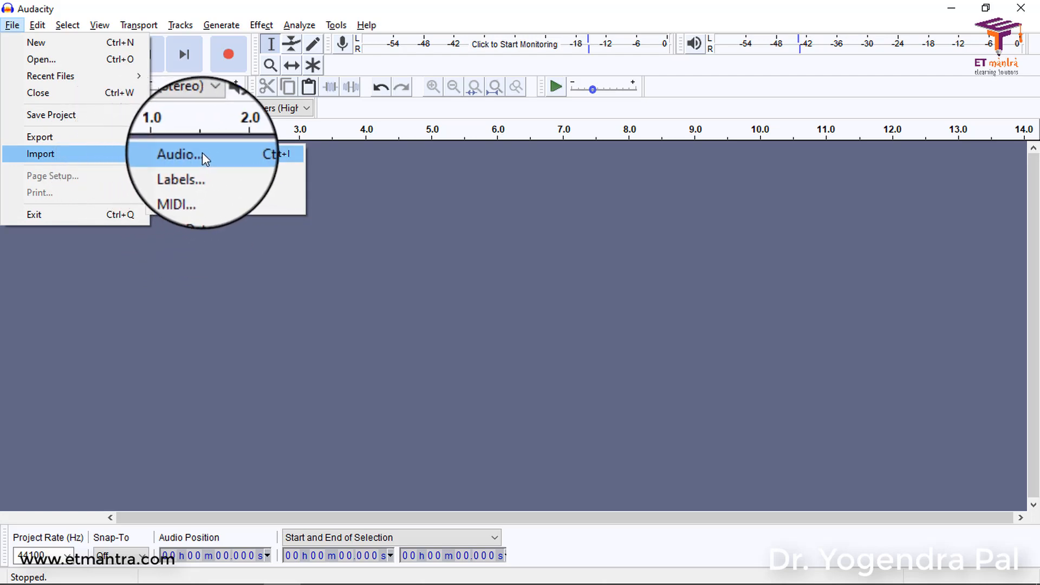
pyautogui.click(177, 153)
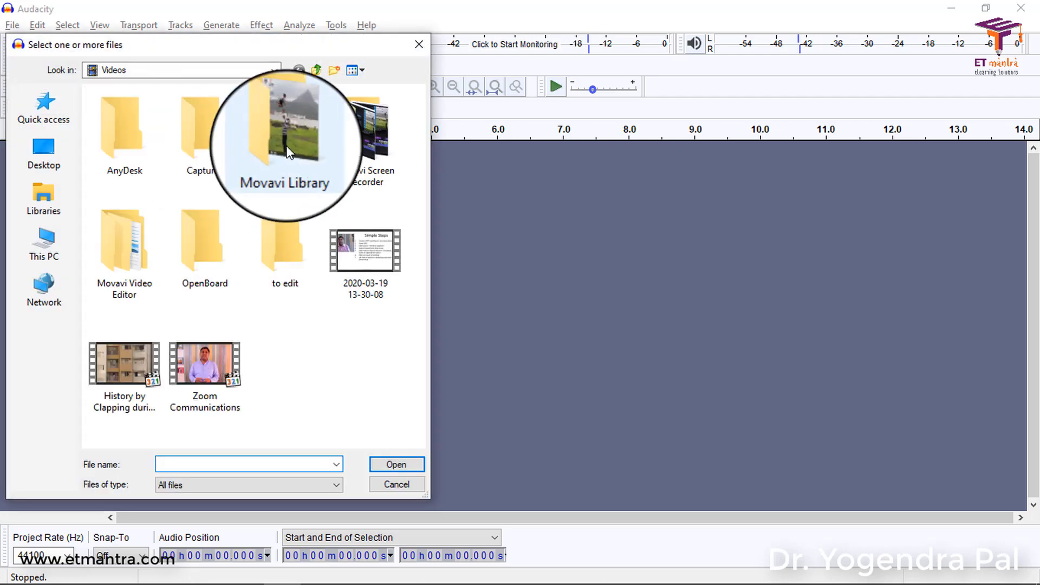
pyautogui.click(204, 364)
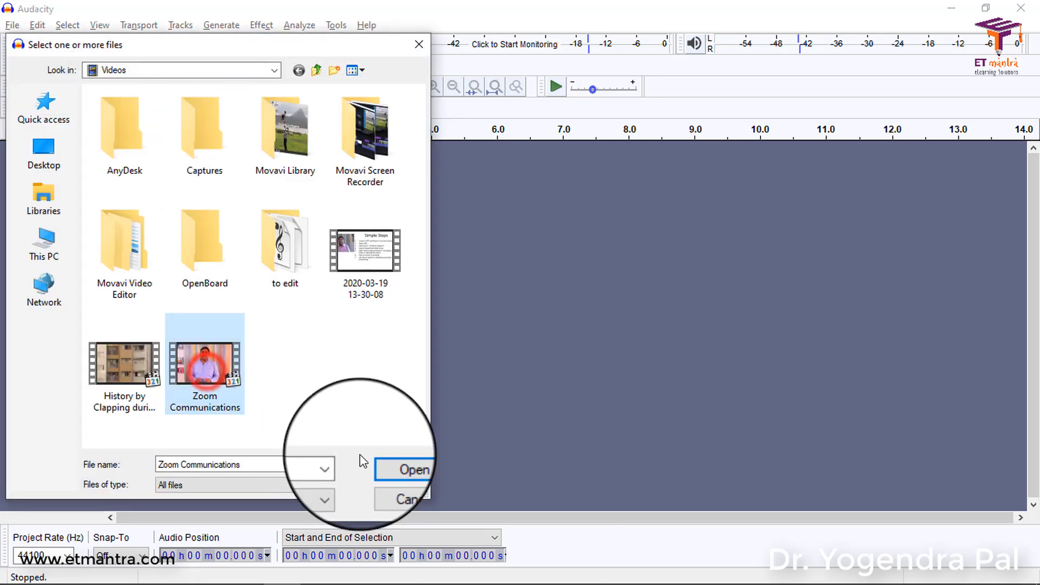
pyautogui.click(413, 469)
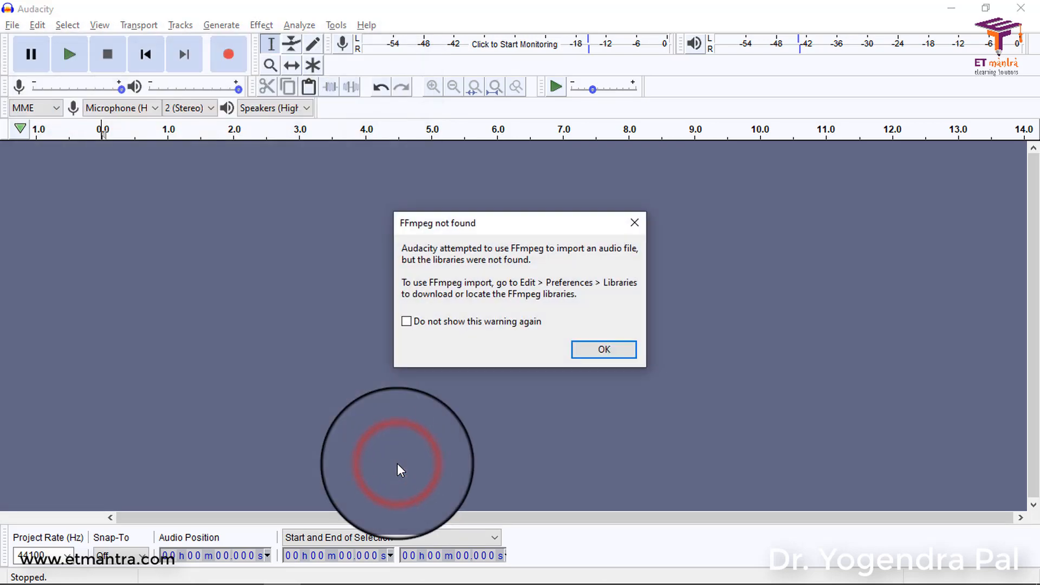
pyautogui.moveTo(484, 307)
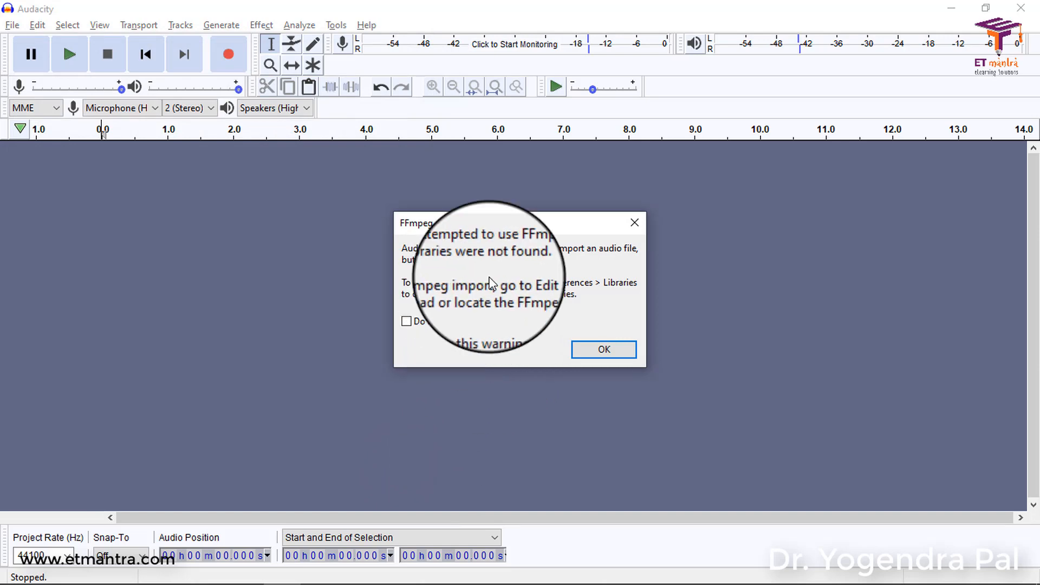
pyautogui.moveTo(458, 235)
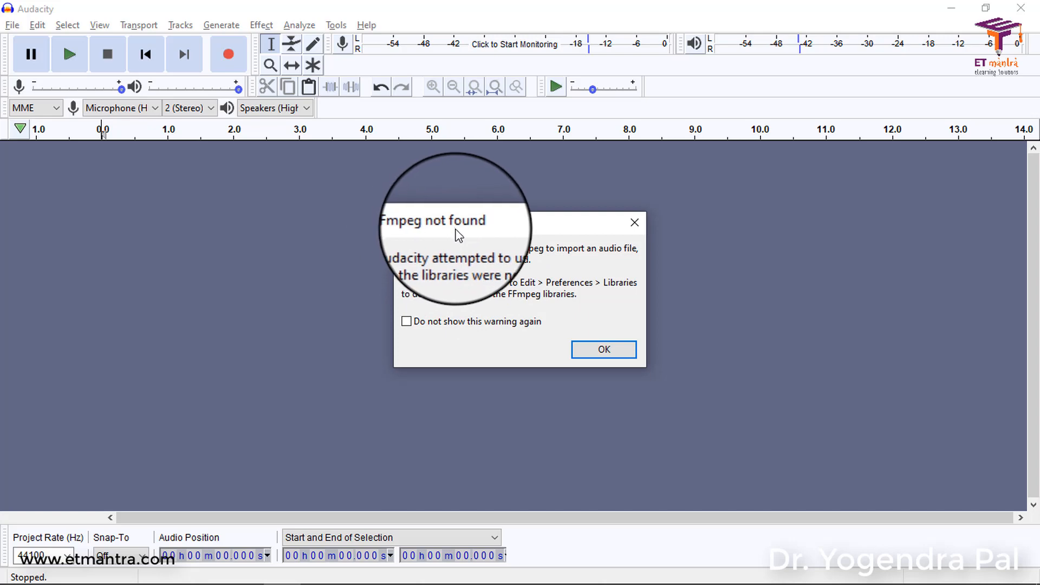
pyautogui.moveTo(478, 234)
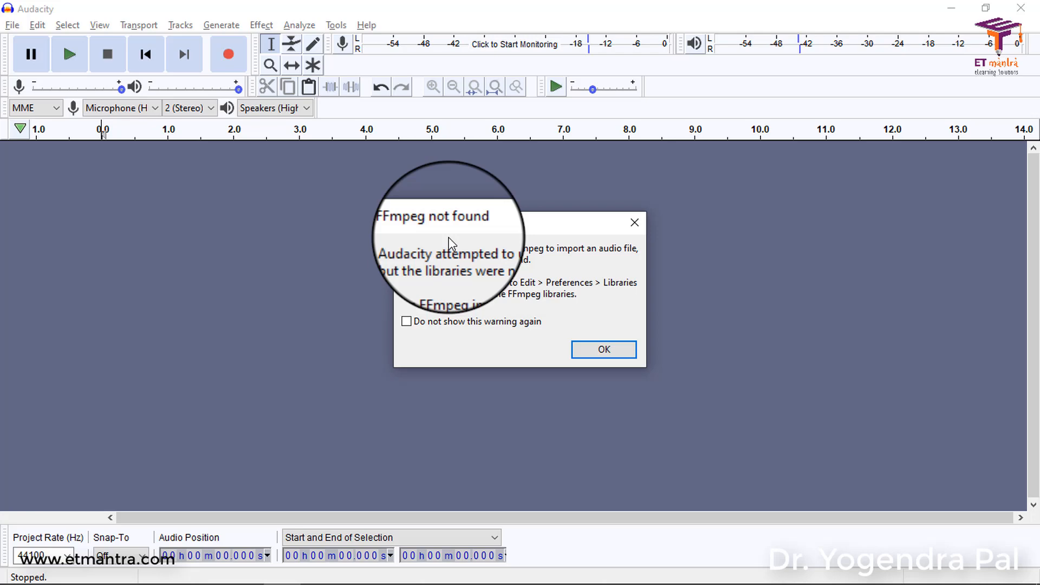
pyautogui.moveTo(504, 306)
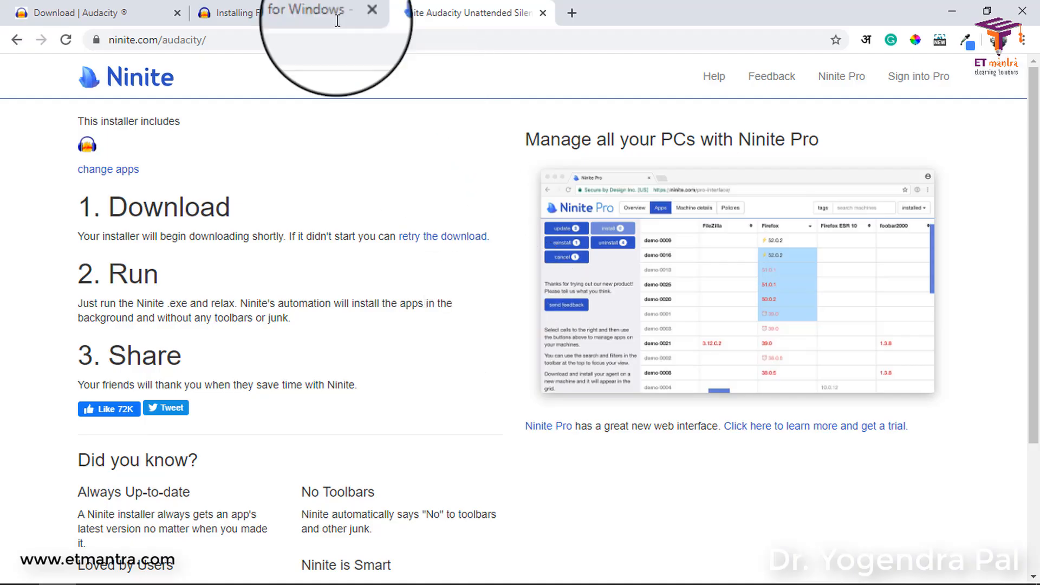
# From the Installing FFmpeg for Windows guide, follow the link to the external FFmpeg download page.
pyautogui.click(279, 13)
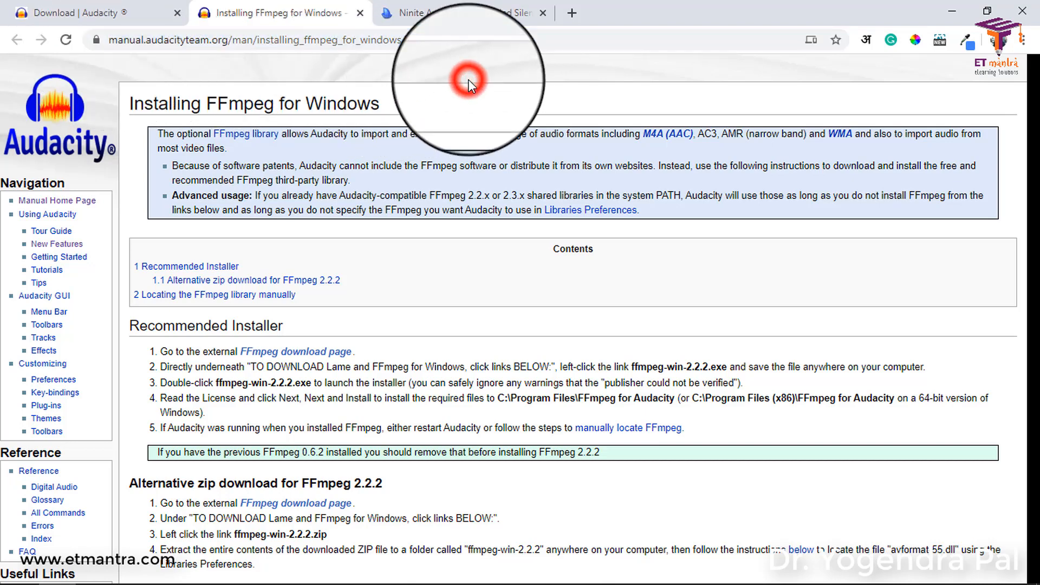
pyautogui.moveTo(315, 325)
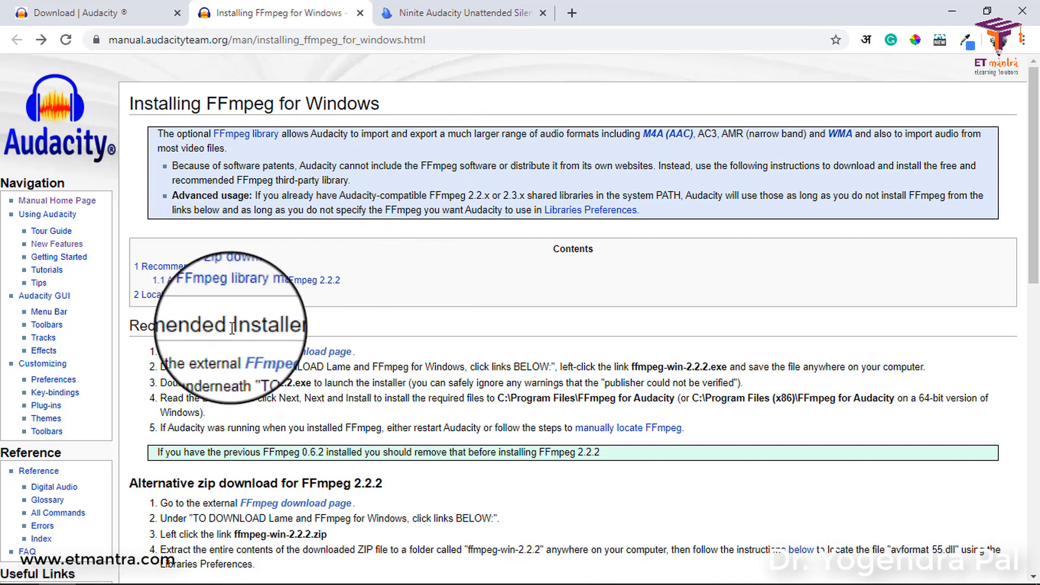
pyautogui.moveTo(283, 353)
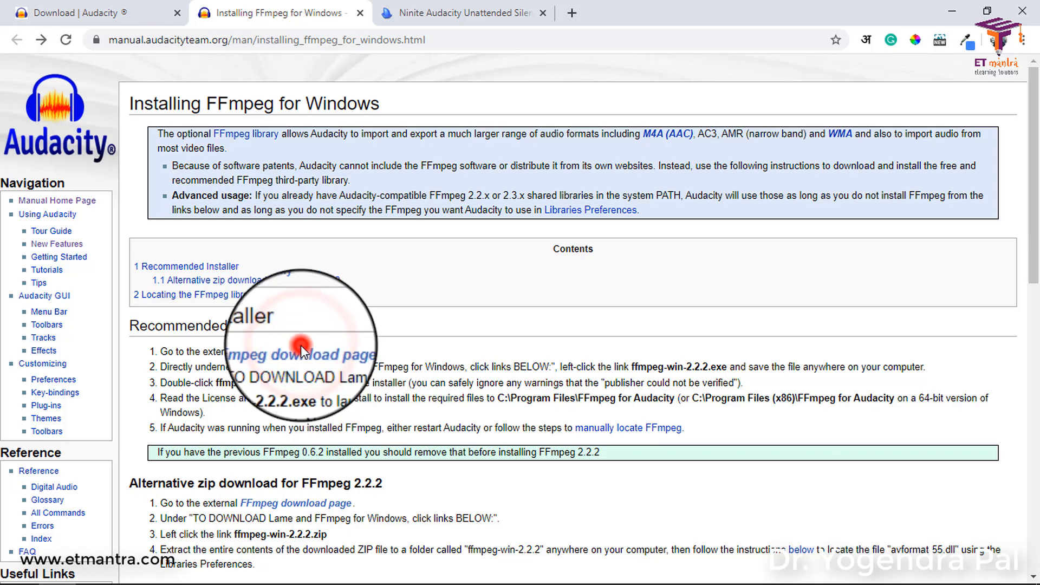
pyautogui.click(299, 354)
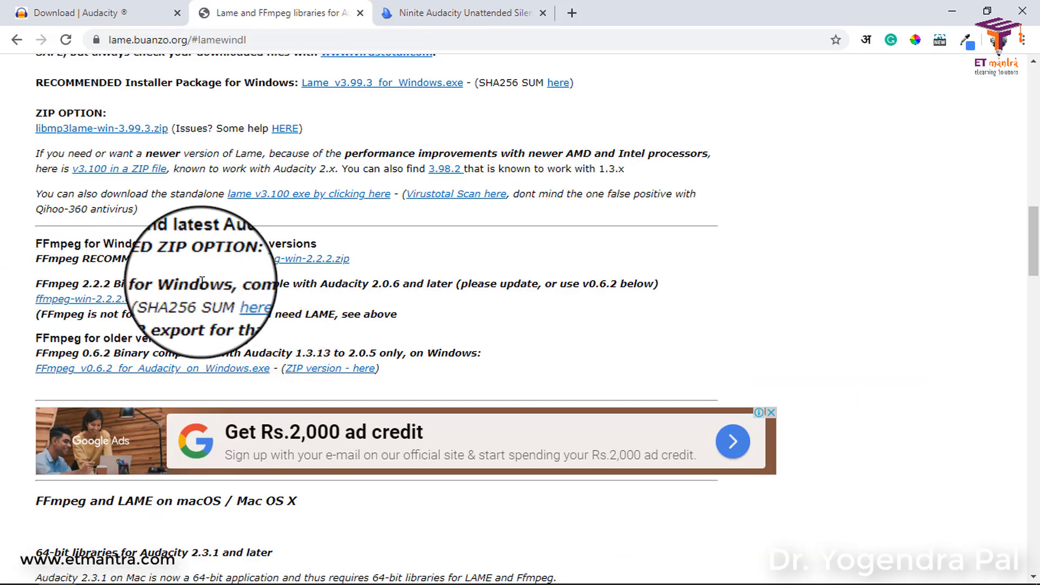
pyautogui.moveTo(408, 285)
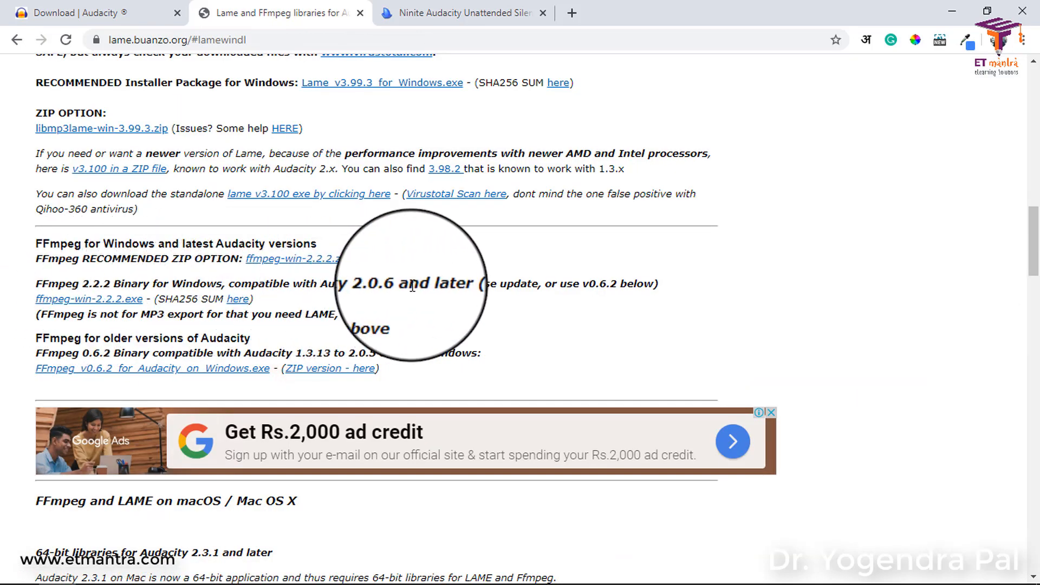
pyautogui.moveTo(375, 302)
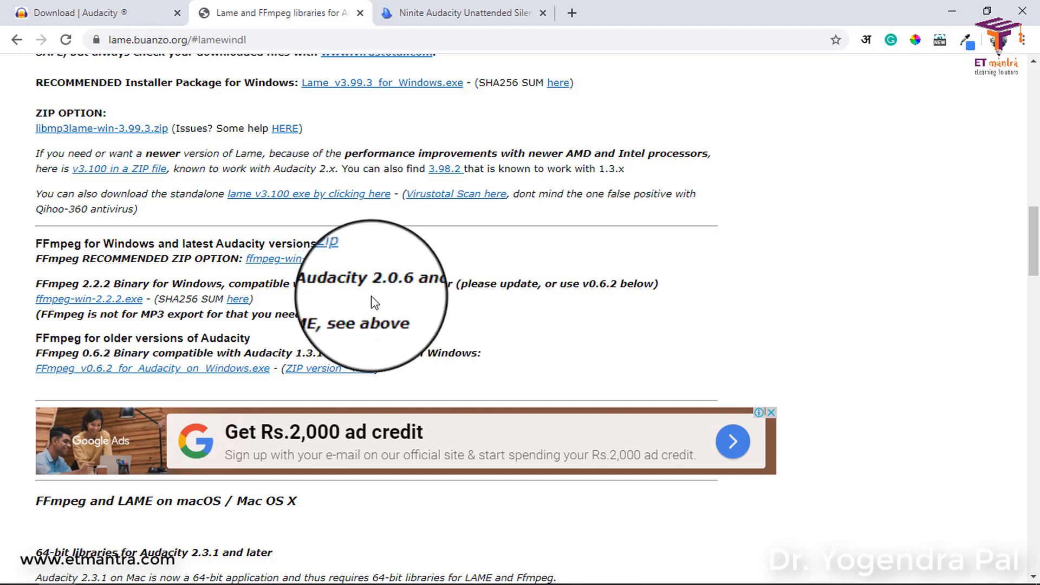
pyautogui.scroll(-3)
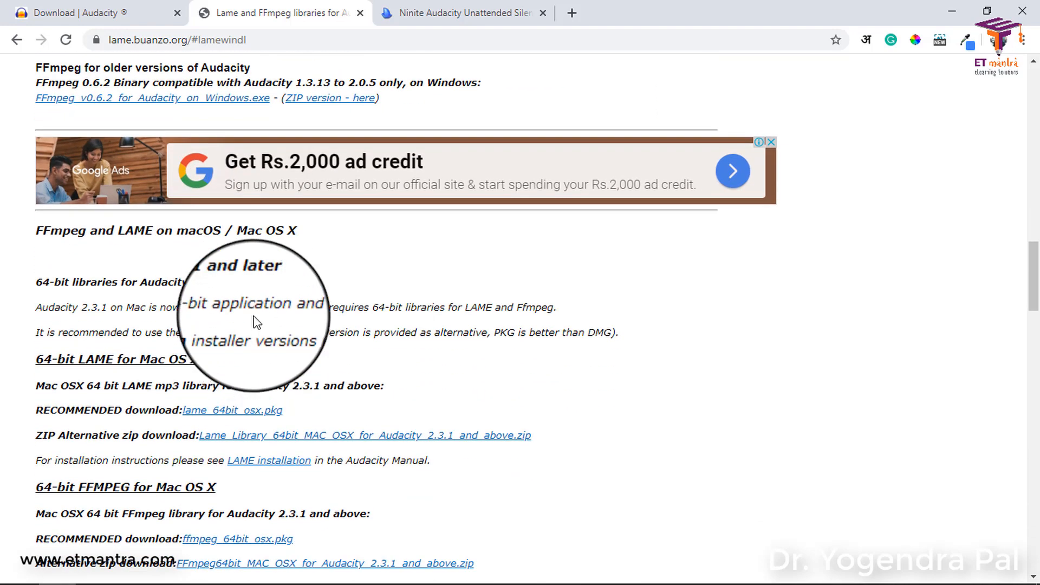
pyautogui.scroll(-3)
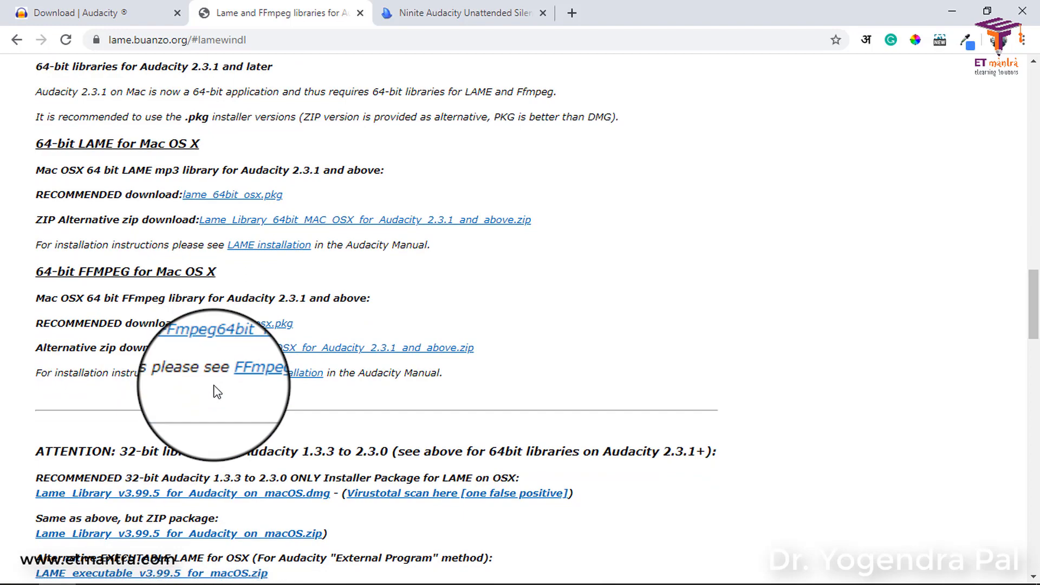
pyautogui.scroll(3)
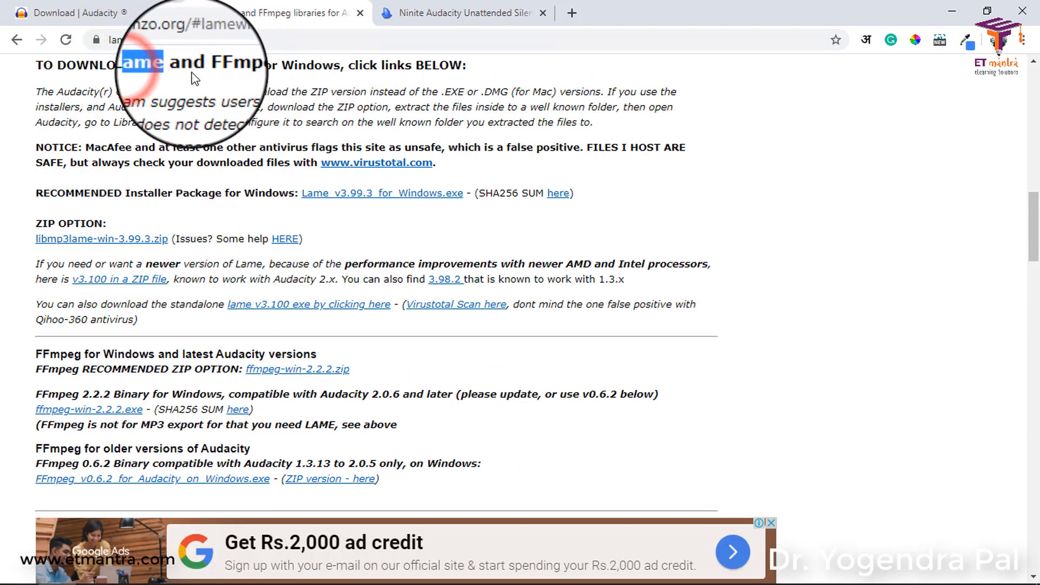
pyautogui.scroll(3)
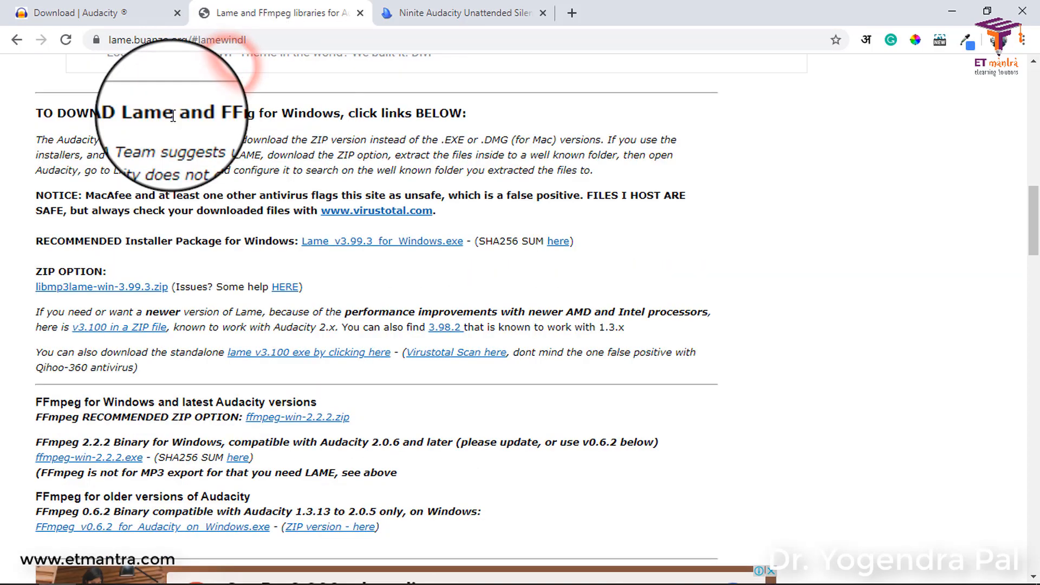
pyautogui.doubleClick(144, 106)
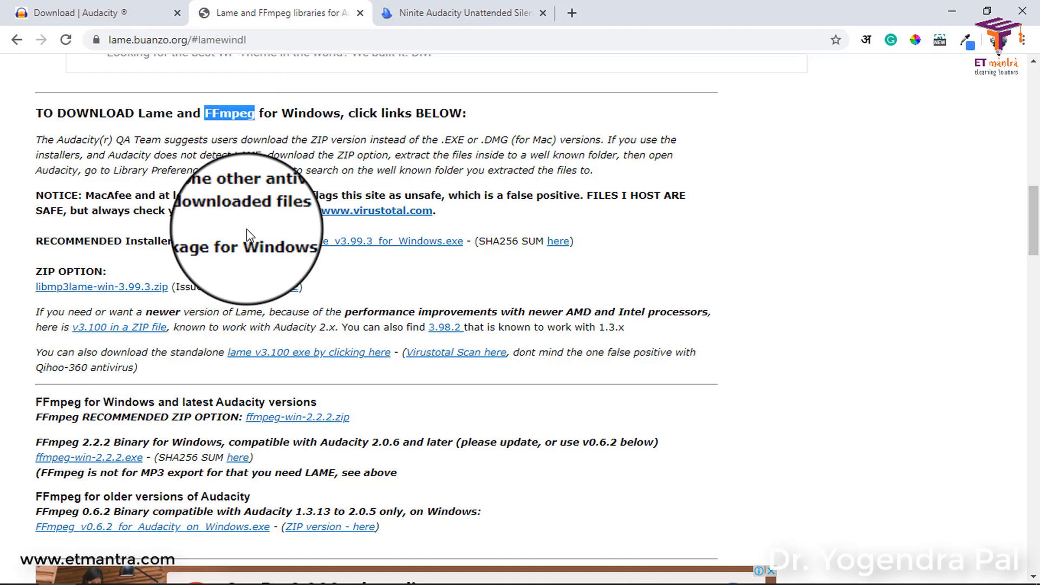
pyautogui.scroll(-3)
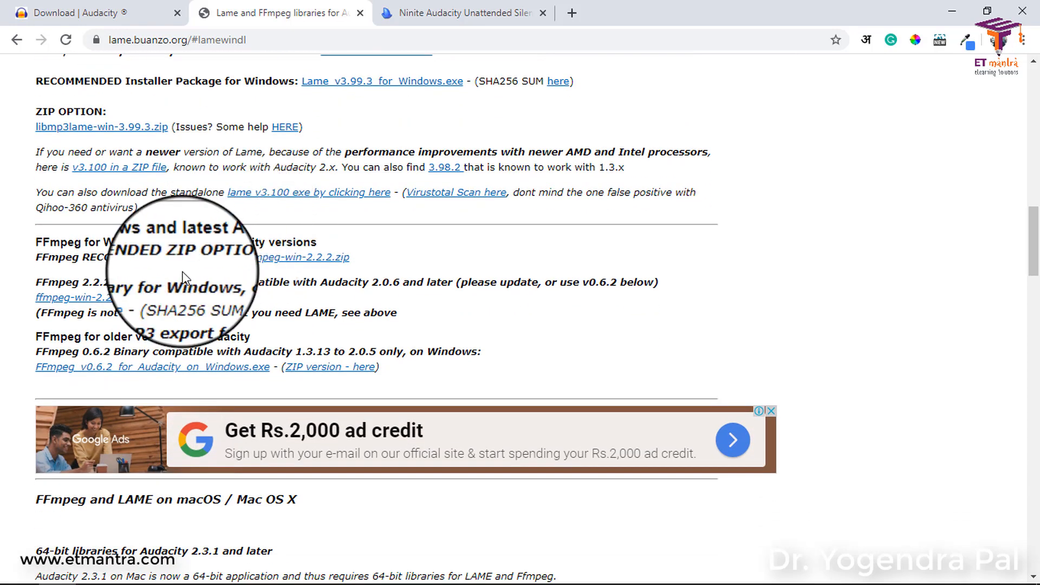
pyautogui.moveTo(219, 246)
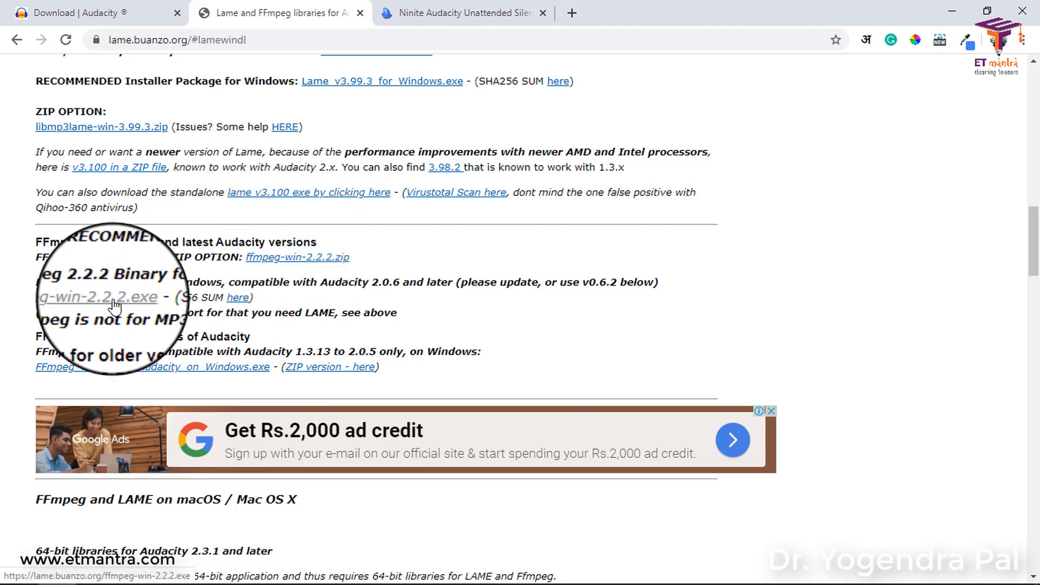
# Download ffmpeg-win-2.2.2.exe and install it into C:\Program Files (x86)\FFmpeg for Audacity.
pyautogui.click(97, 297)
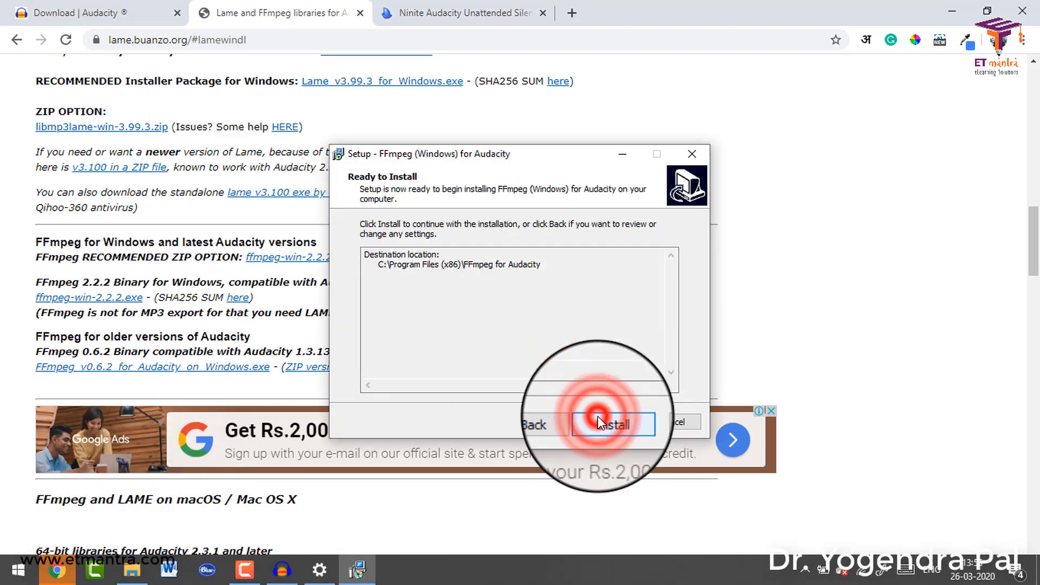
pyautogui.click(612, 425)
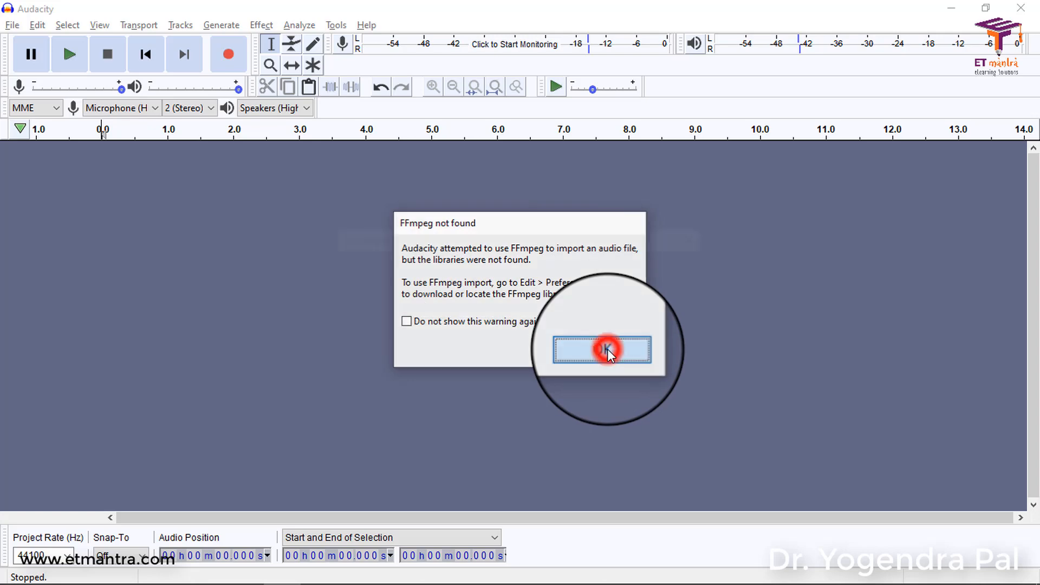
# Dismiss the warning and go to Preferences > Libraries to locate the FFmpeg library.
pyautogui.click(601, 350)
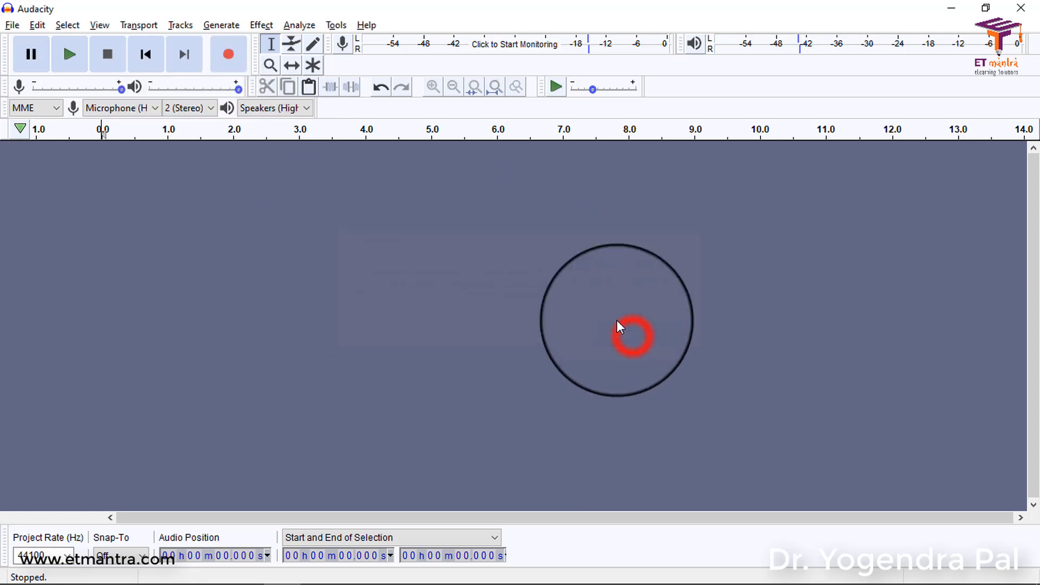
pyautogui.click(37, 25)
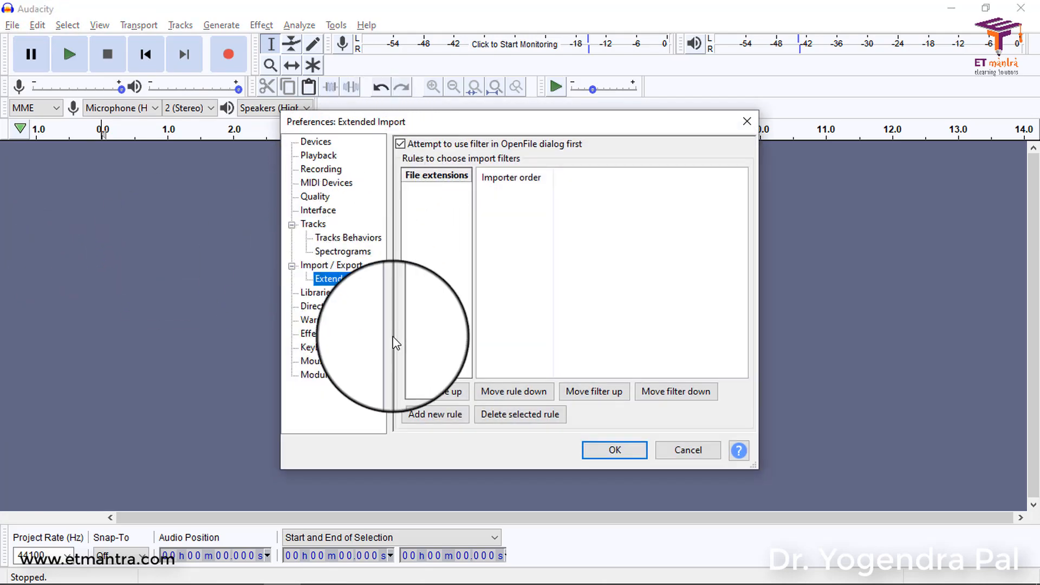
pyautogui.click(318, 292)
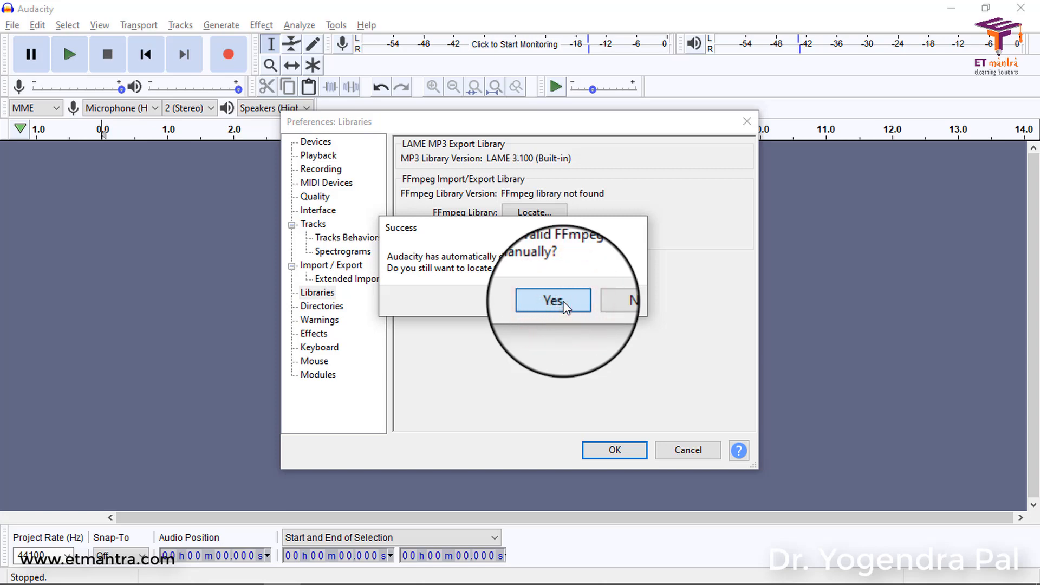
pyautogui.click(553, 300)
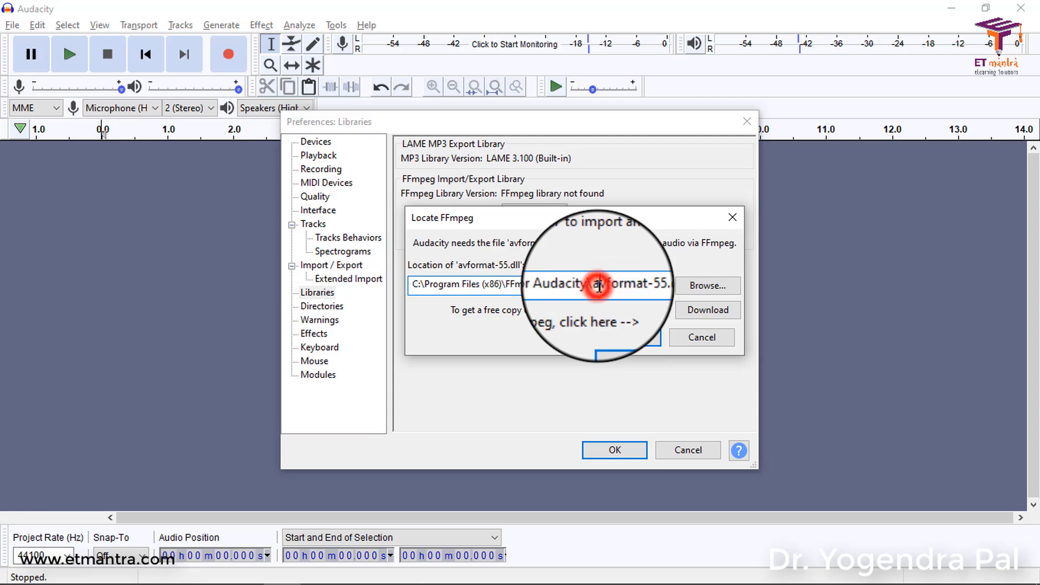
# Point Audacity at avformat-55.dll so FFmpeg F(55.33.100) is detected, and accept the preferences.
pyautogui.doubleClick(596, 284)
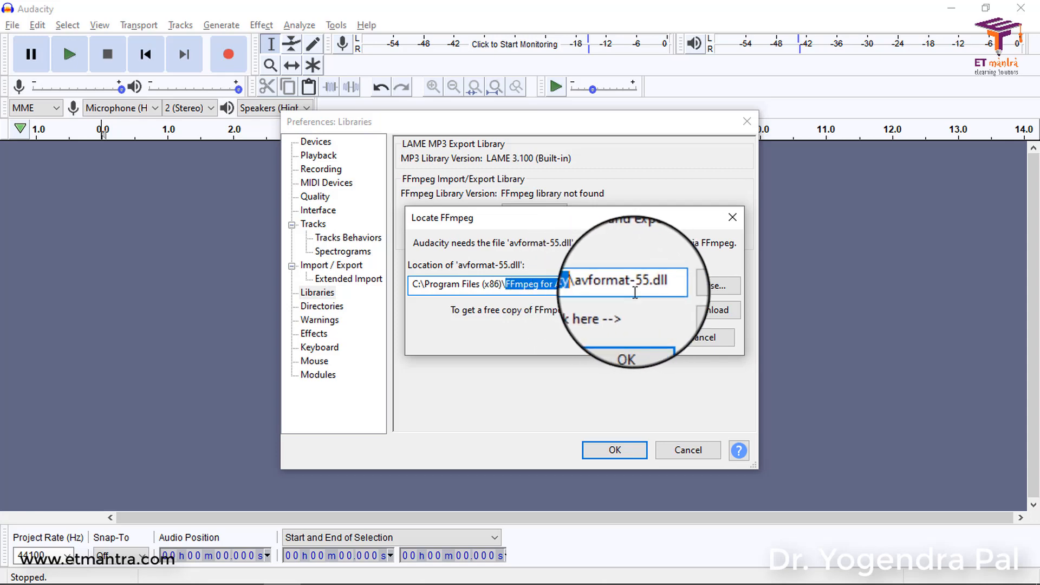
pyautogui.click(625, 358)
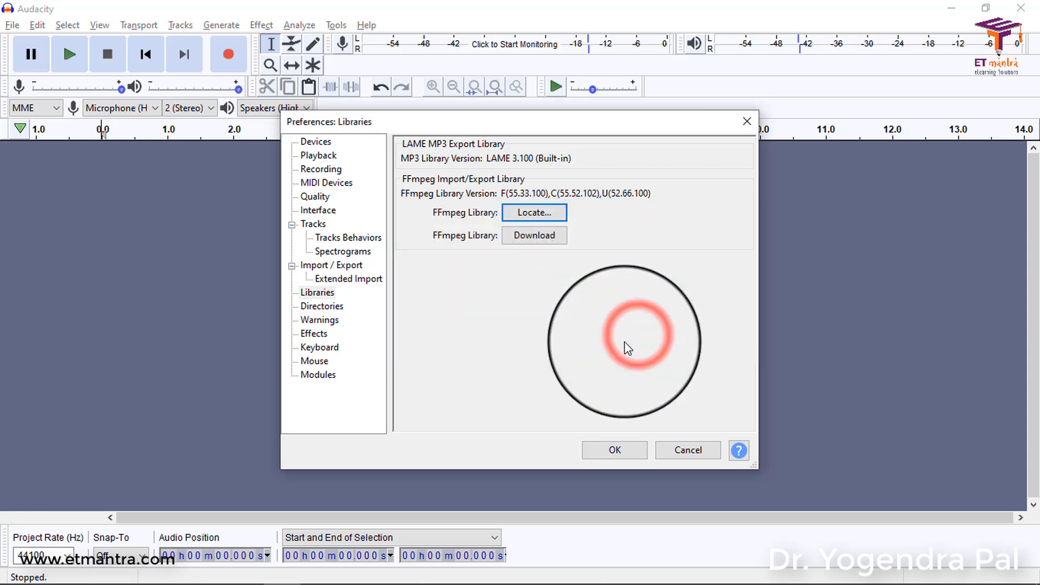
pyautogui.moveTo(615, 450)
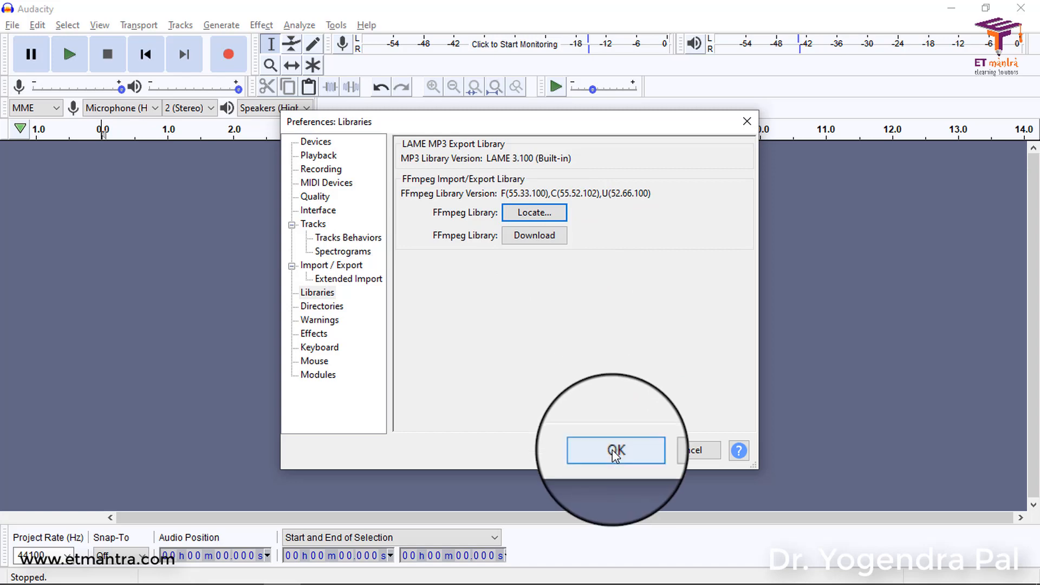
pyautogui.click(615, 450)
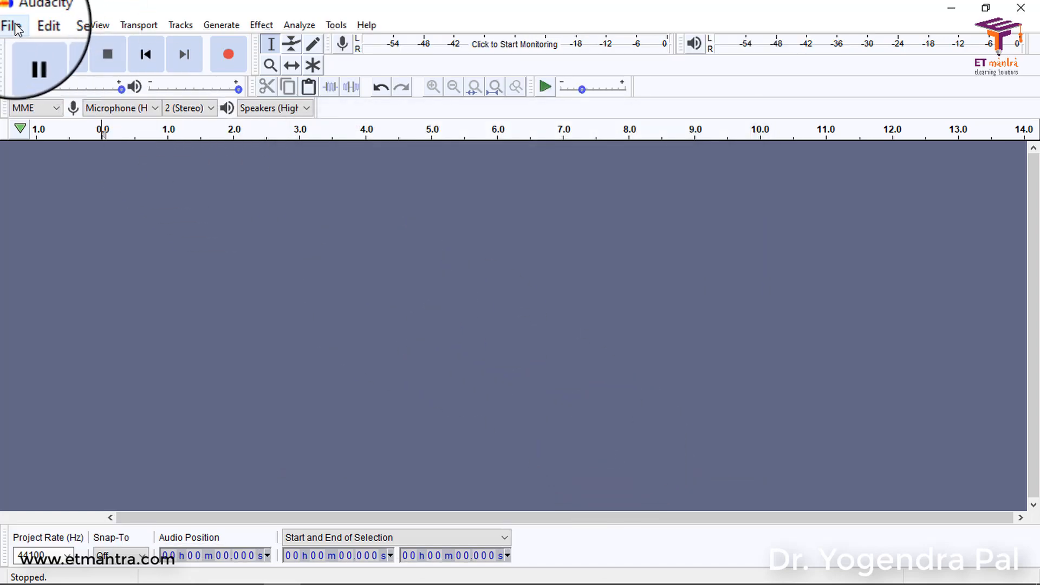
# Import the audio from Zoom Communications.MP4 in Videos via FFmpeg as a stereo track.
pyautogui.click(11, 25)
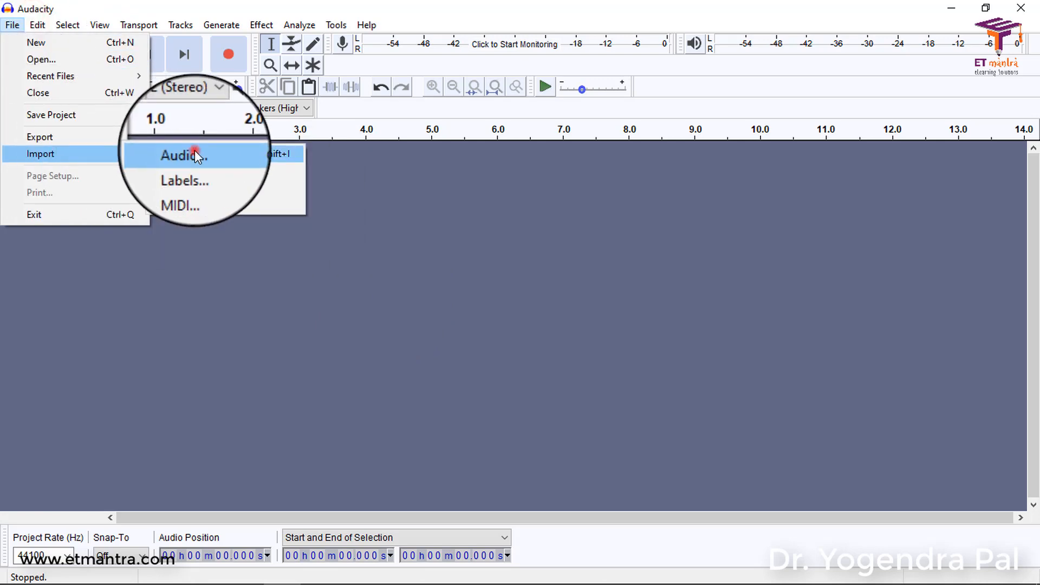
pyautogui.click(184, 154)
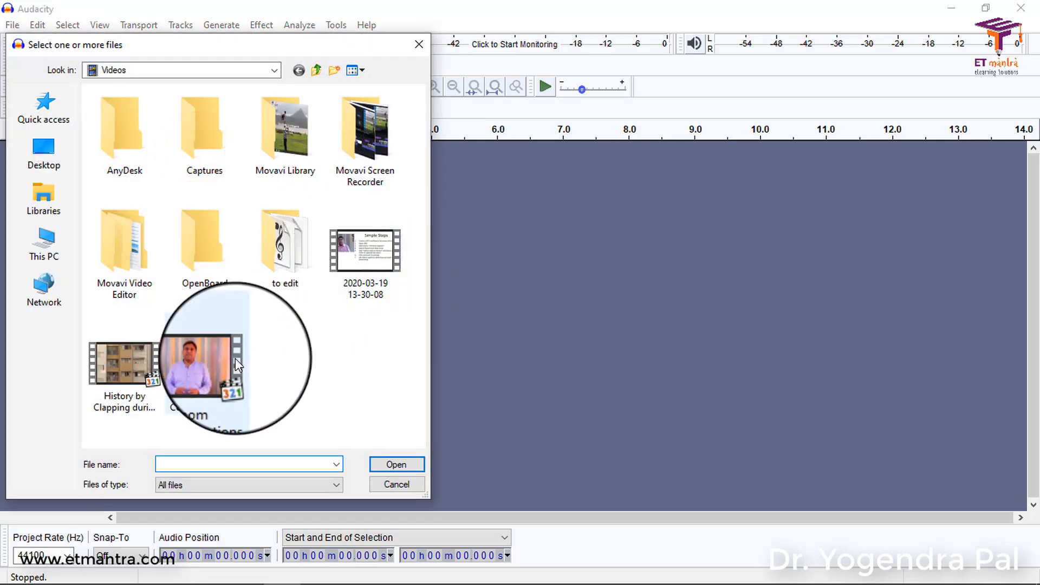
pyautogui.click(205, 363)
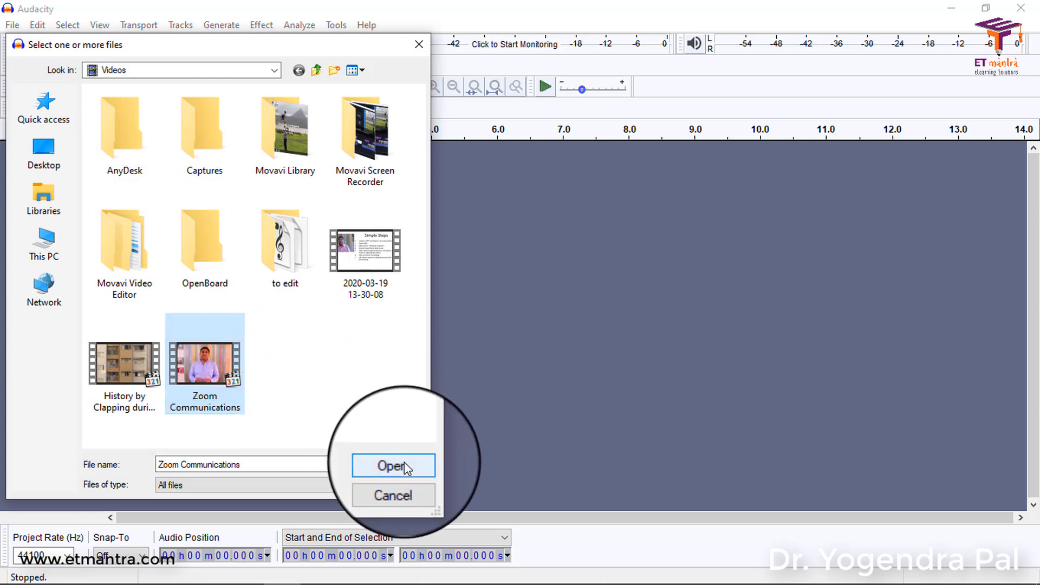
pyautogui.click(392, 465)
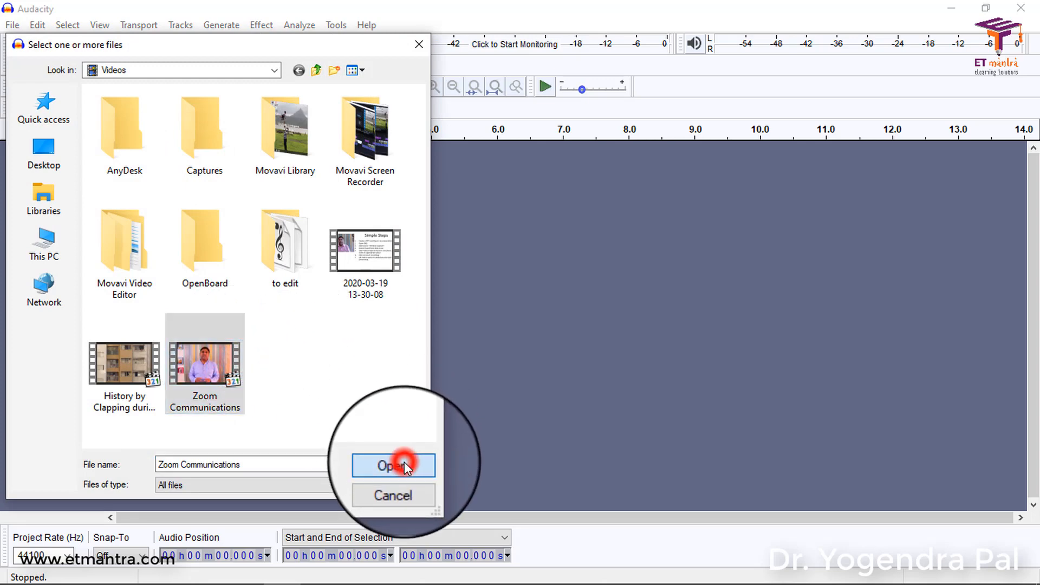
pyautogui.click(392, 465)
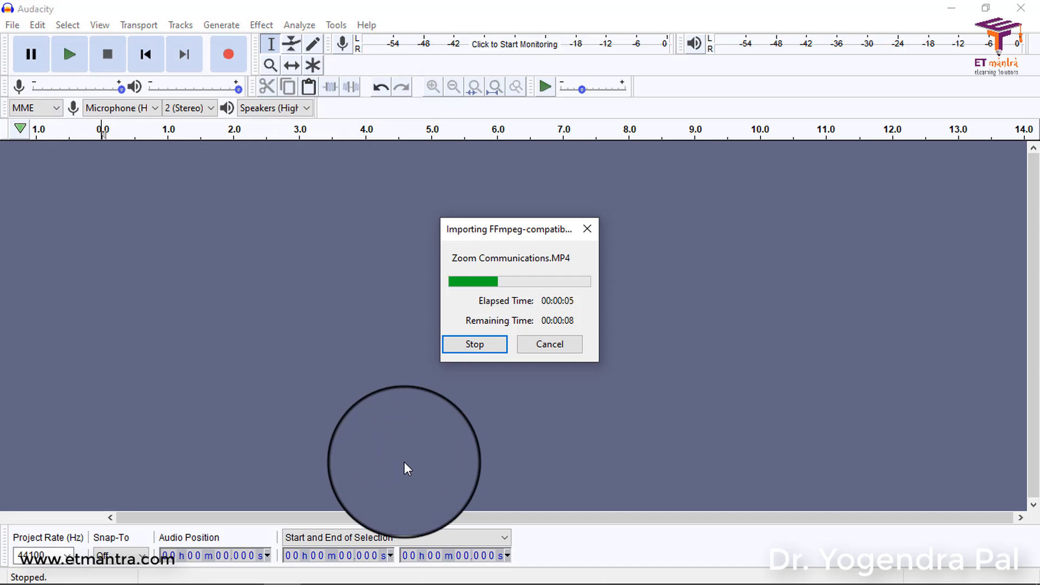
pyautogui.moveTo(584, 299)
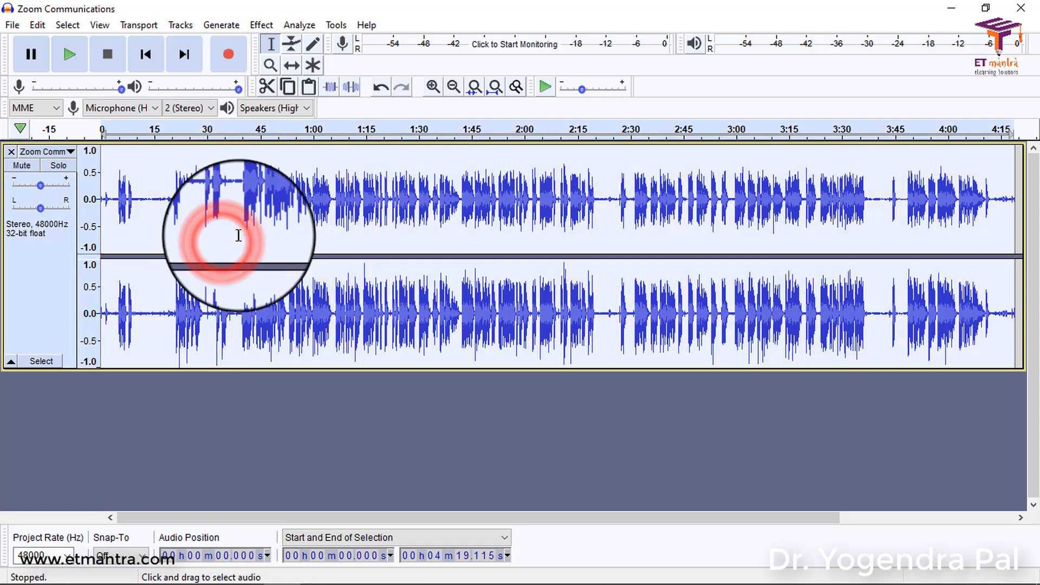
# Apply the Compressor effect with default settings to the Zoom Communications track.
pyautogui.click(261, 25)
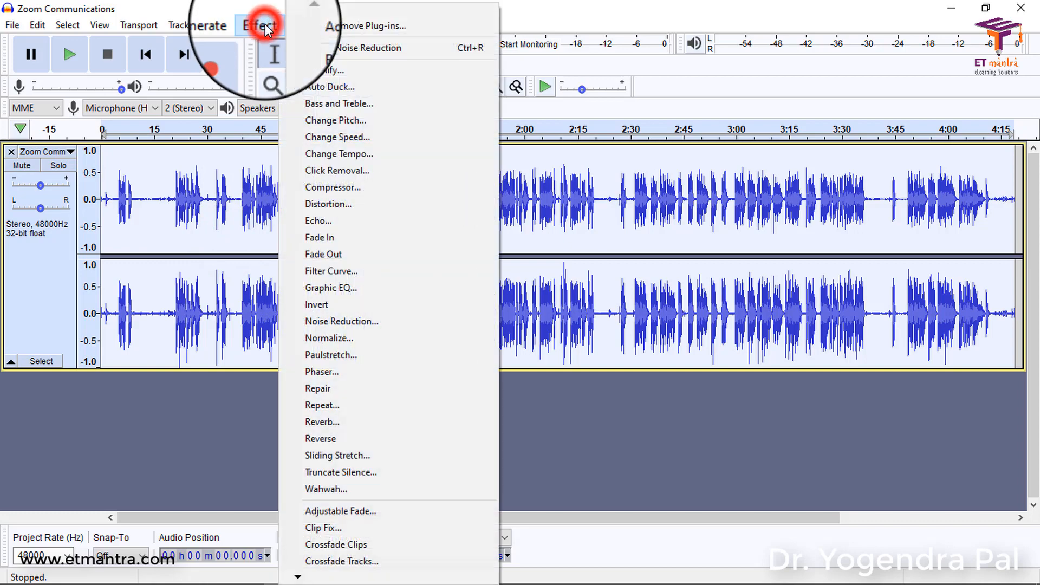
pyautogui.click(333, 187)
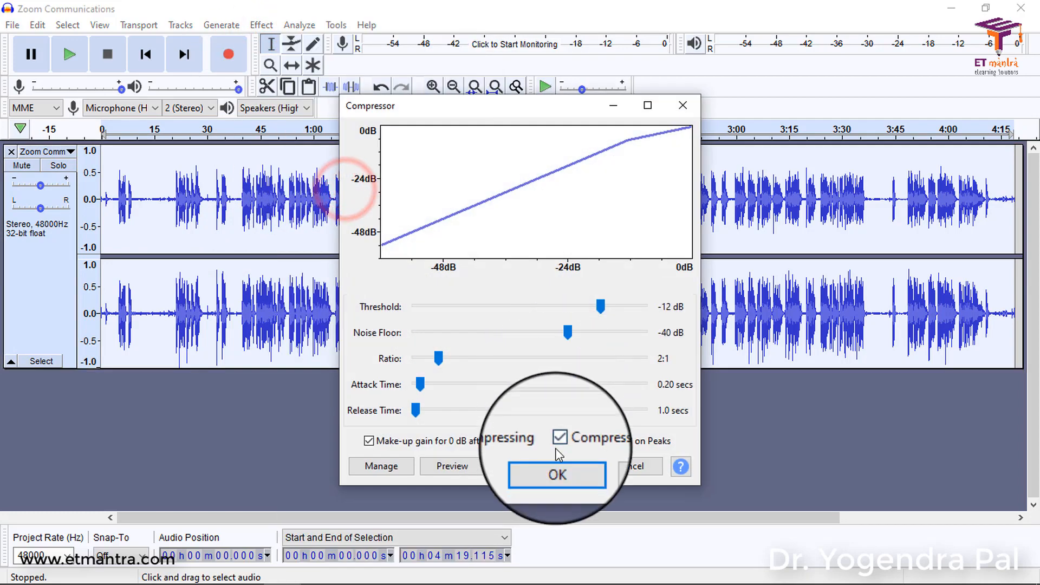
pyautogui.click(557, 474)
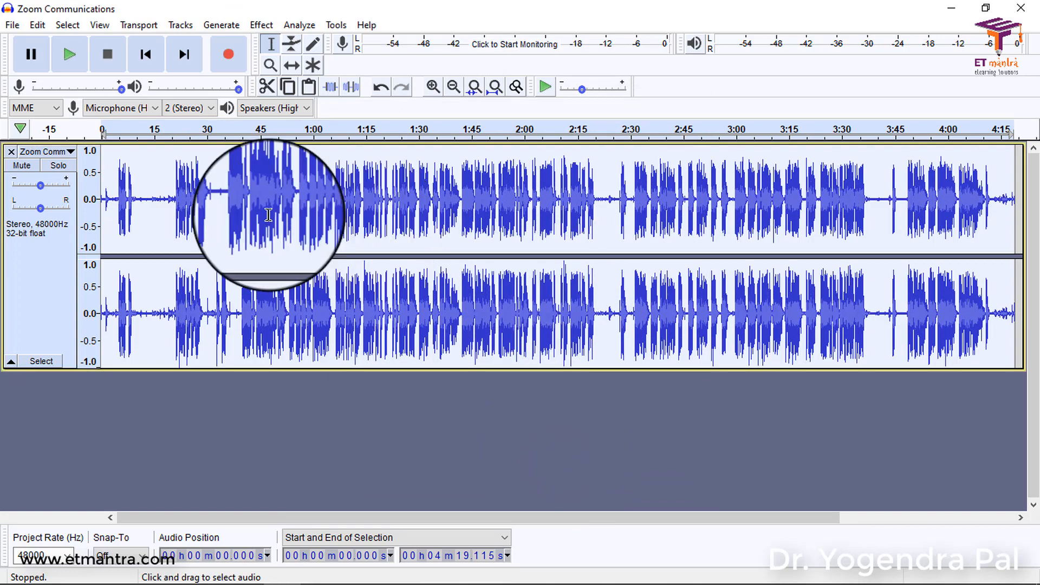
# Capture a noise profile from the silent 11.8–13.9 second stretch at the start.
pyautogui.click(147, 182)
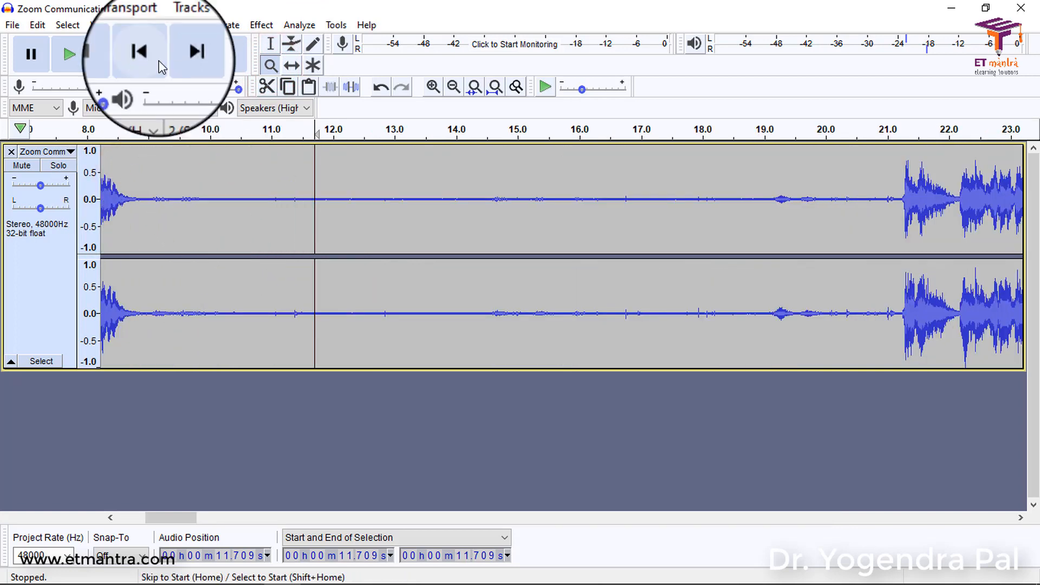
pyautogui.moveTo(389, 256)
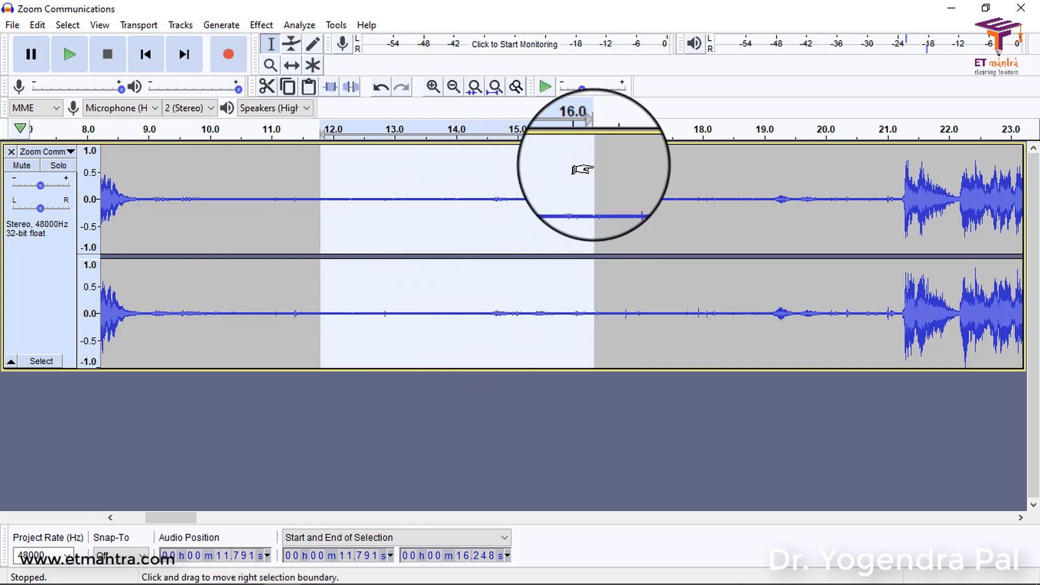
pyautogui.click(454, 87)
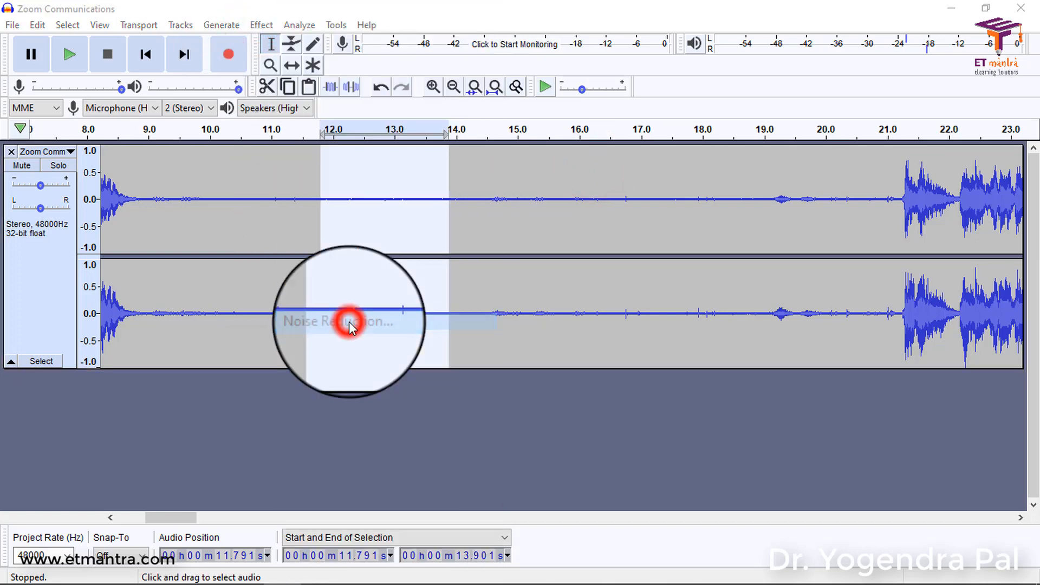
pyautogui.click(347, 321)
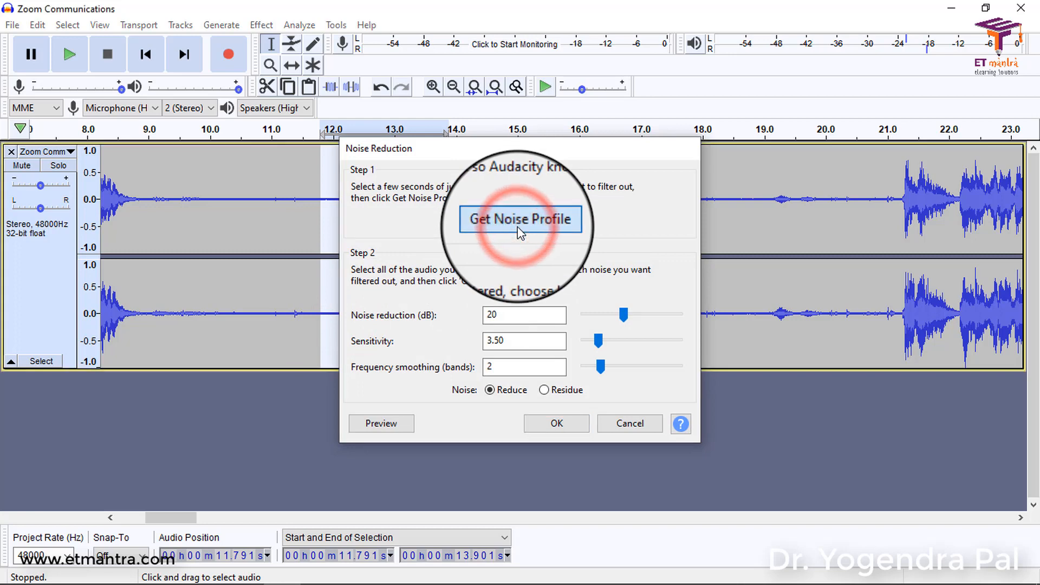
pyautogui.click(520, 218)
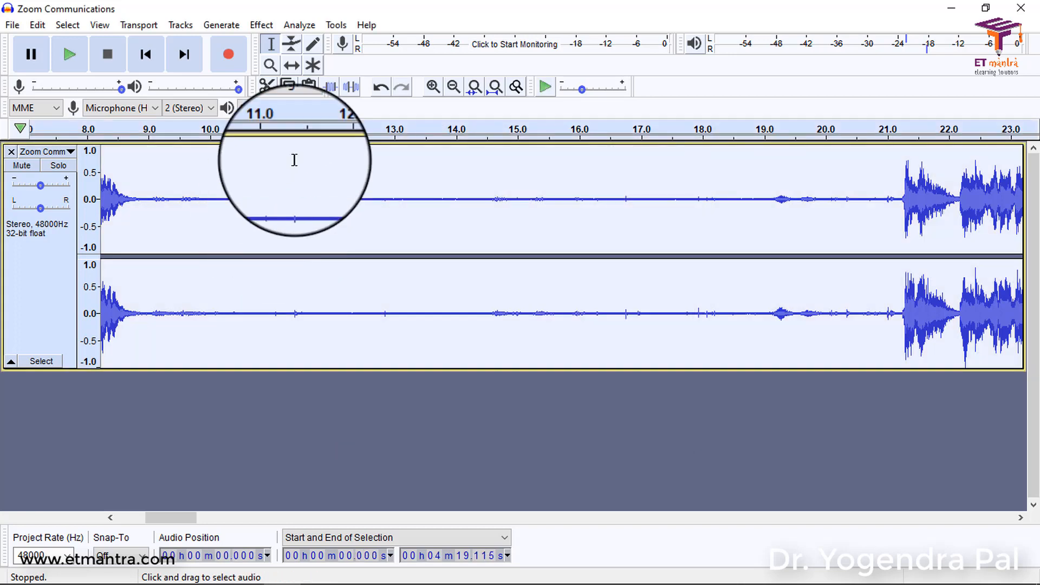
# Apply Noise Reduction with that profile across the whole Zoom track.
pyautogui.click(261, 25)
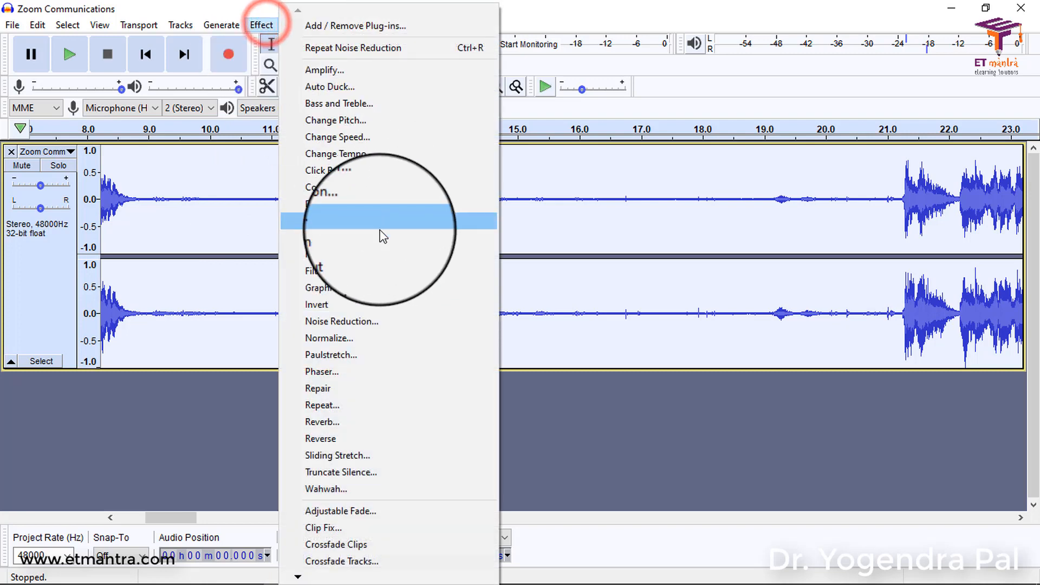
pyautogui.moveTo(364, 320)
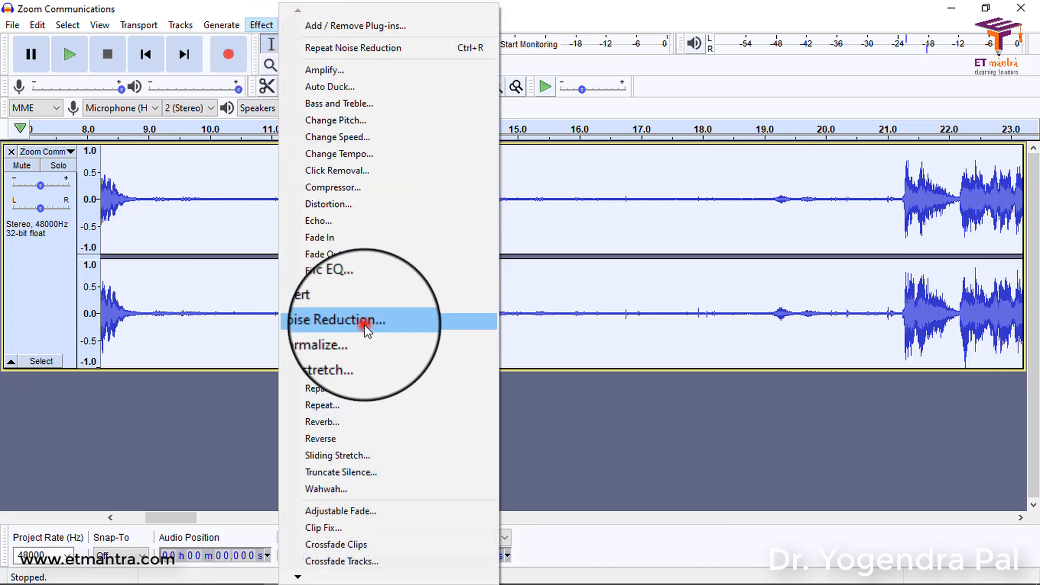
pyautogui.click(338, 320)
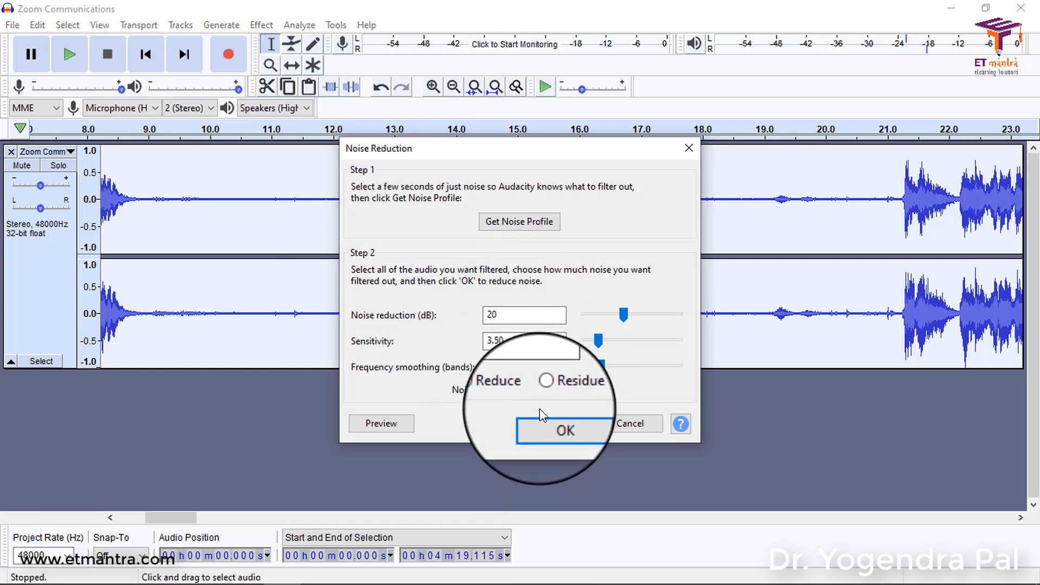
pyautogui.click(565, 430)
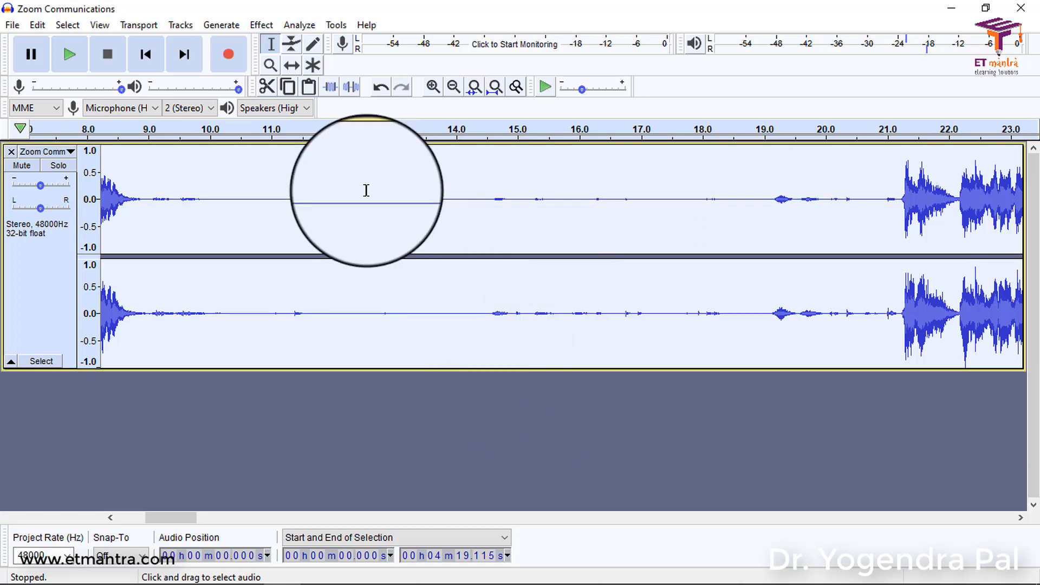
# Export the cleaned audio as a WAV named Zoom Communications in the Videos folder.
pyautogui.click(480, 259)
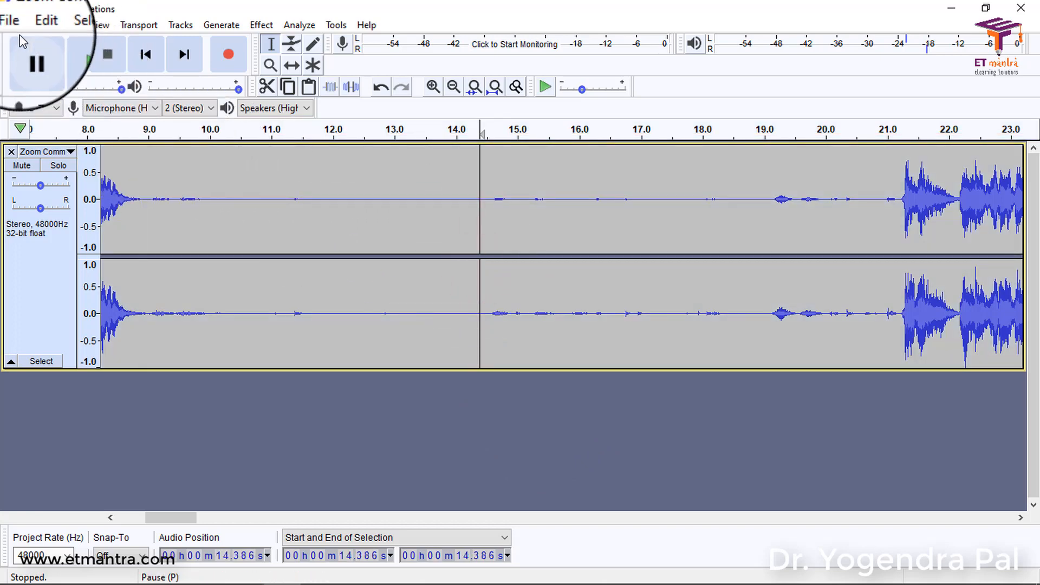
pyautogui.click(10, 24)
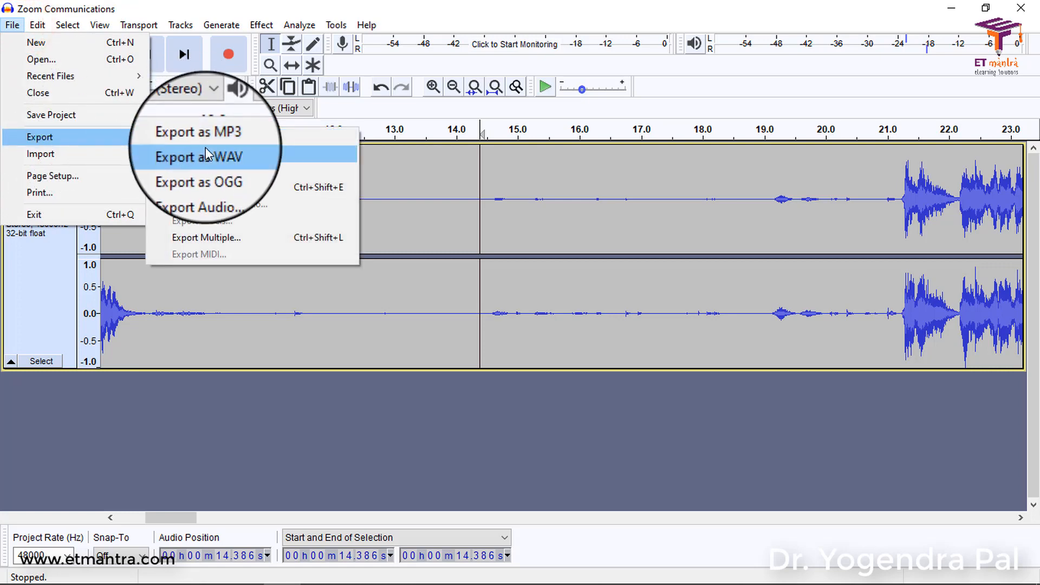
pyautogui.click(205, 157)
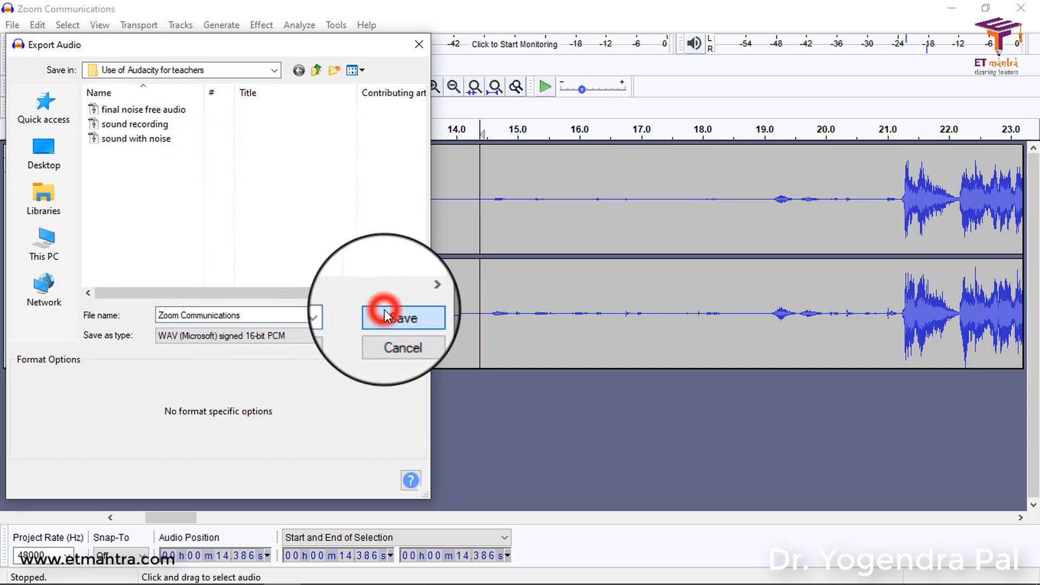
pyautogui.click(401, 319)
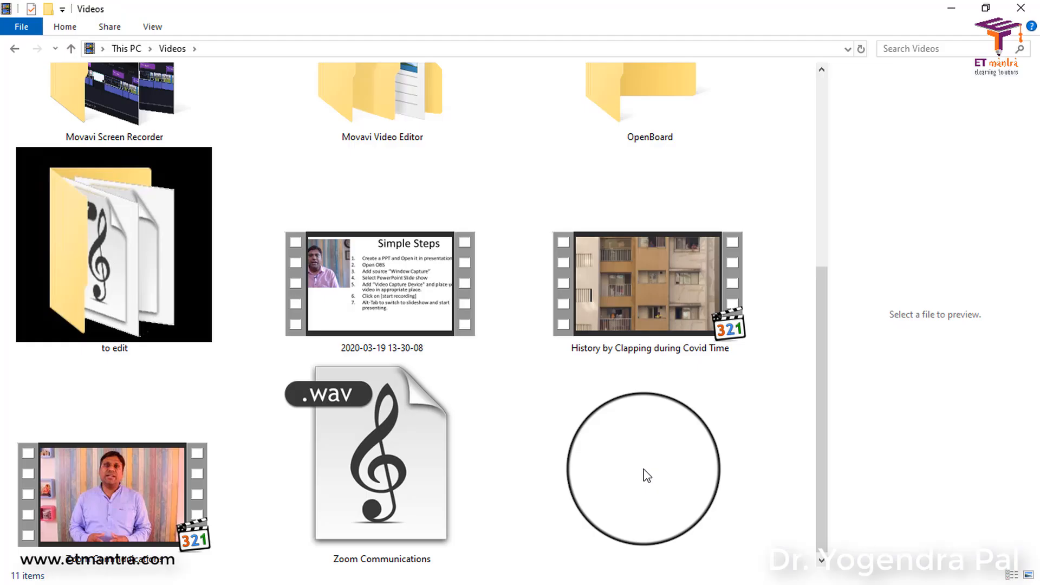
pyautogui.click(381, 451)
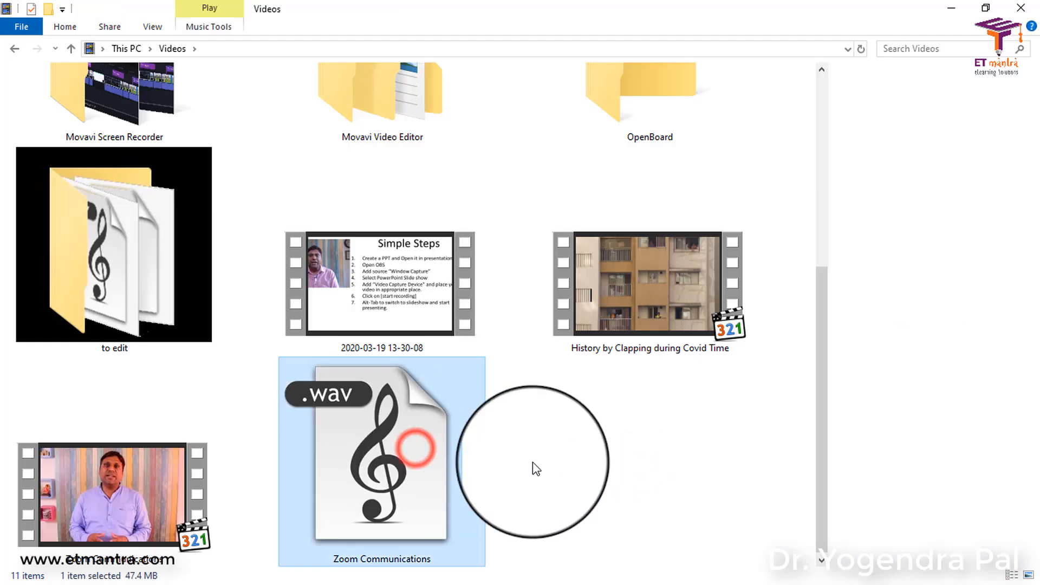
pyautogui.moveTo(407, 436)
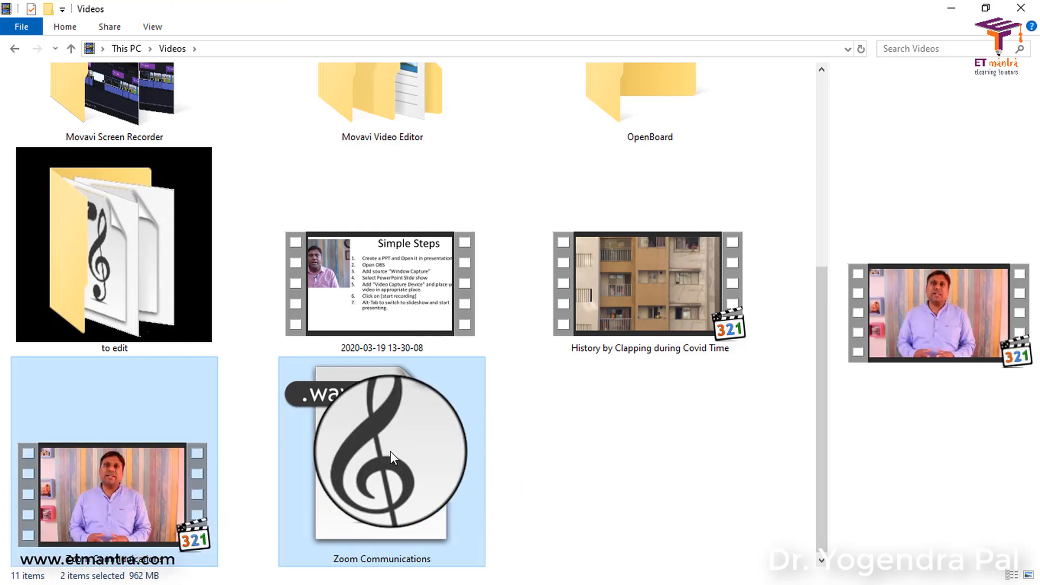
pyautogui.moveTo(185, 490)
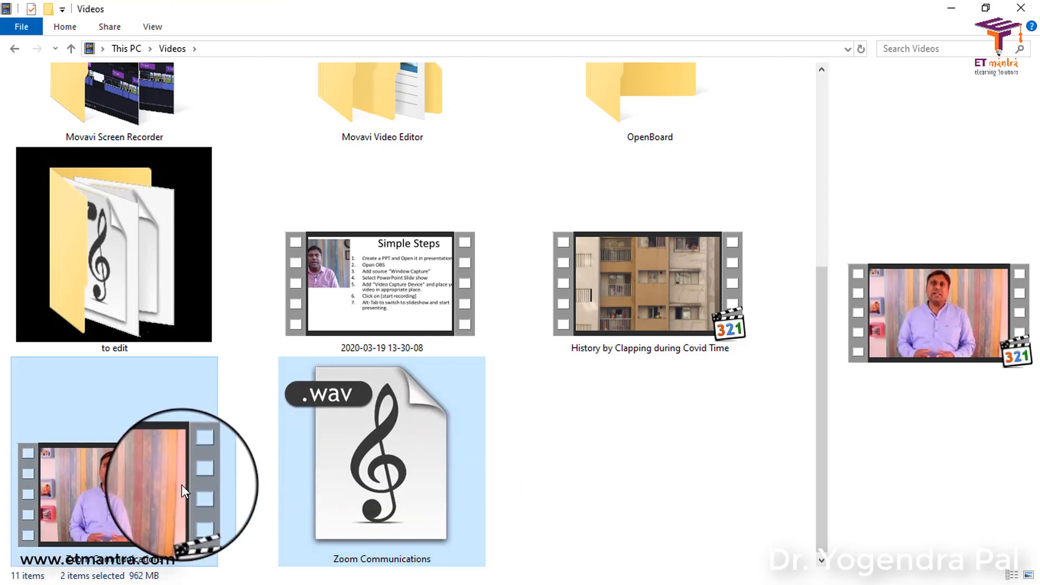
pyautogui.click(381, 450)
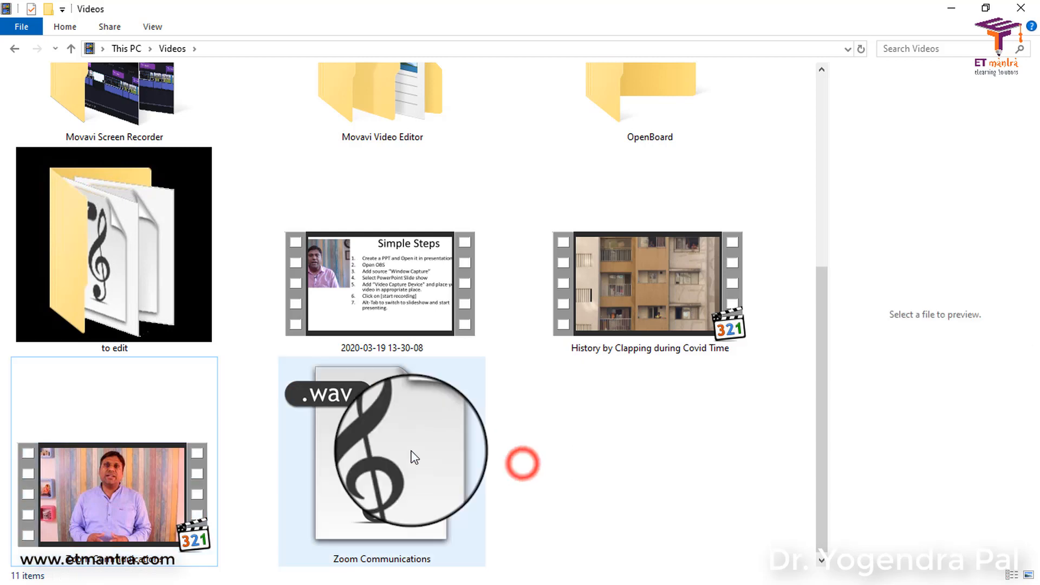